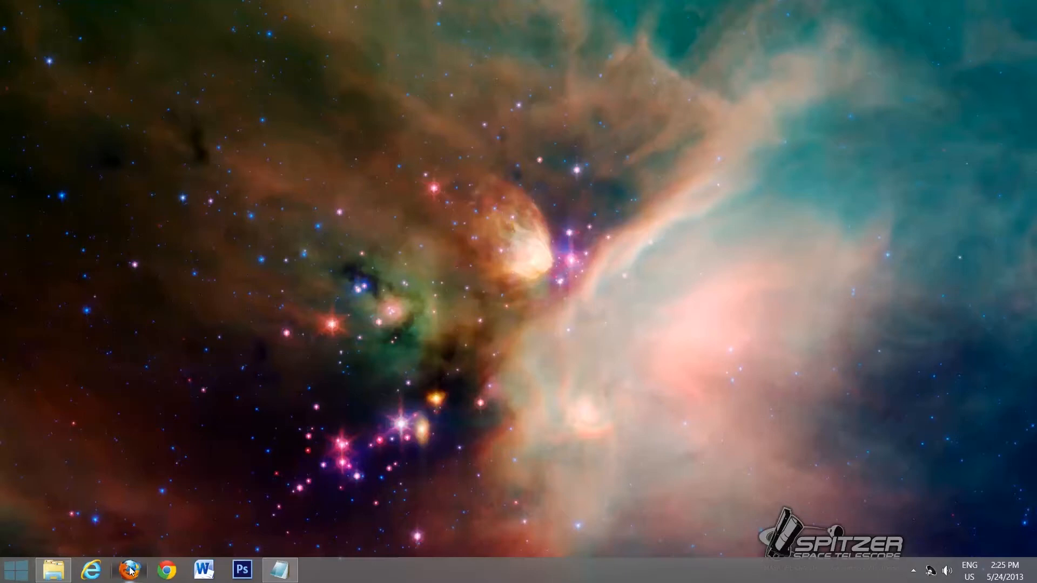
Step: Launch Firefox, go to mingw.org and scroll down to the Downloads link in the sidebar
{"action": "left_click", "coordinate": [129, 570]}
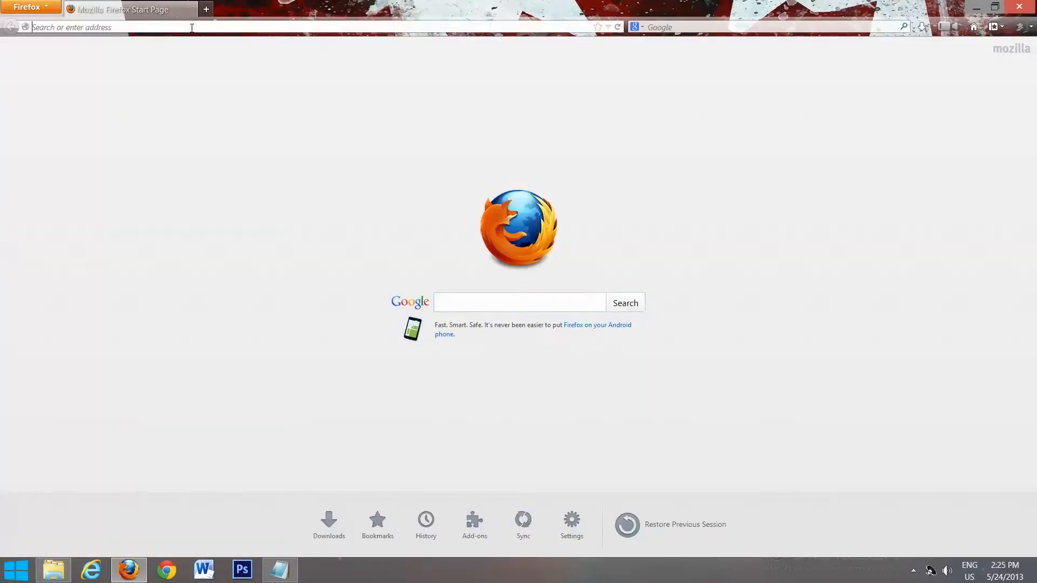
{"action": "type", "text": "mingw.org"}
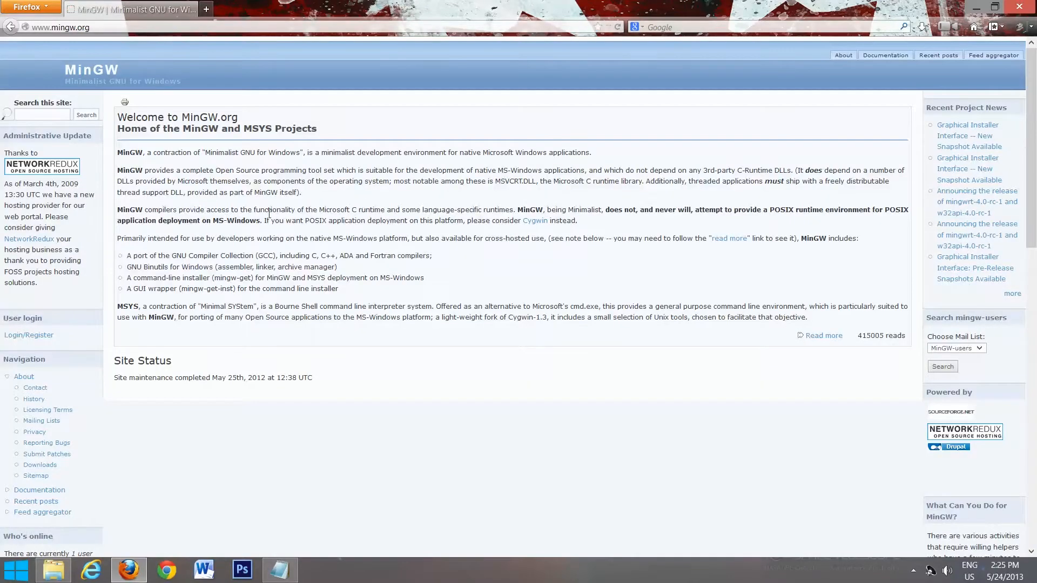
{"action": "mouse_move", "coordinate": [43, 335]}
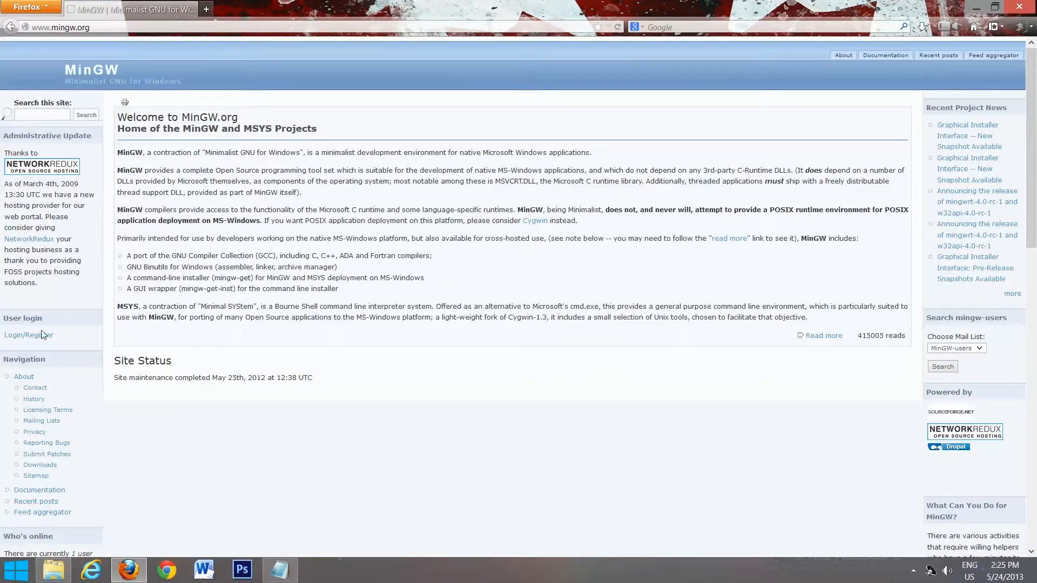
{"action": "scroll", "scroll_direction": "down", "scroll_amount": 3}
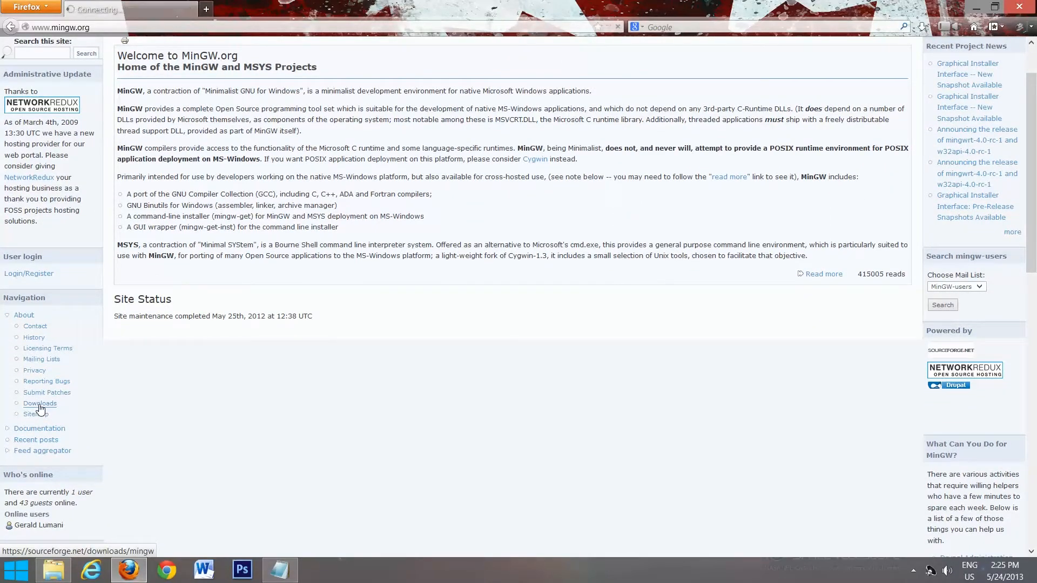
Step: From the MinGW downloads page, download mingw-get-inst-20120426.exe and save the file
{"action": "left_click", "coordinate": [40, 403]}
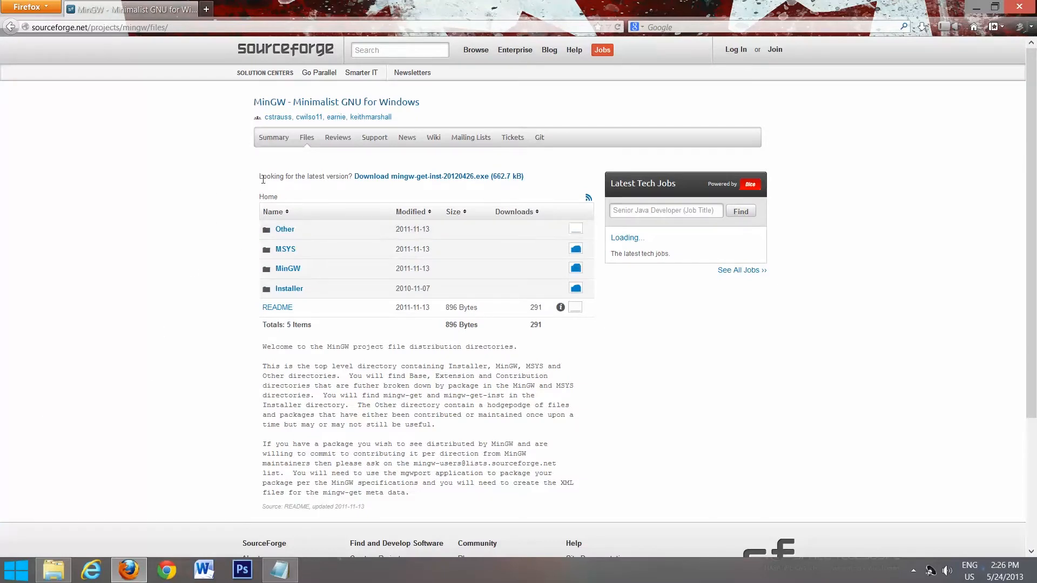
{"action": "left_click_drag", "start_coordinate": [261, 176], "coordinate": [344, 176]}
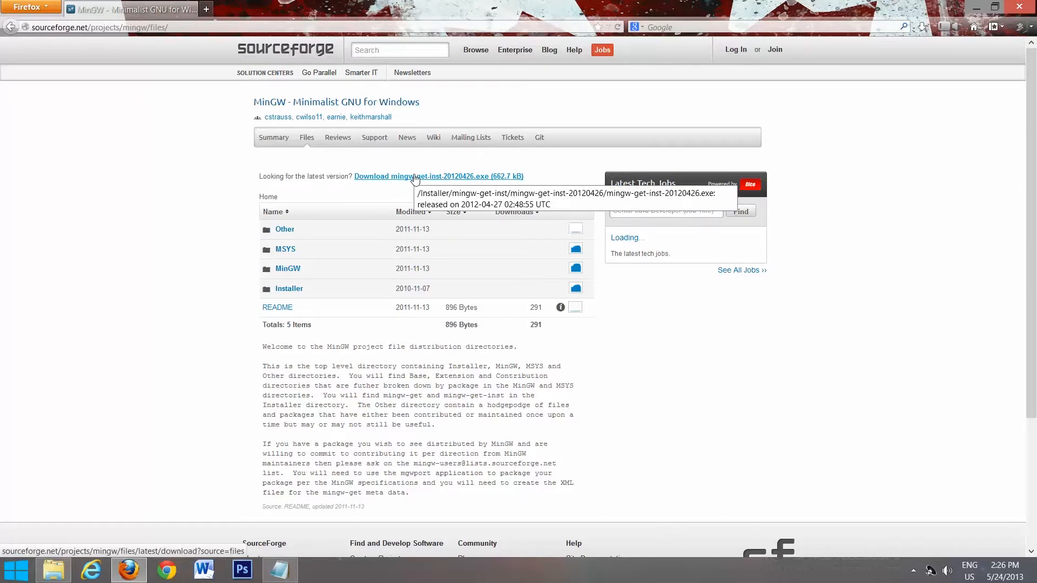
{"action": "left_click", "coordinate": [437, 176]}
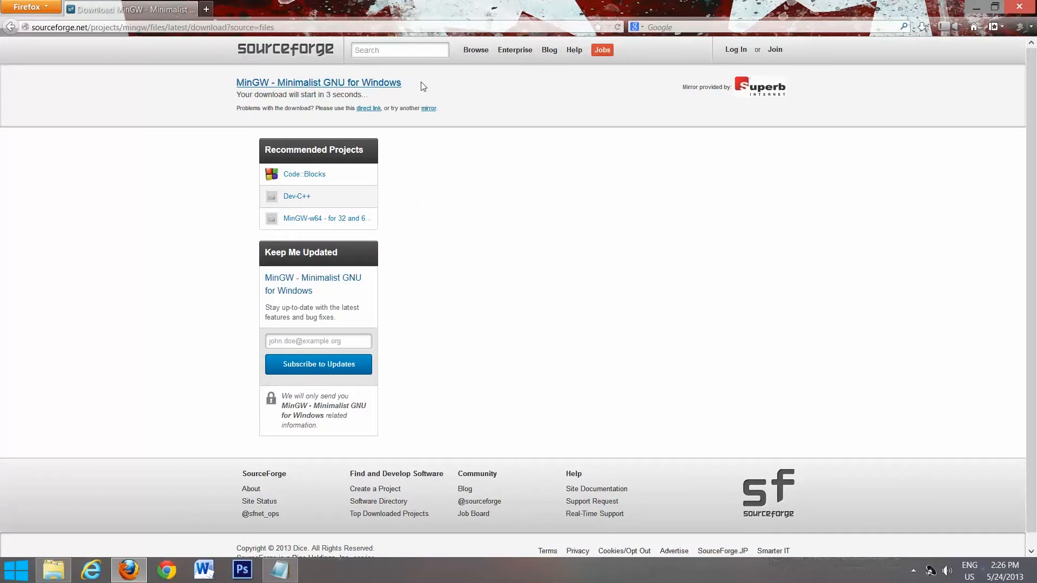
{"action": "mouse_move", "coordinate": [541, 203]}
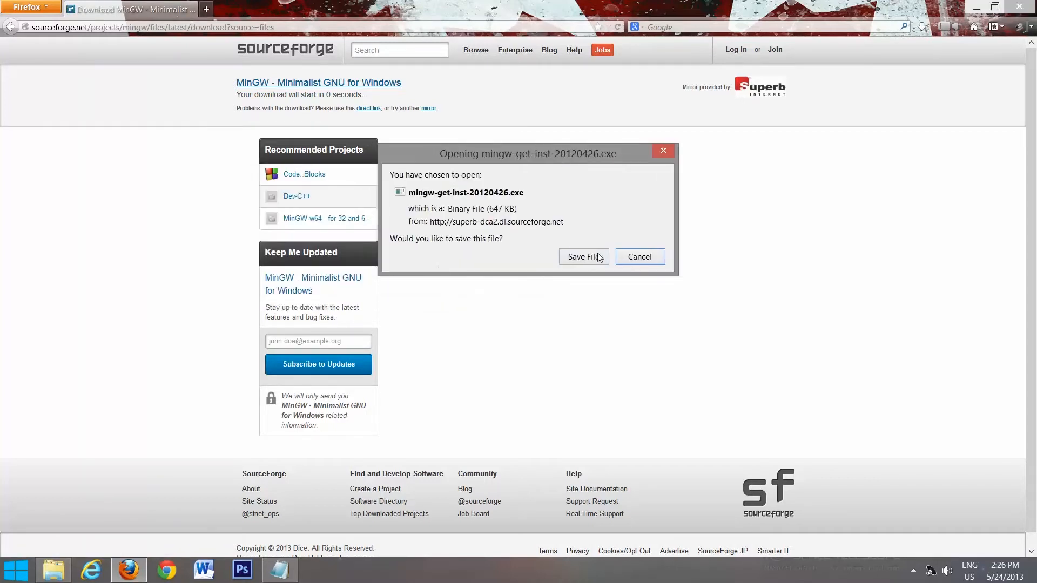
{"action": "left_click", "coordinate": [582, 257]}
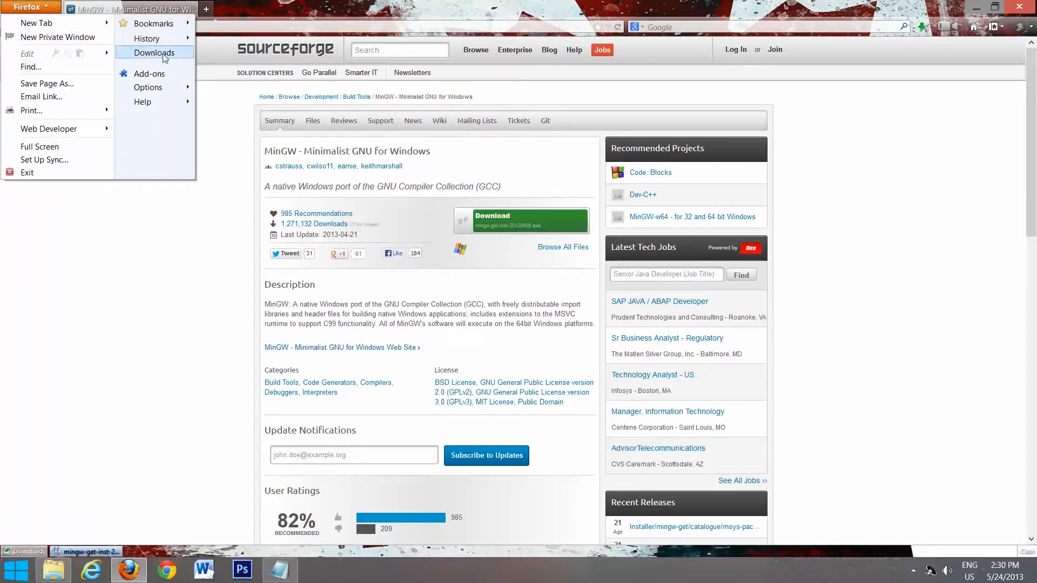
Step: Show Firefox's downloads list and run mingw-get-inst-20120426(2).exe from it
{"action": "left_click", "coordinate": [154, 53]}
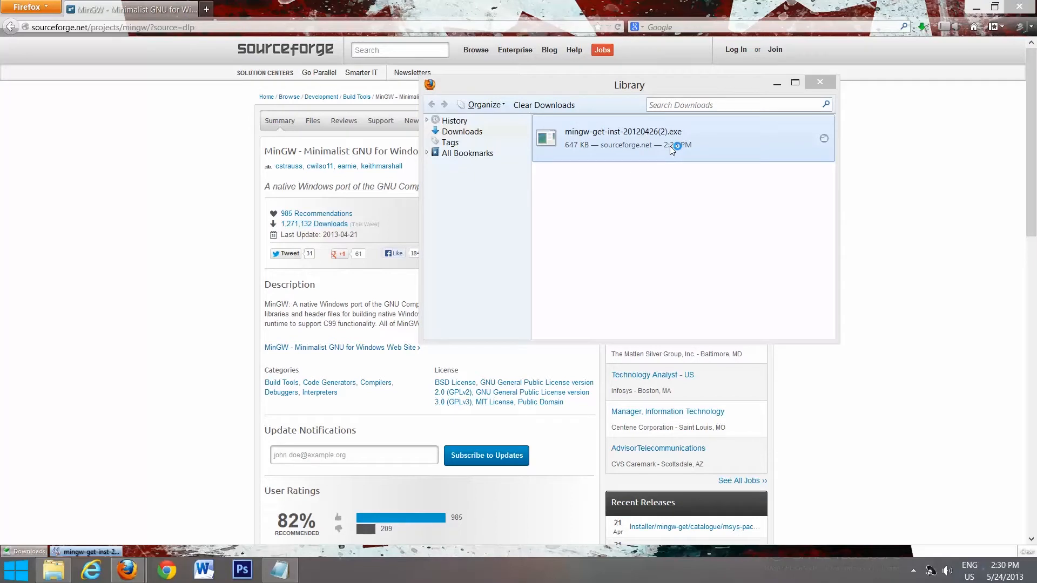
{"action": "double_click", "coordinate": [623, 138]}
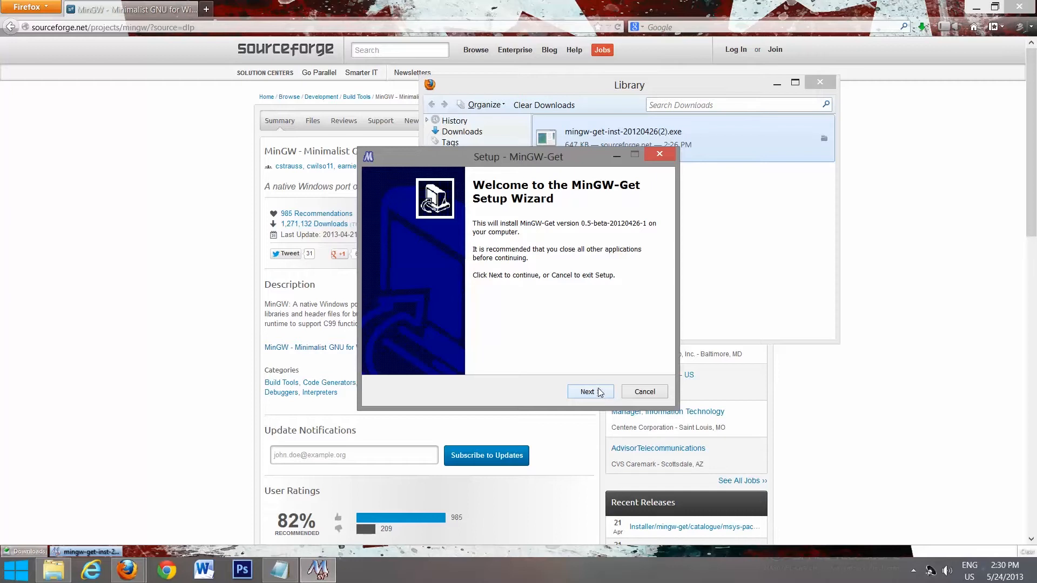
Step: Move past the welcome and admin notice, choosing to download the latest repository catalogues
{"action": "left_click", "coordinate": [589, 391]}
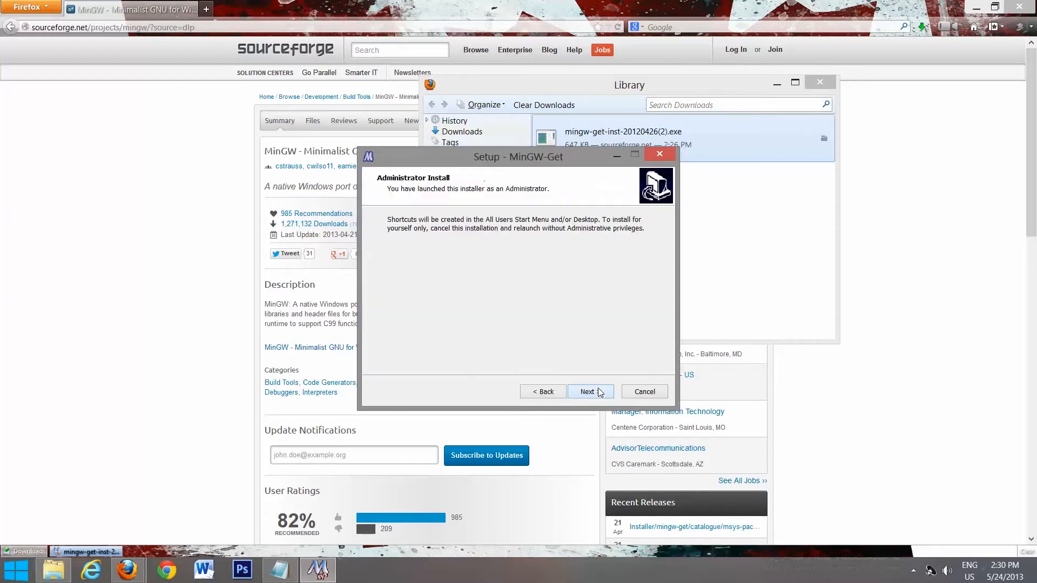
{"action": "left_click", "coordinate": [589, 391]}
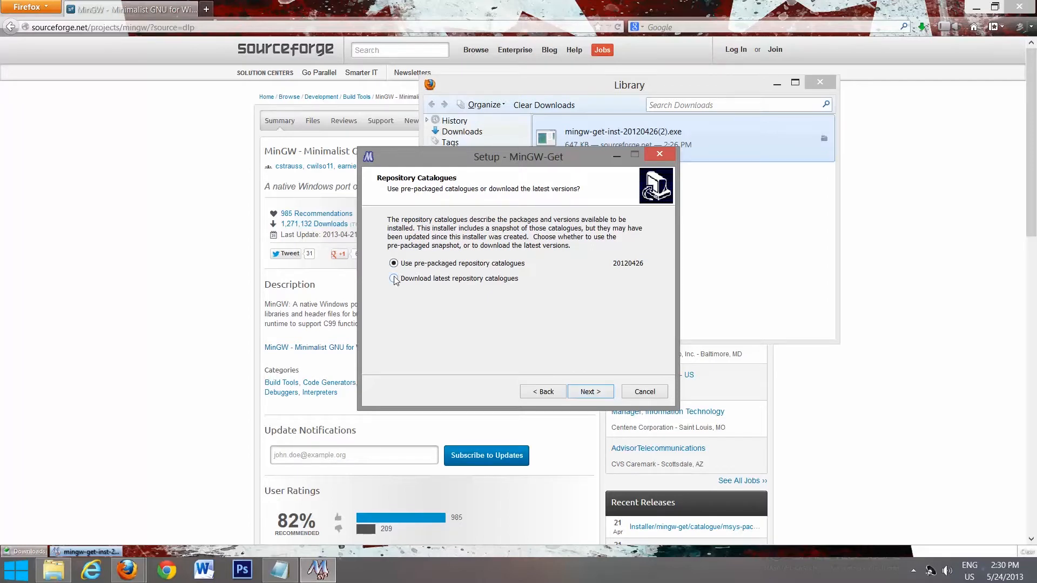
{"action": "left_click", "coordinate": [393, 278]}
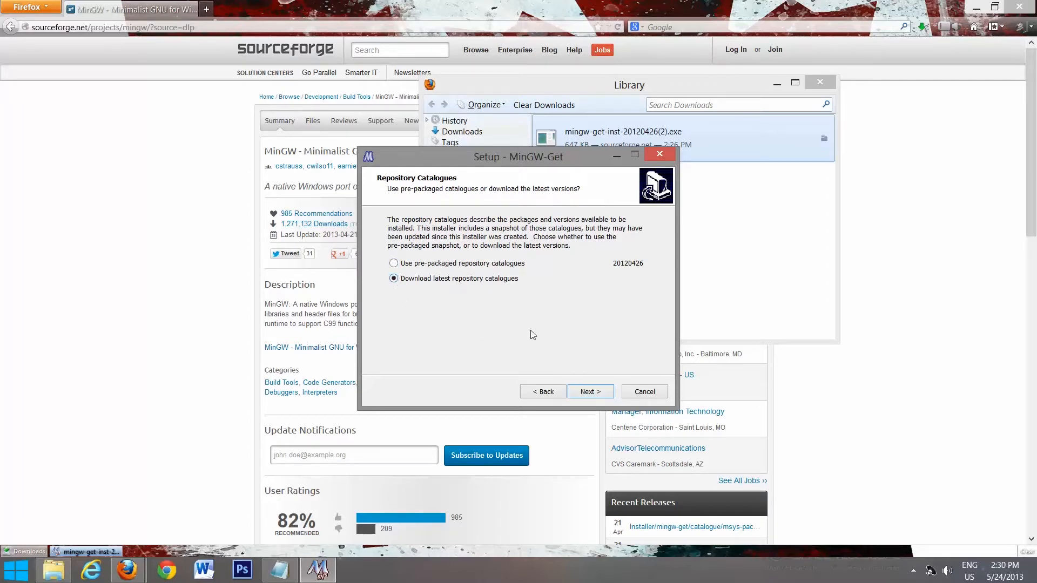
{"action": "left_click", "coordinate": [590, 391]}
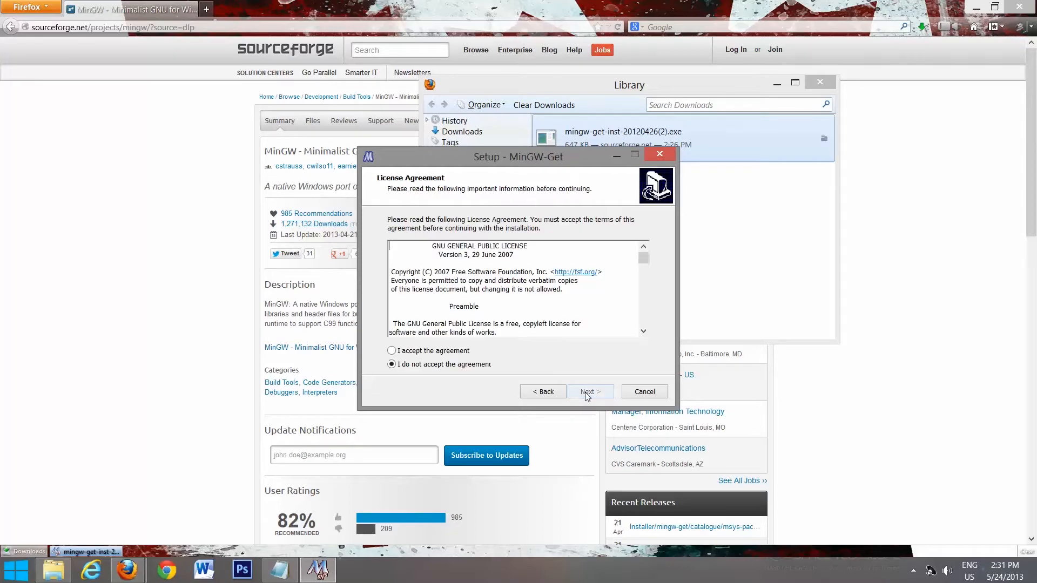
Step: Accept the license agreement and reach the install location step with C:\MinGW
{"action": "left_click", "coordinate": [391, 350]}
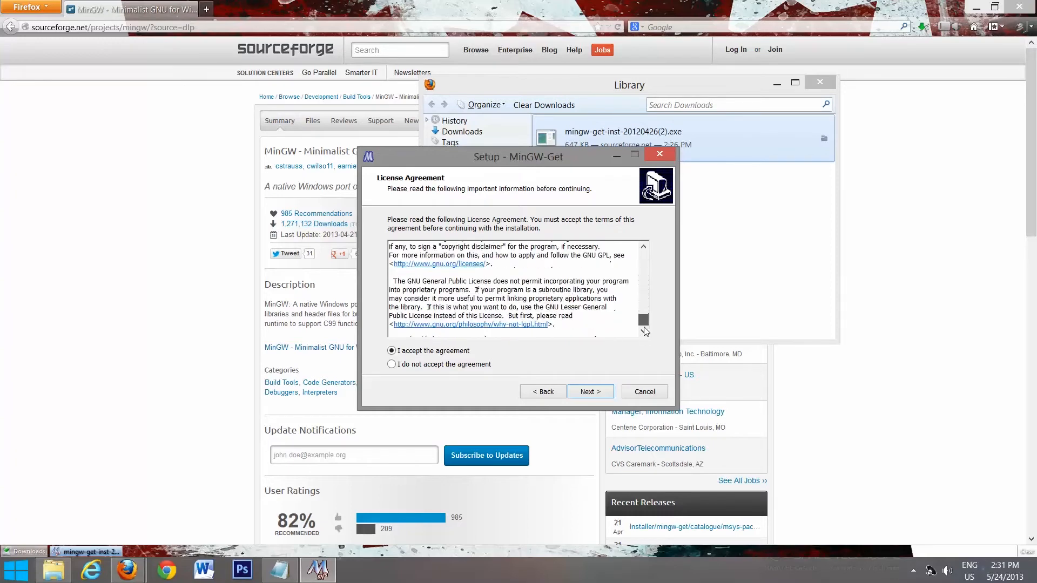
{"action": "left_click", "coordinate": [589, 391]}
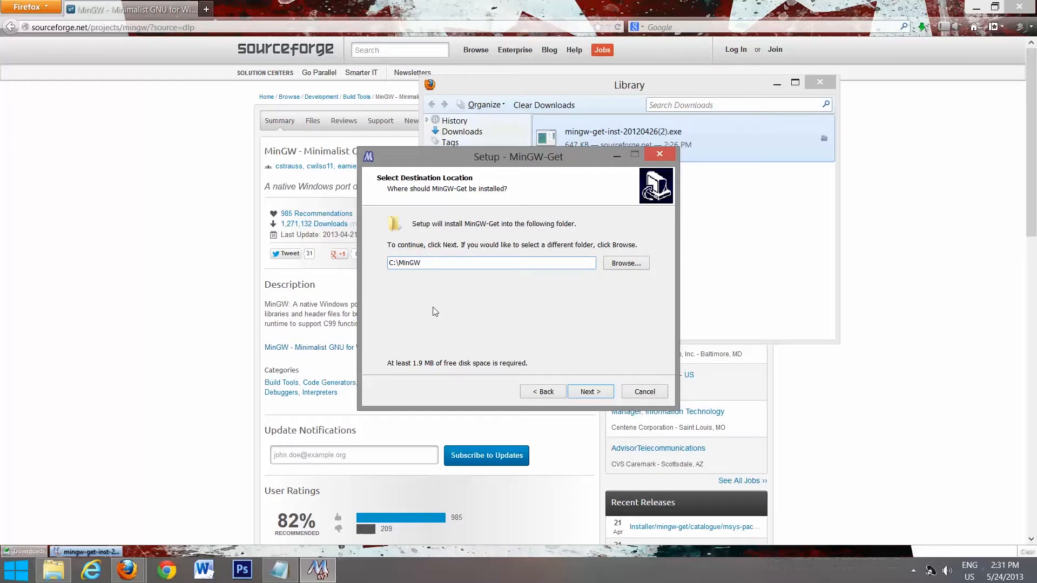
{"action": "mouse_move", "coordinate": [535, 284]}
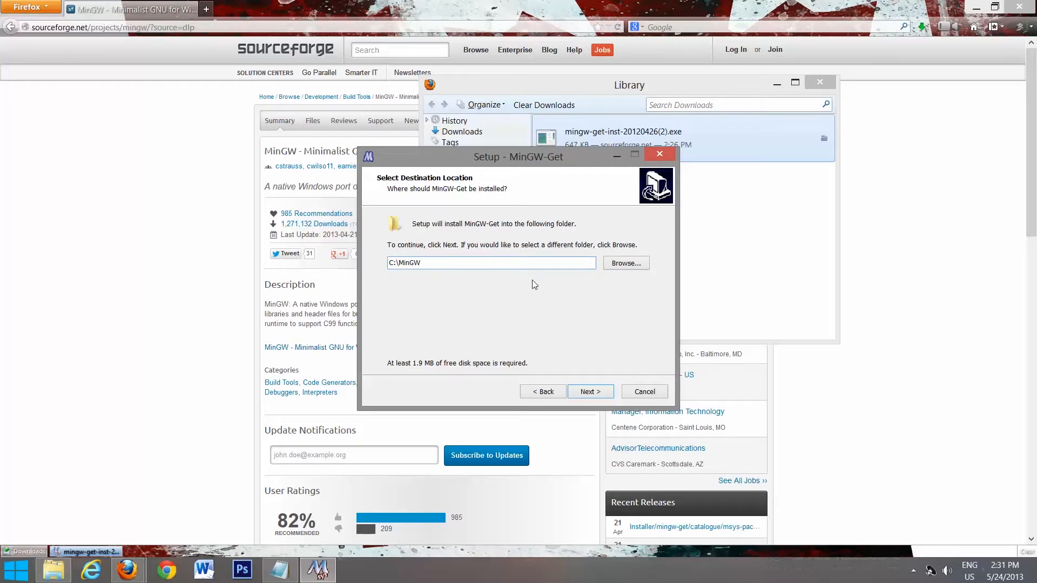
{"action": "left_click", "coordinate": [491, 262]}
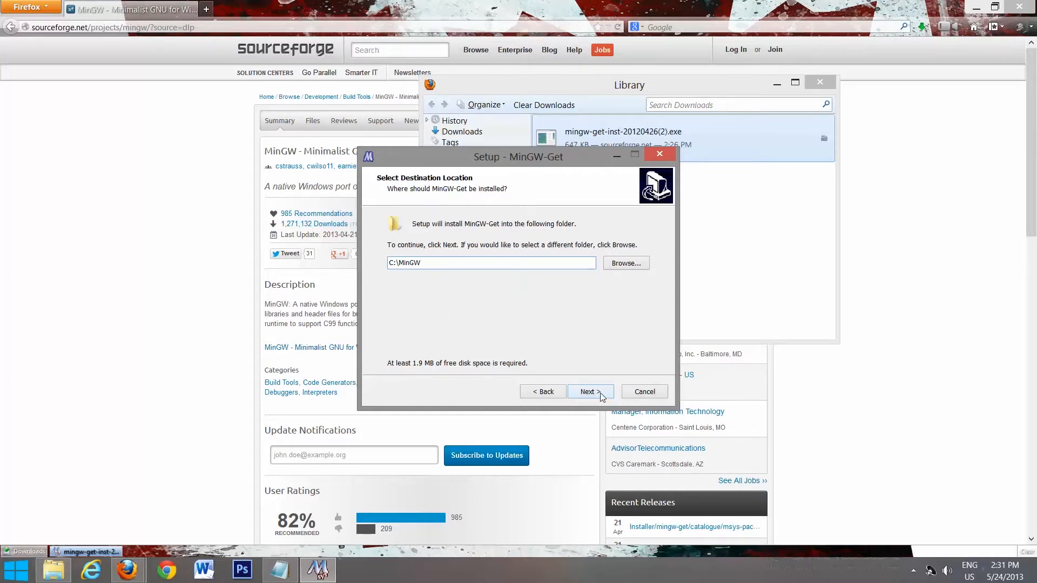
Step: Keep C:\MinGW, tick the C++ Compiler component and continue to the Ready to Install summary
{"action": "left_click", "coordinate": [589, 391]}
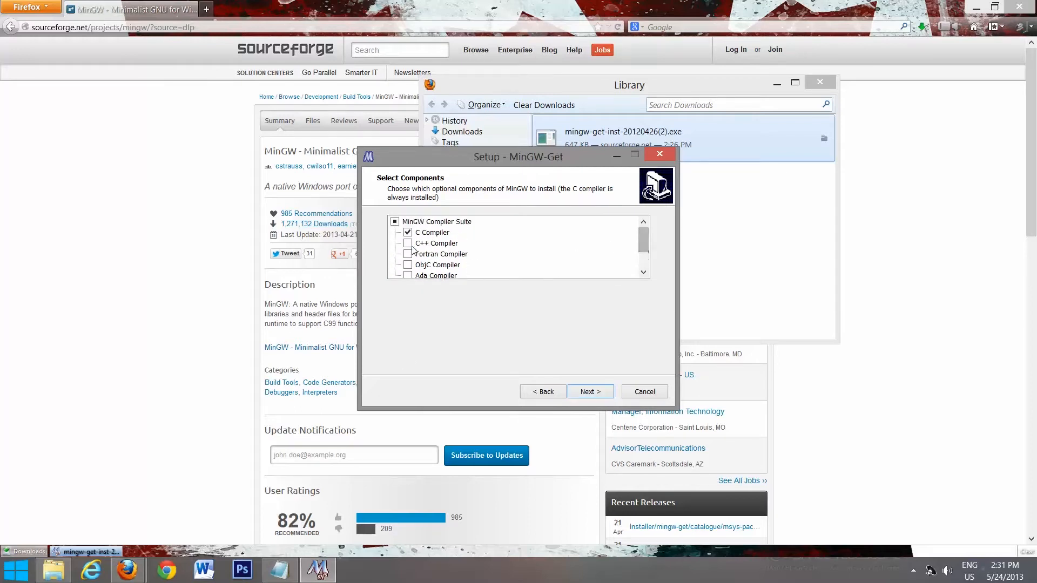
{"action": "left_click", "coordinate": [408, 243]}
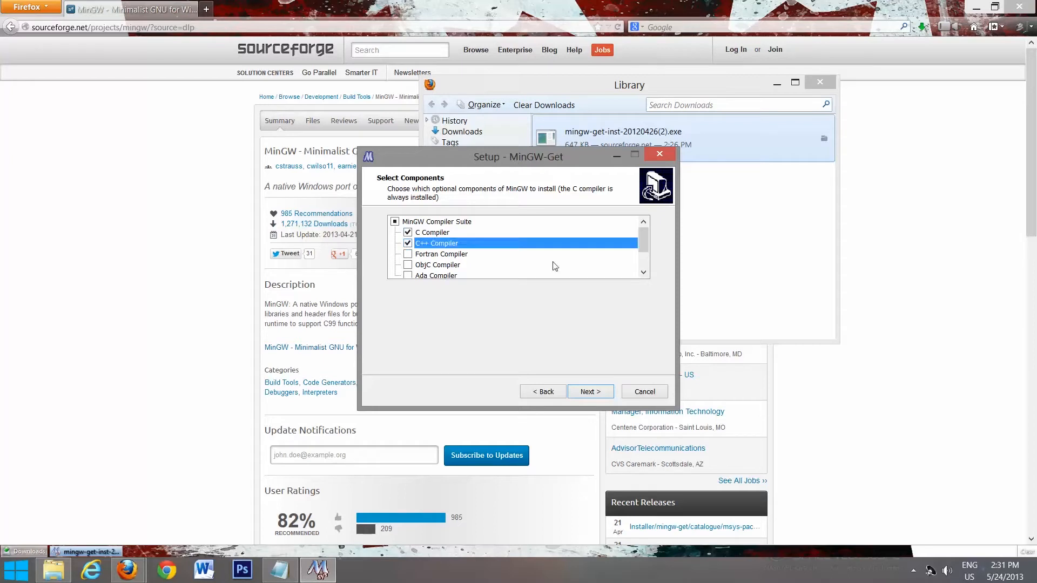
{"action": "scroll", "scroll_direction": "down", "scroll_amount": 3}
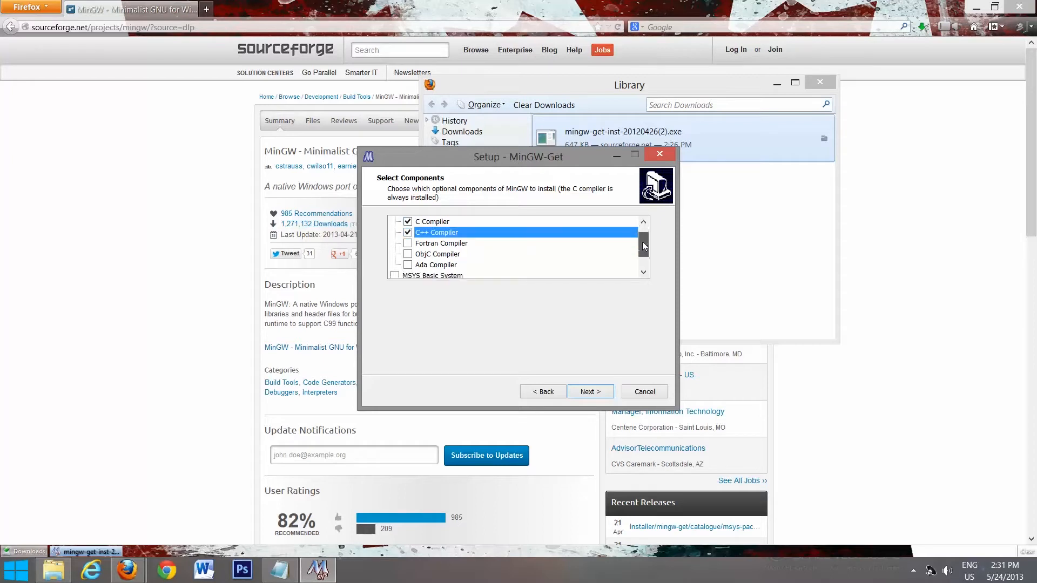
{"action": "scroll", "scroll_direction": "down", "scroll_amount": 3}
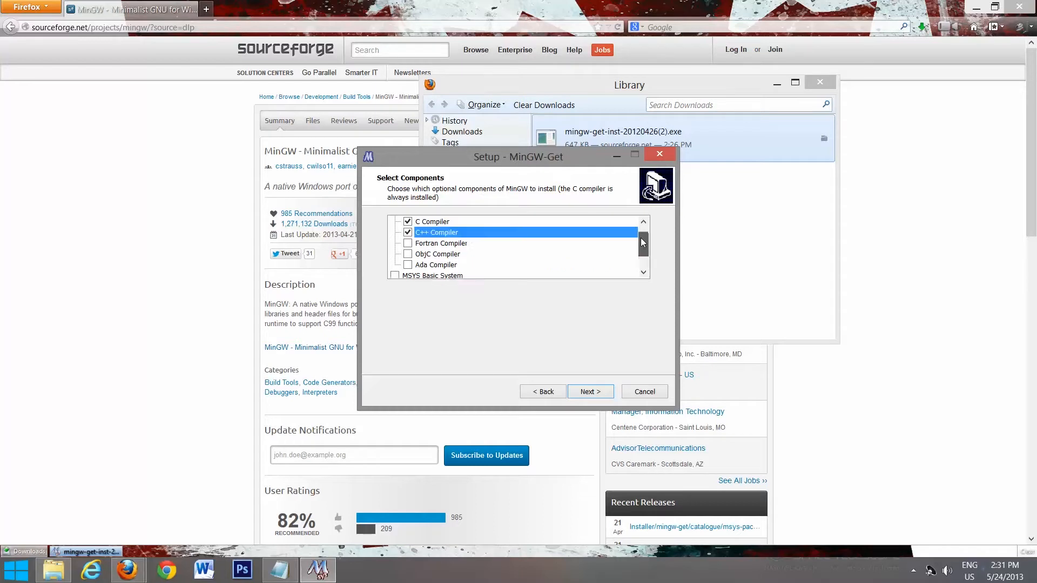
{"action": "left_click", "coordinate": [587, 391]}
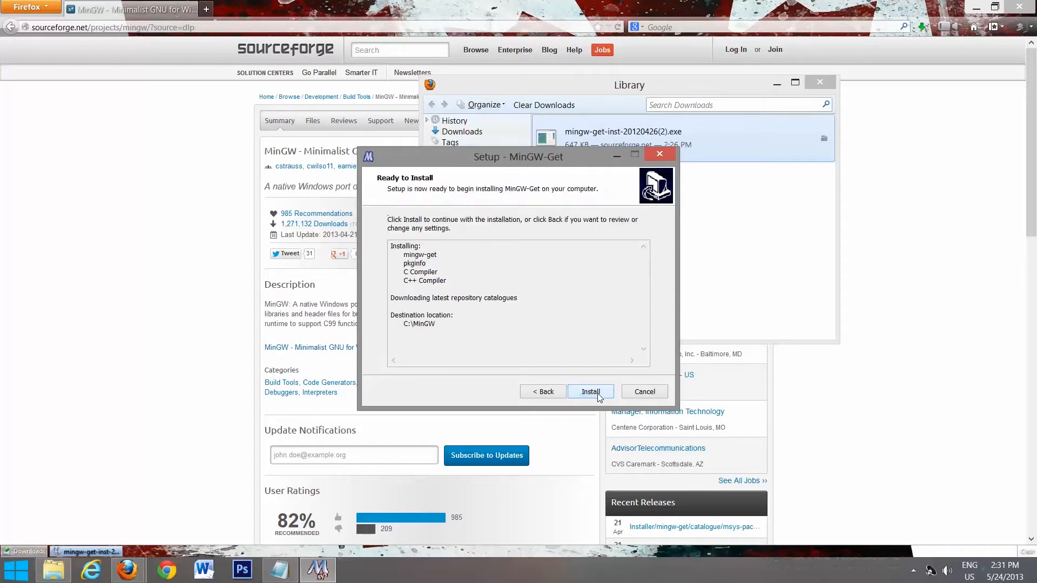
Step: Start the MinGW installation and wait for catalogue download and setup to complete
{"action": "left_click", "coordinate": [590, 391]}
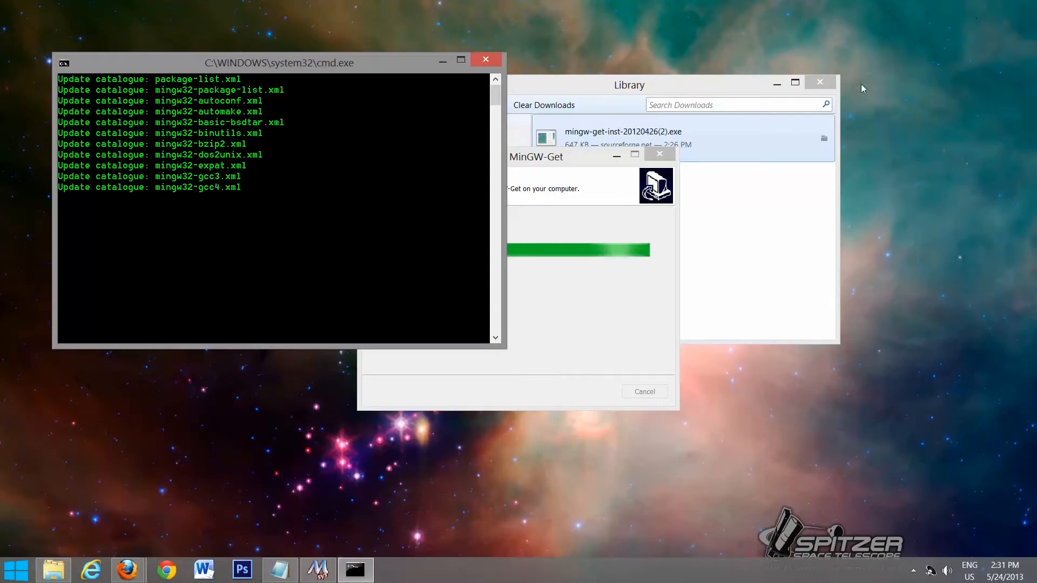
{"action": "mouse_move", "coordinate": [885, 343]}
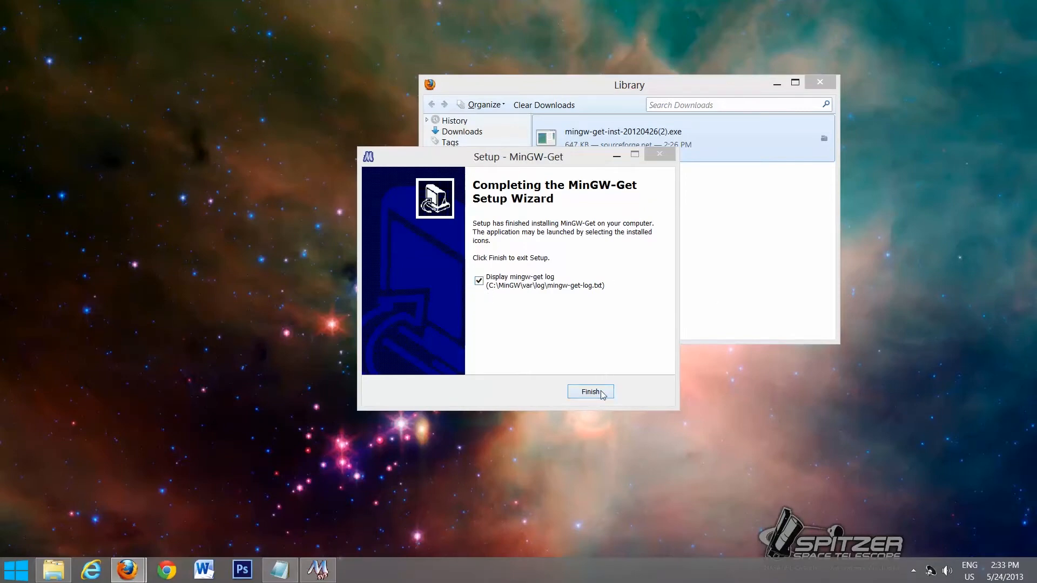
Step: Finish setup, scroll through mingw-get-log.txt in Notepad, then close it
{"action": "left_click", "coordinate": [589, 391]}
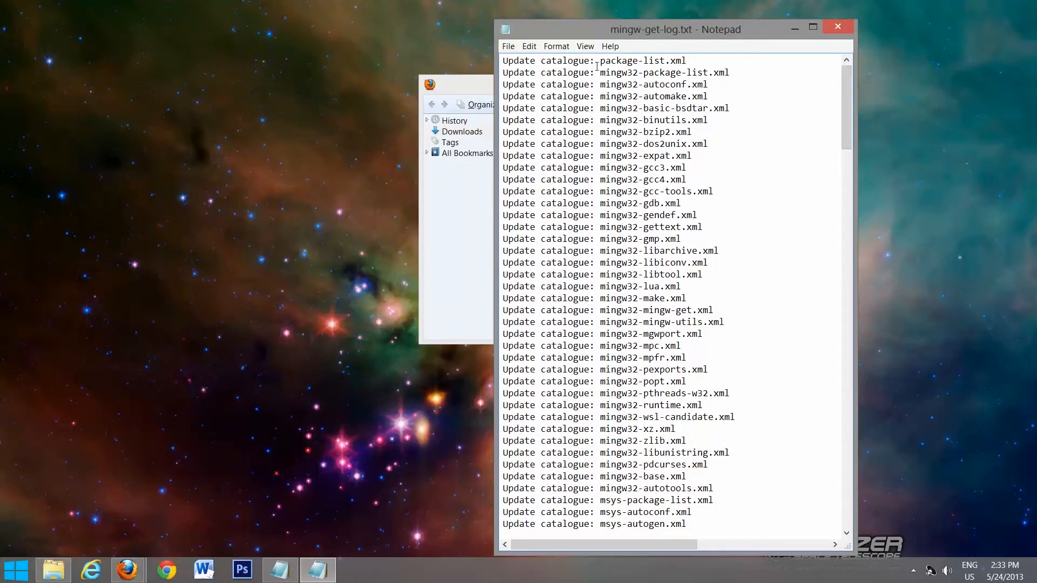
{"action": "scroll", "scroll_direction": "down", "scroll_amount": 3}
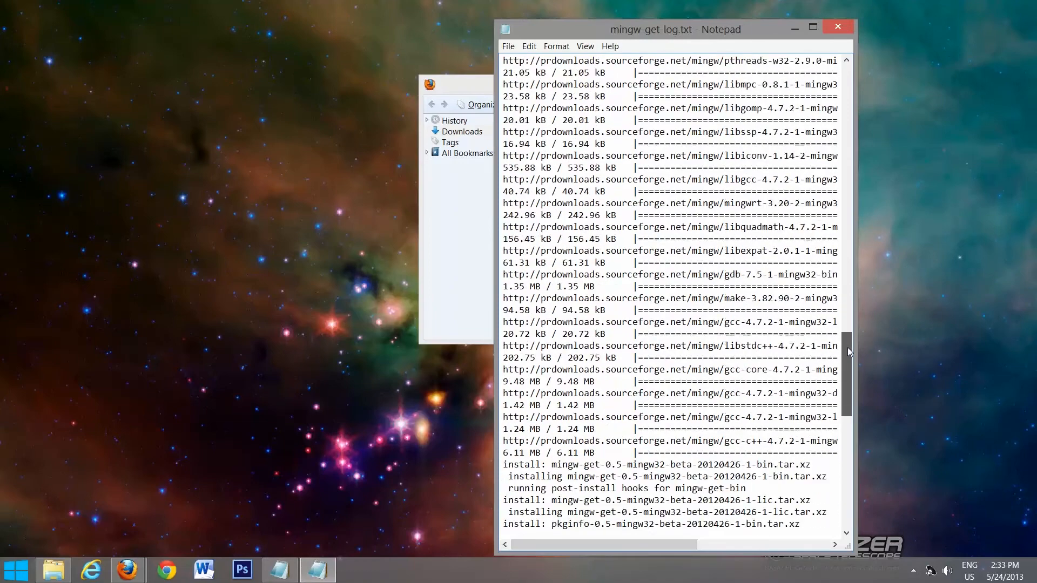
{"action": "scroll", "scroll_direction": "down", "scroll_amount": 3}
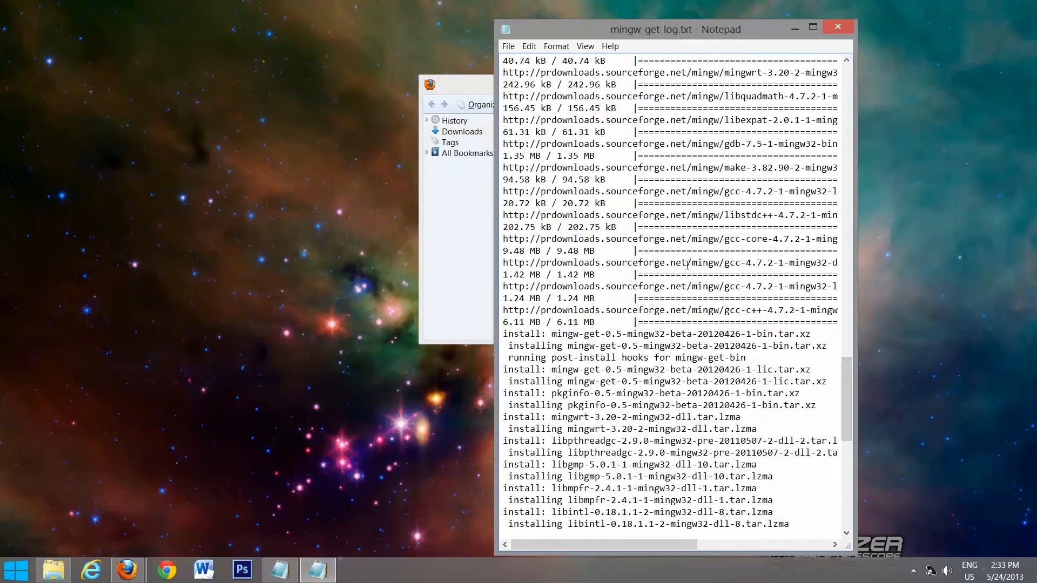
{"action": "scroll", "scroll_direction": "down", "scroll_amount": 3}
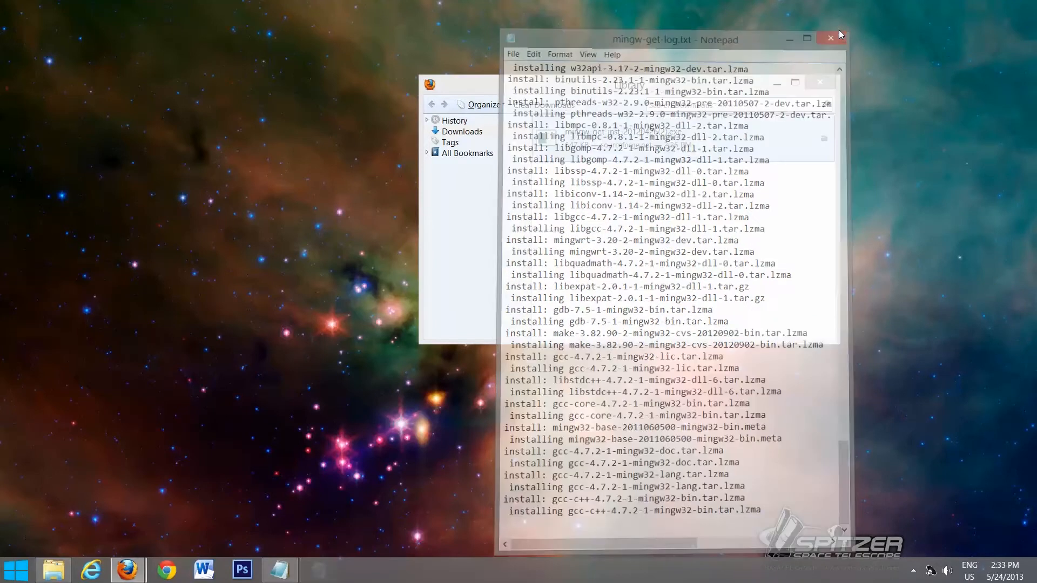
{"action": "left_click", "coordinate": [831, 39]}
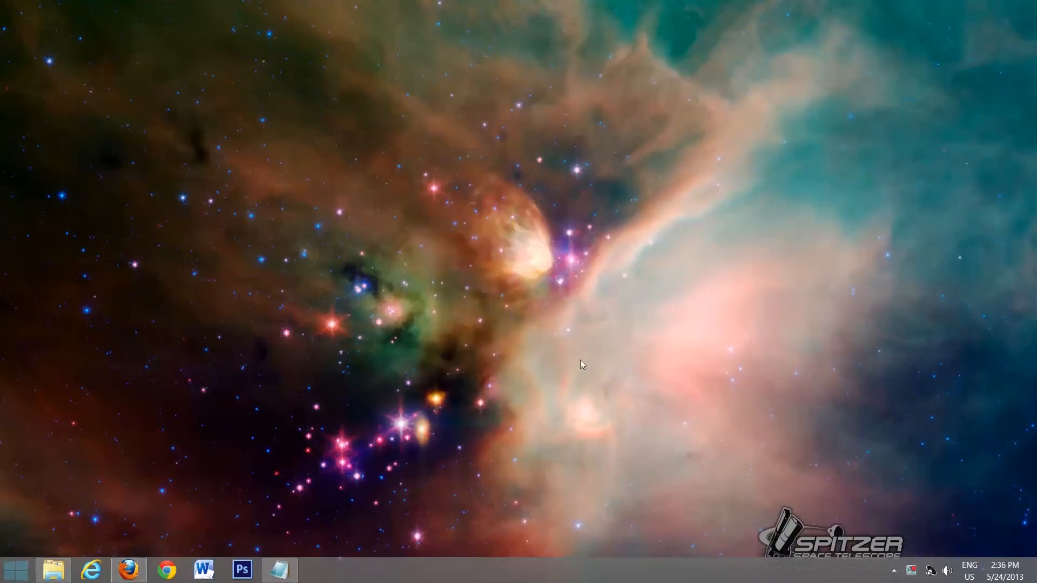
{"action": "mouse_move", "coordinate": [436, 349]}
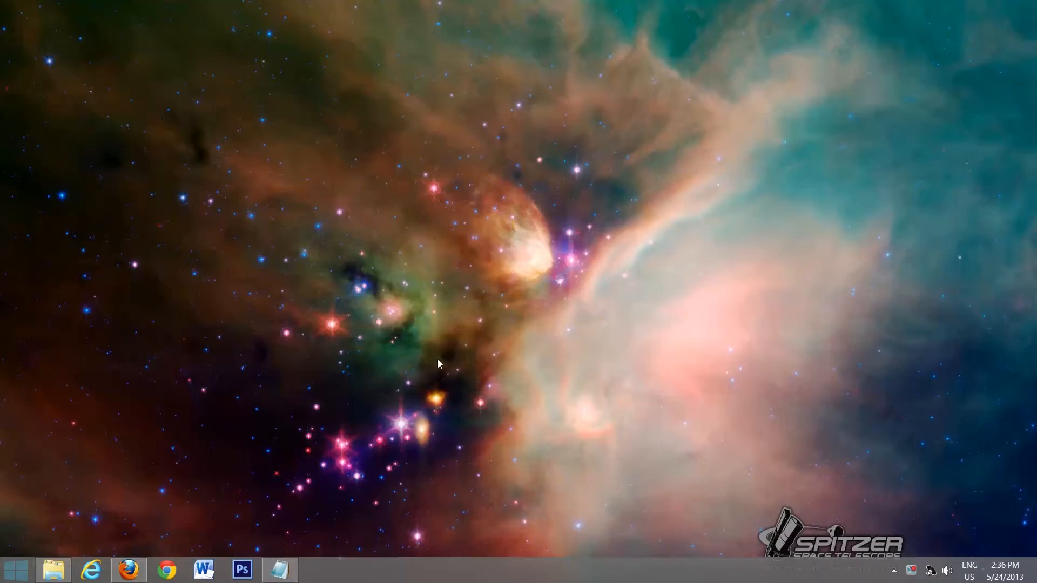
{"action": "mouse_move", "coordinate": [430, 351]}
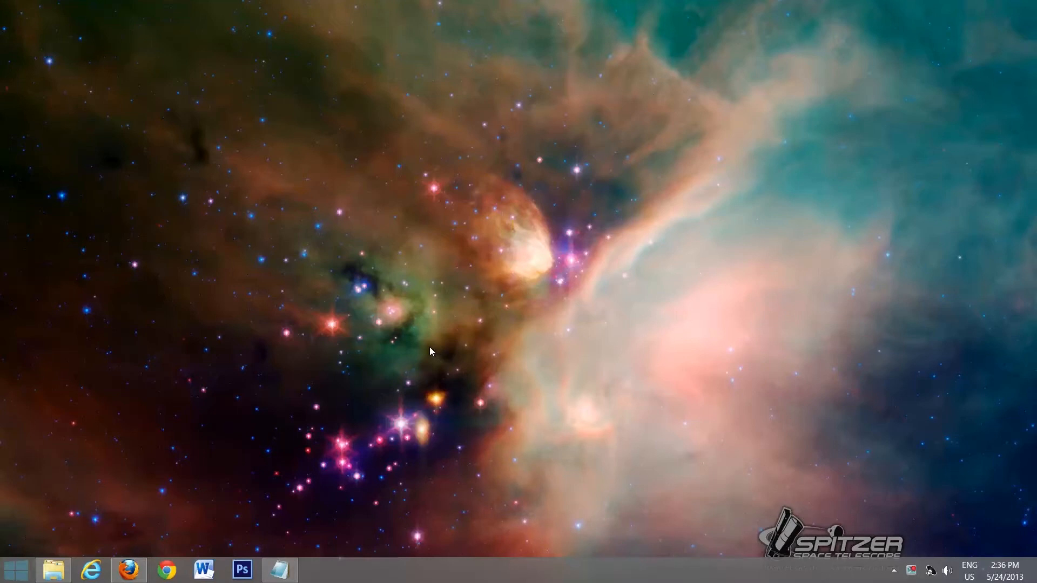
{"action": "mouse_move", "coordinate": [421, 339]}
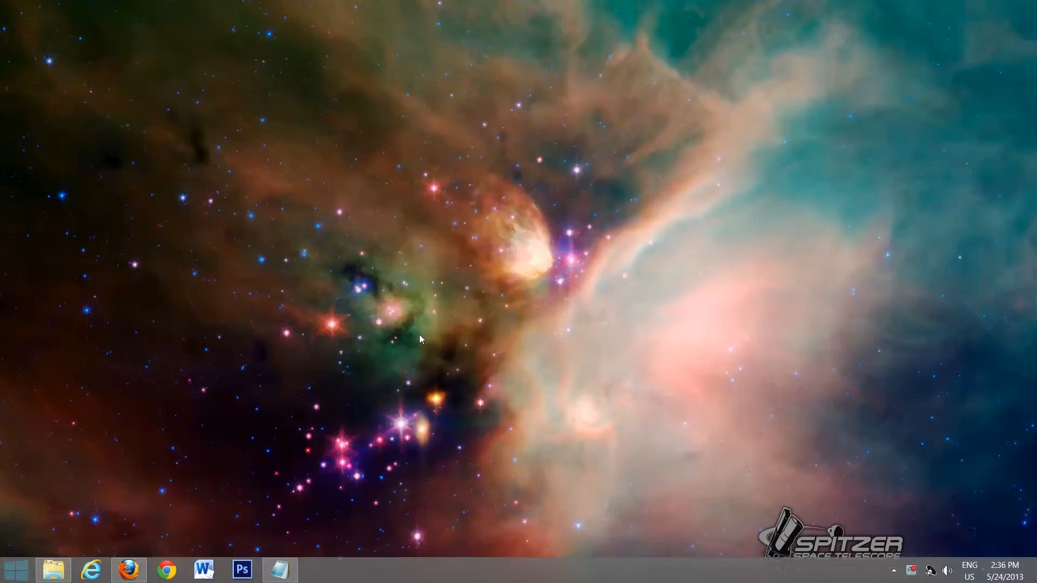
{"action": "mouse_move", "coordinate": [176, 394]}
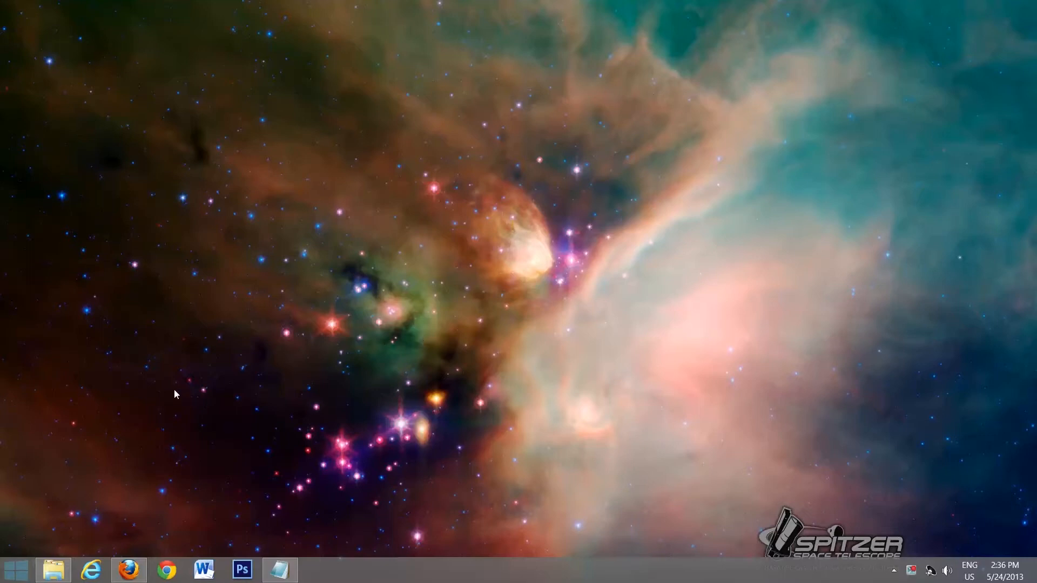
Step: Use Start > Run with cmd to open a Command Prompt window
{"action": "left_click", "coordinate": [13, 570]}
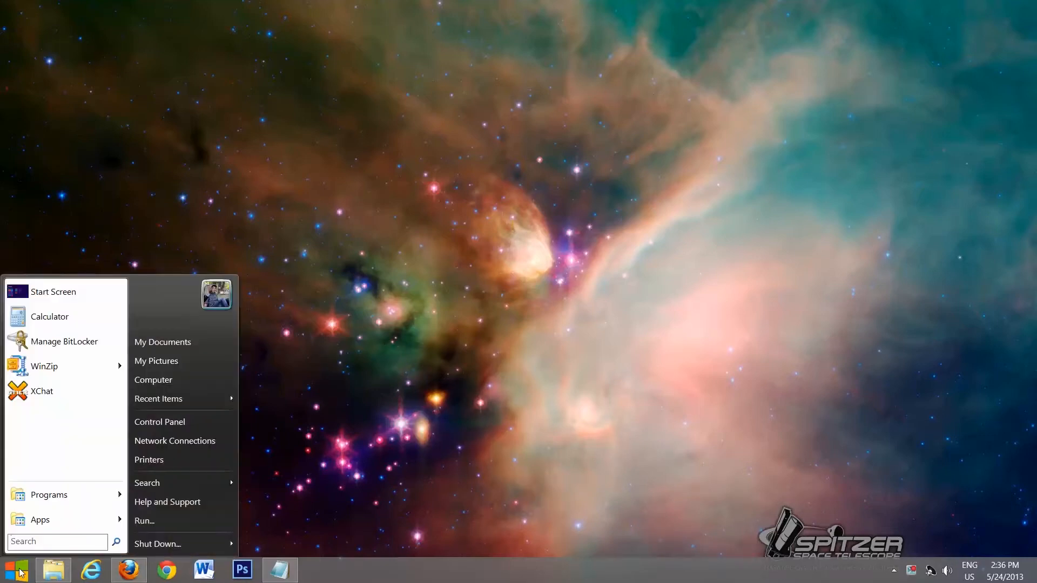
{"action": "left_click", "coordinate": [143, 521]}
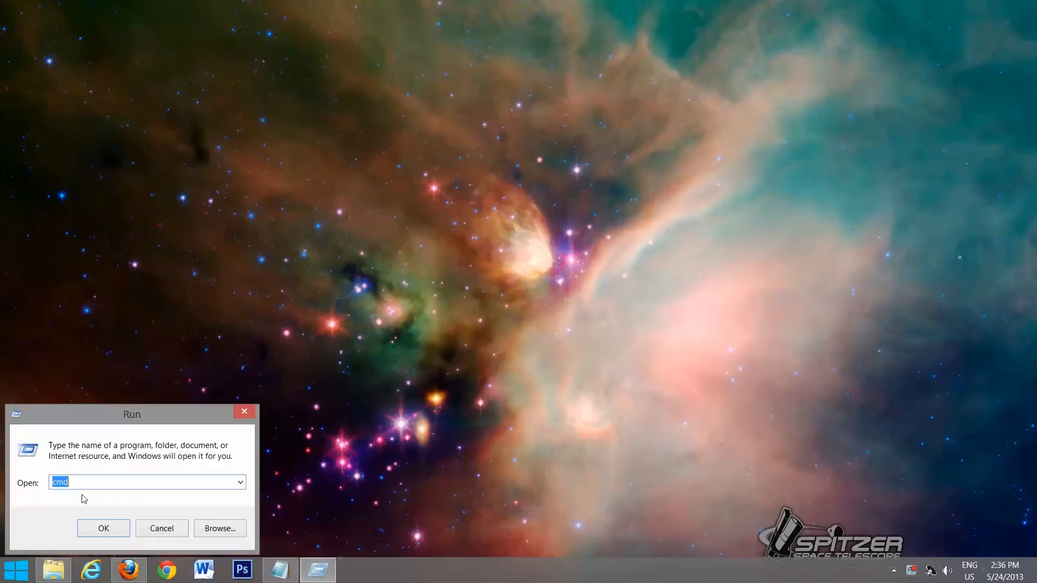
{"action": "left_click", "coordinate": [121, 482]}
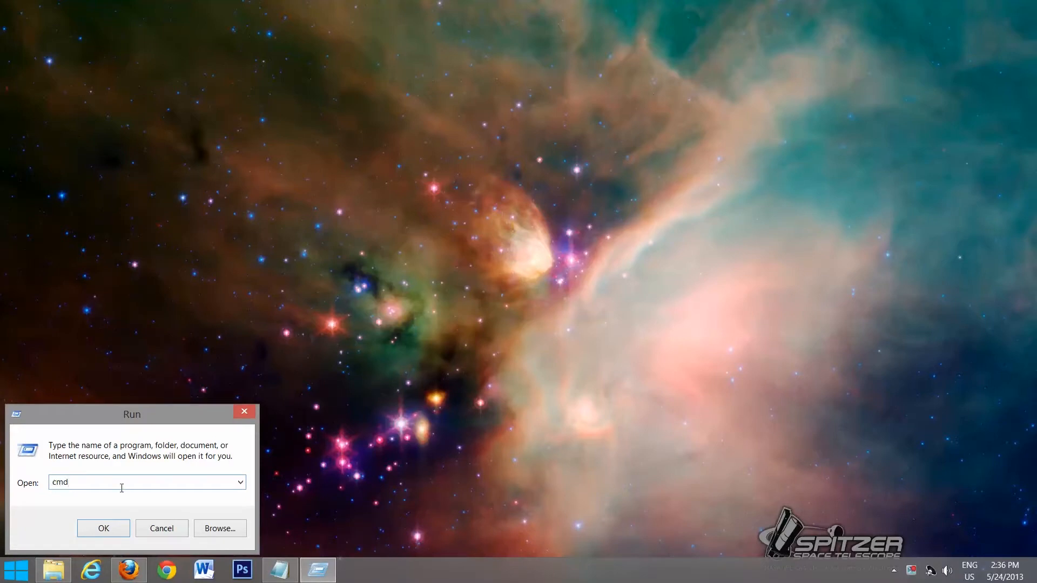
{"action": "left_click", "coordinate": [104, 528]}
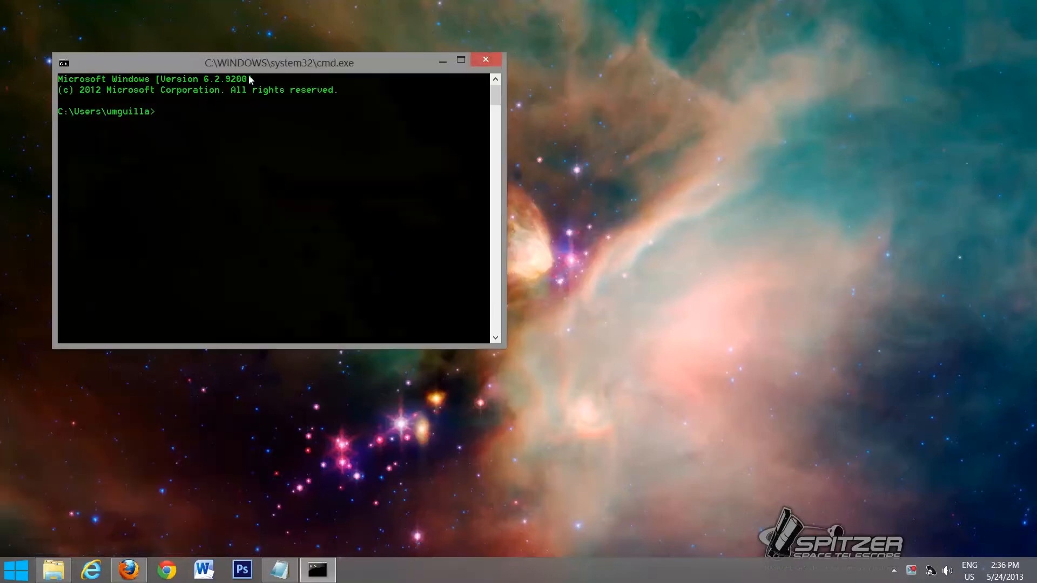
Step: Centre the window, cd up to the root and into /mingw, then list its contents with dir
{"action": "left_click_drag", "start_coordinate": [277, 63], "coordinate": [539, 110]}
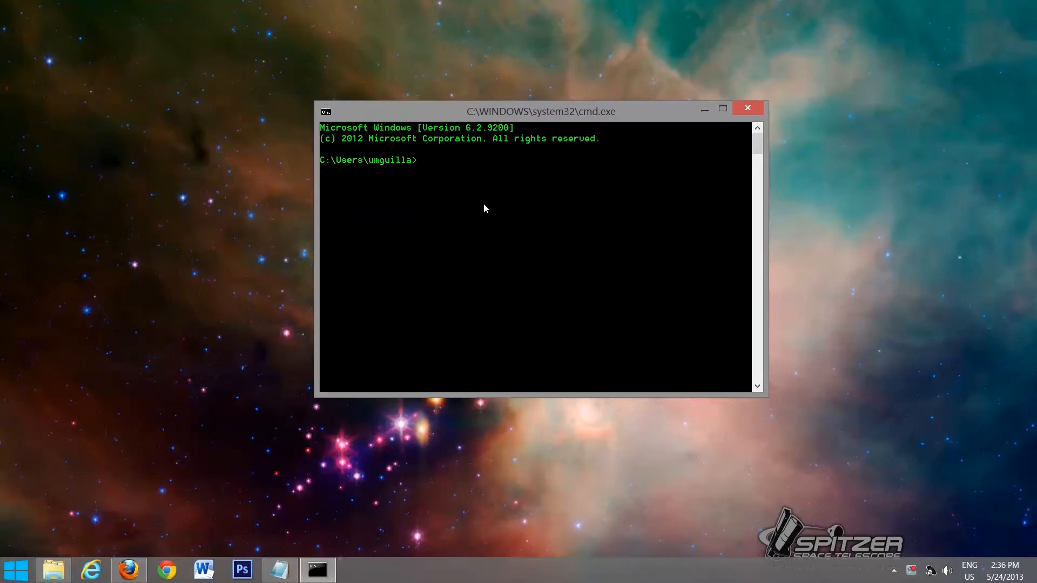
{"action": "type", "text": "cd .."}
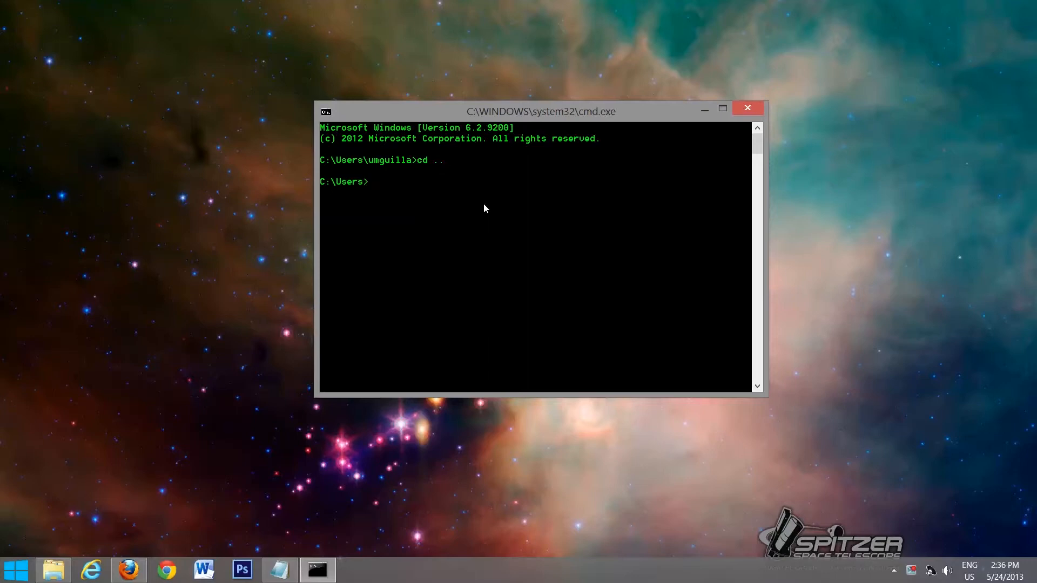
{"action": "type", "text": "cd .."}
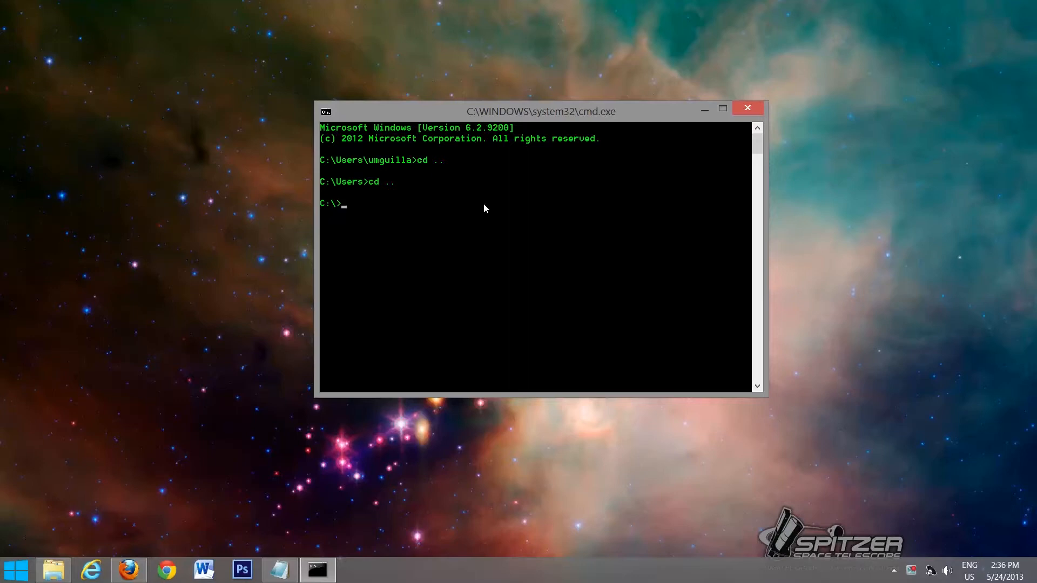
{"action": "type", "text": "cd"}
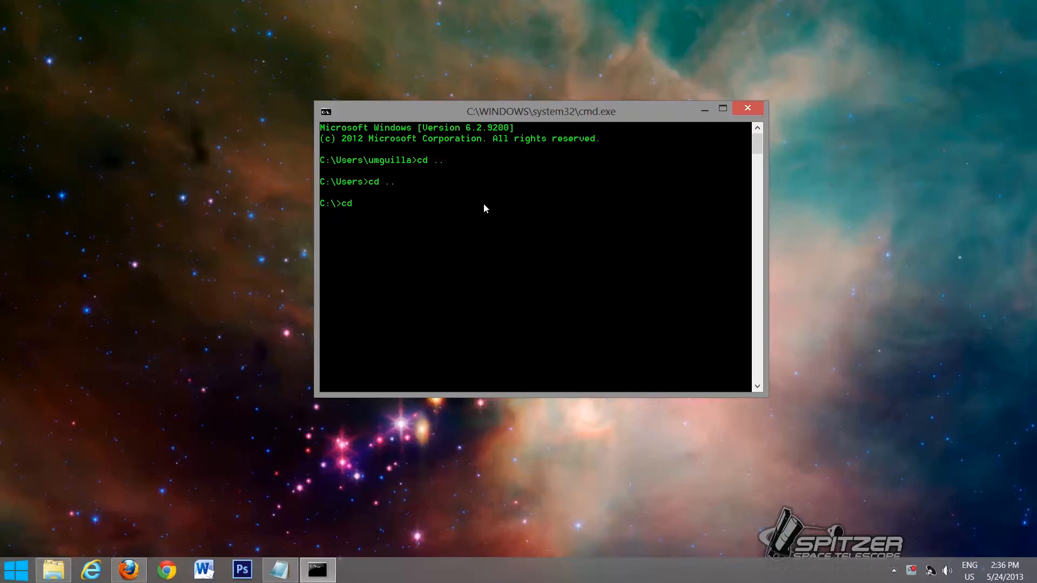
{"action": "type", "text": "/min"}
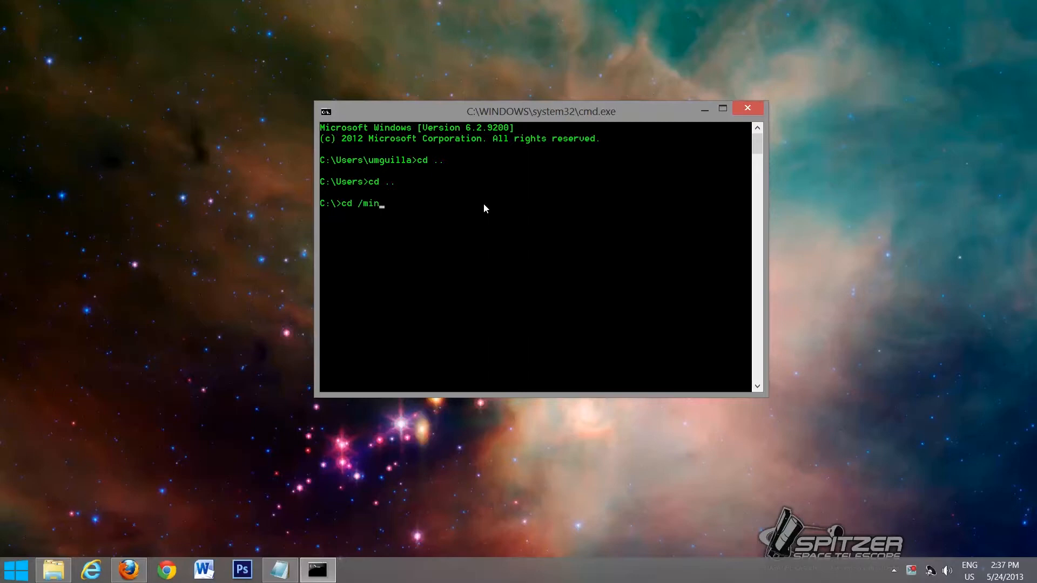
{"action": "type", "text": "gw"}
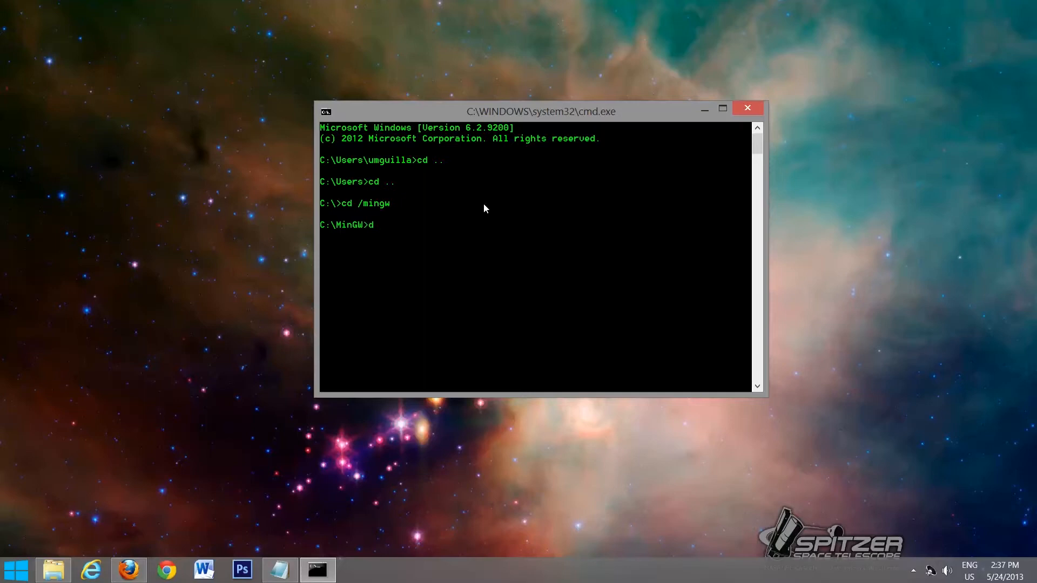
{"action": "type", "text": "dir"}
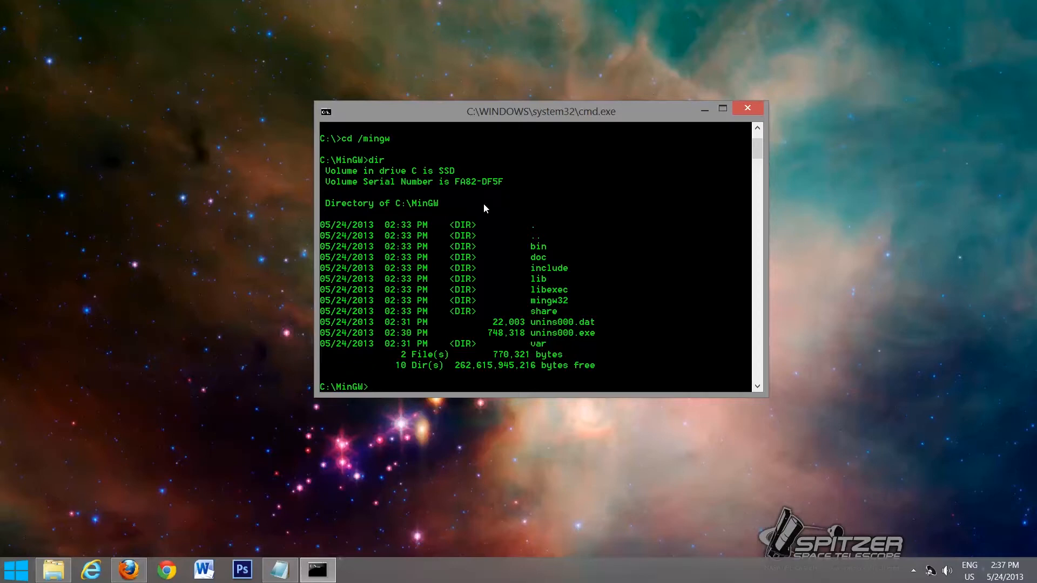
Step: Change into the bin folder and list its compiler tools such as mingw32-g++.exe
{"action": "type", "text": "cd /bin"}
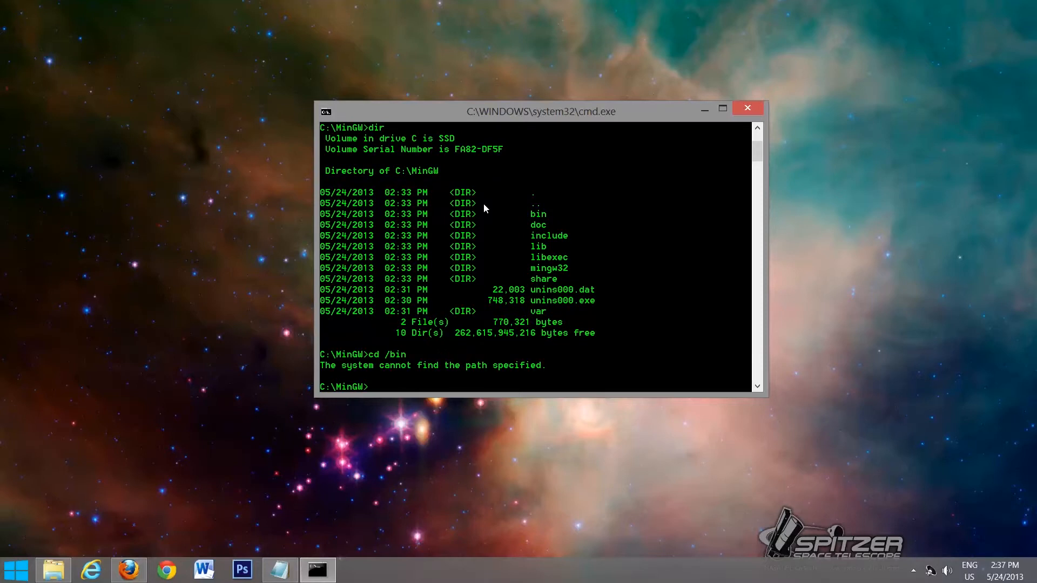
{"action": "type", "text": "c"}
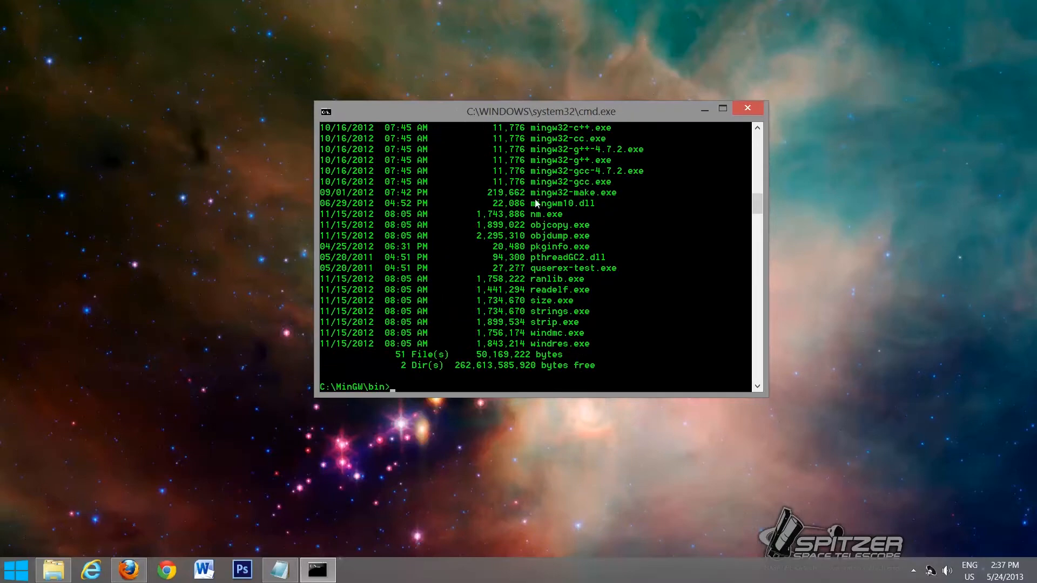
{"action": "scroll", "scroll_direction": "down", "scroll_amount": 3}
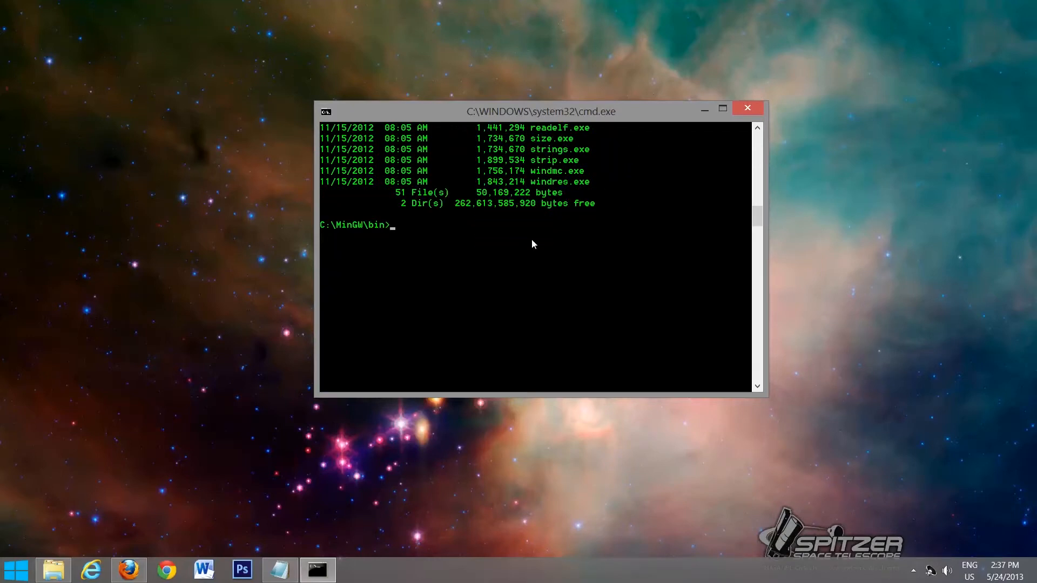
Step: Run g++ --version to confirm it reports g++ (GCC) 4.7.2
{"action": "type", "text": "g"}
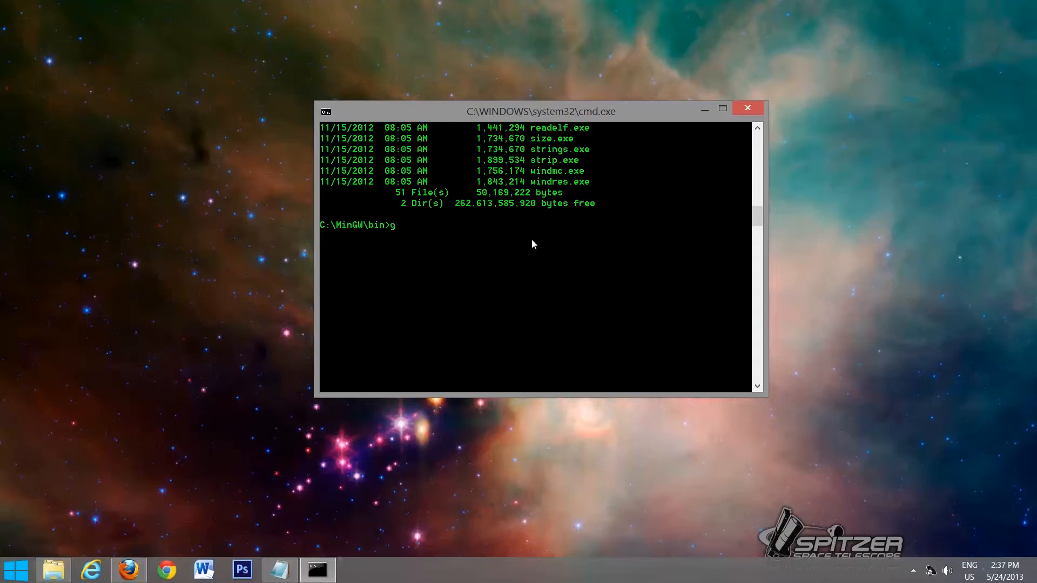
{"action": "type", "text": "++ --version"}
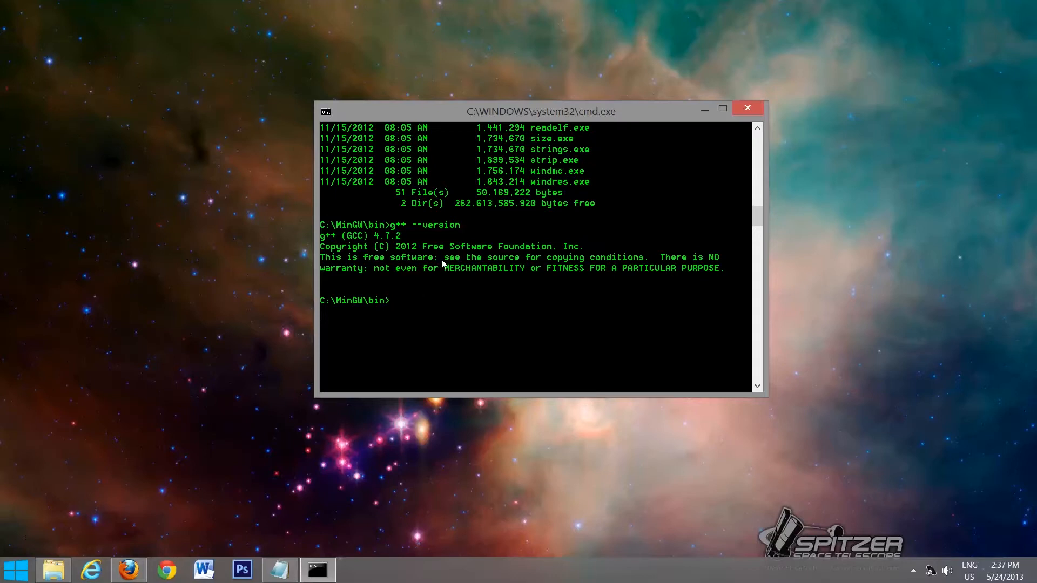
{"action": "mouse_move", "coordinate": [497, 237]}
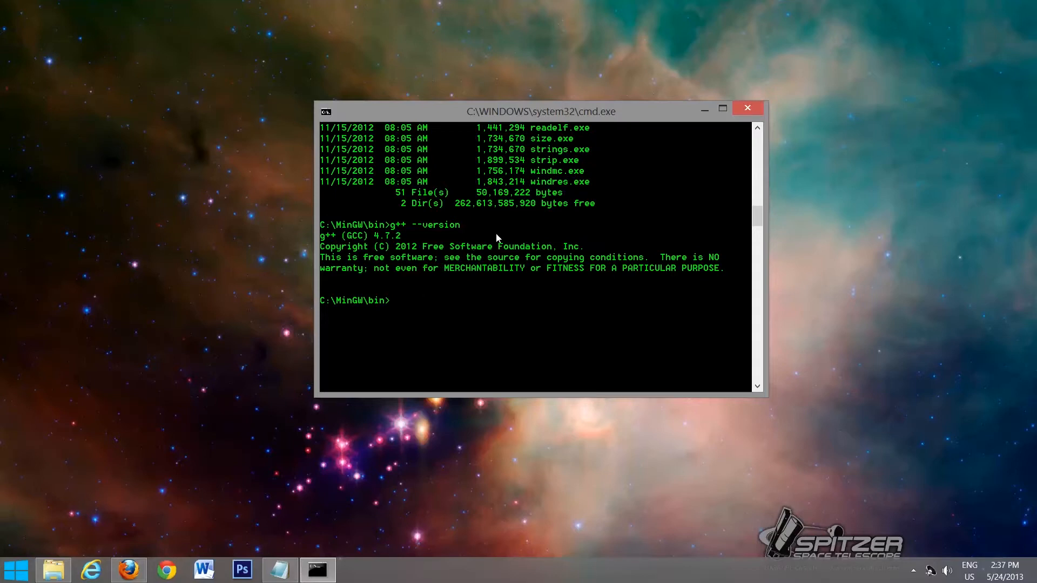
{"action": "mouse_move", "coordinate": [452, 257]}
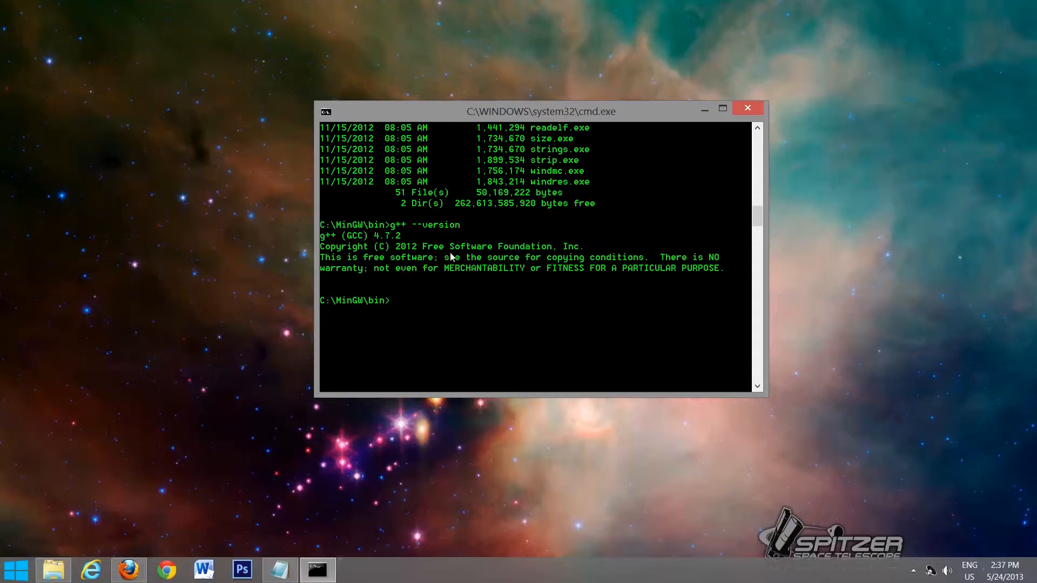
{"action": "mouse_move", "coordinate": [732, 224]}
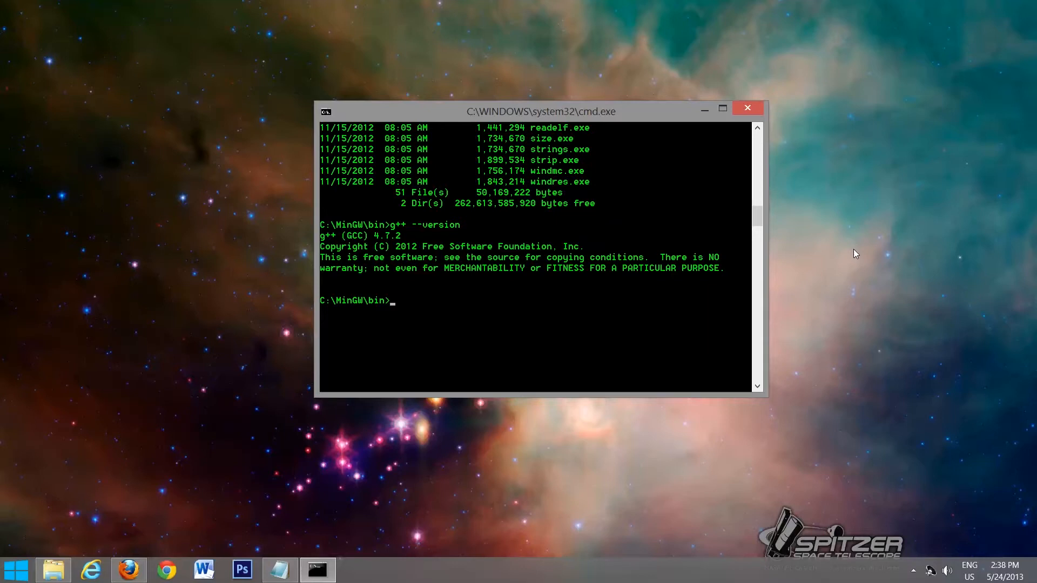
Step: Run 'mingw-get install mingw32-make' to install the make tool's bin, doc, lic and lang packages
{"action": "type", "text": "min"}
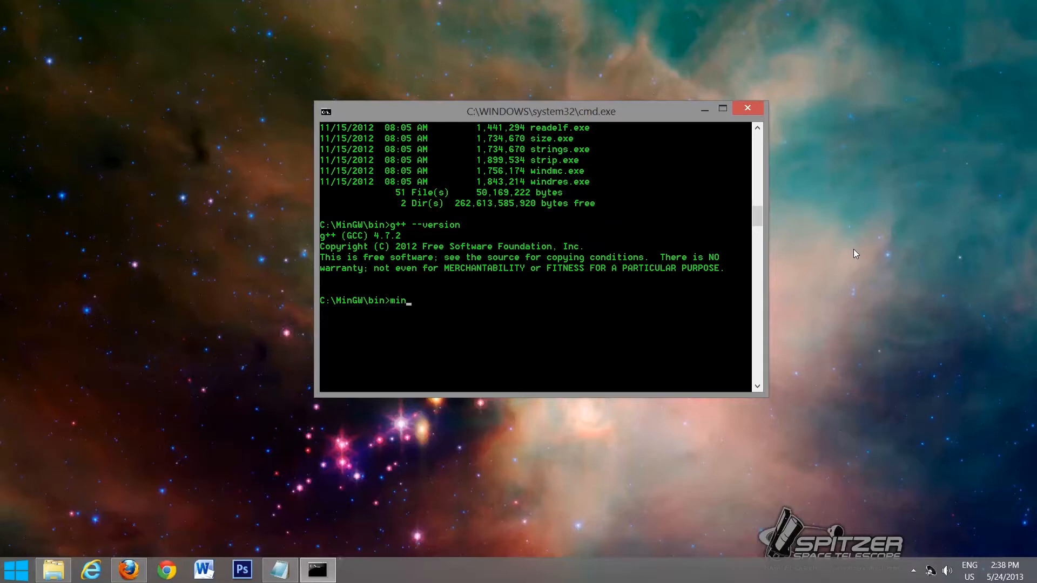
{"action": "type", "text": "gw-"}
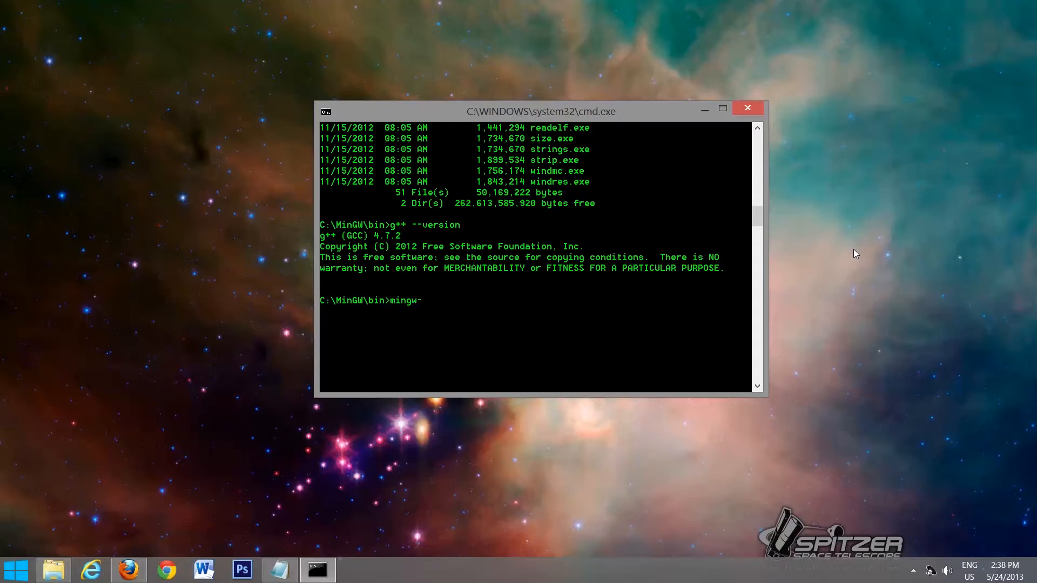
{"action": "type", "text": "get"}
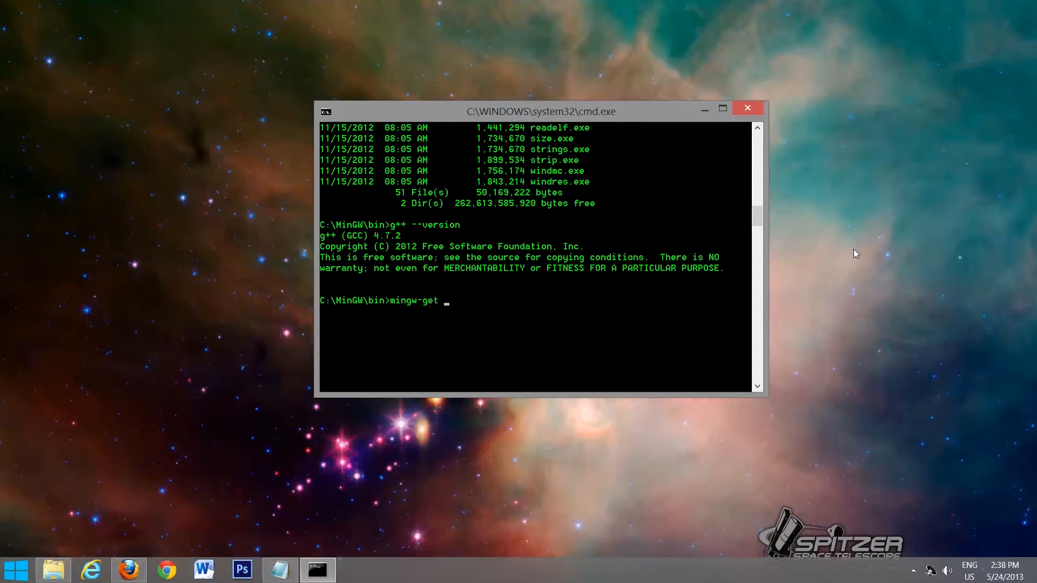
{"action": "type", "text": "install"}
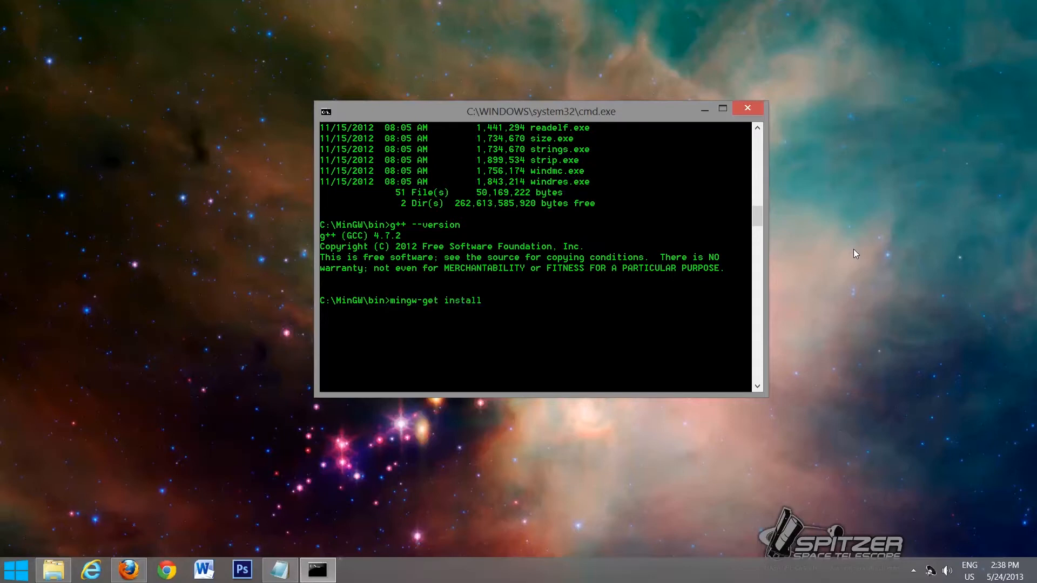
{"action": "type", "text": "m"}
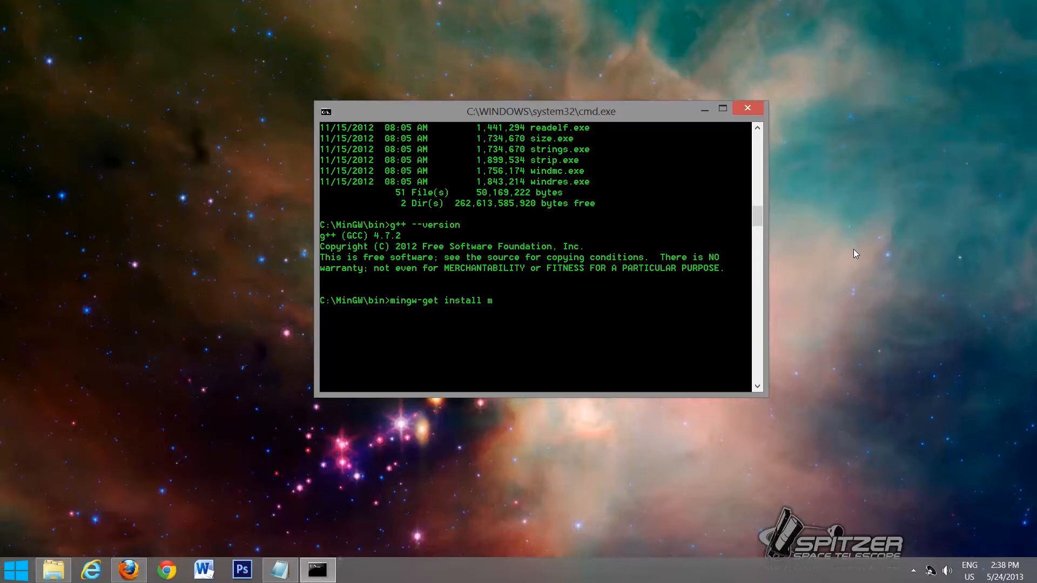
{"action": "type", "text": "ing"}
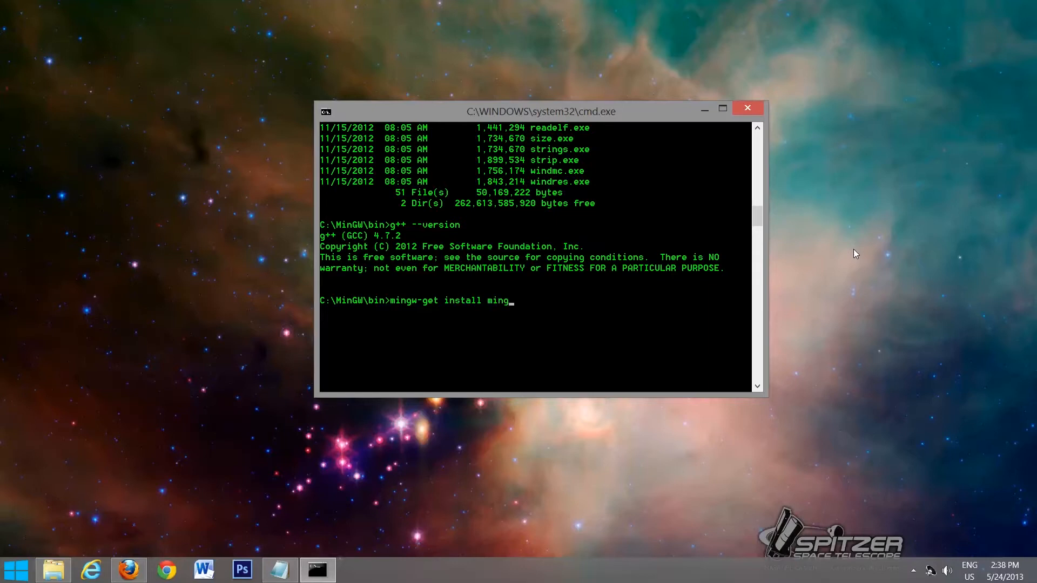
{"action": "type", "text": "w32"}
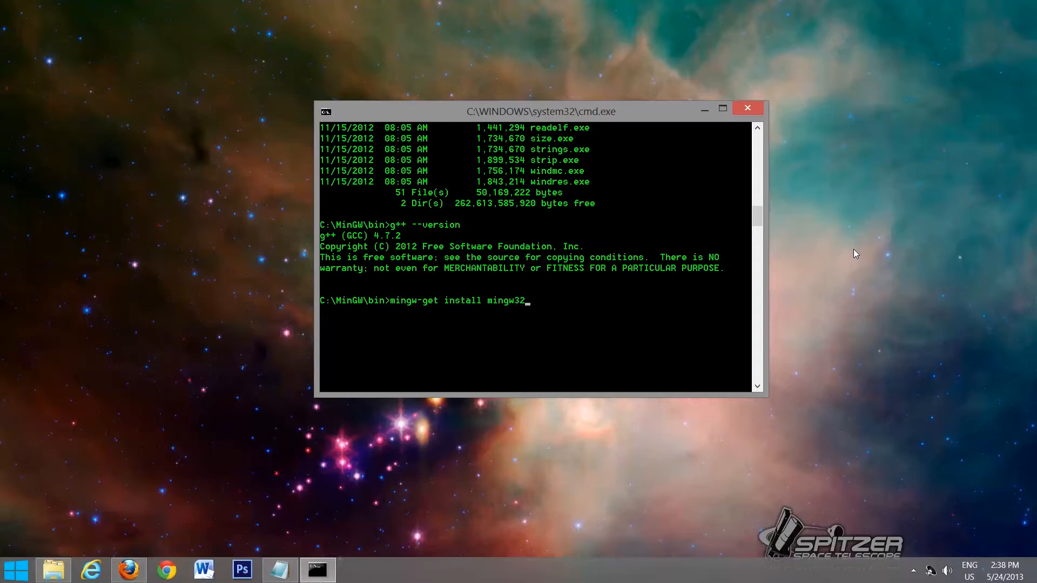
{"action": "type", "text": "-make"}
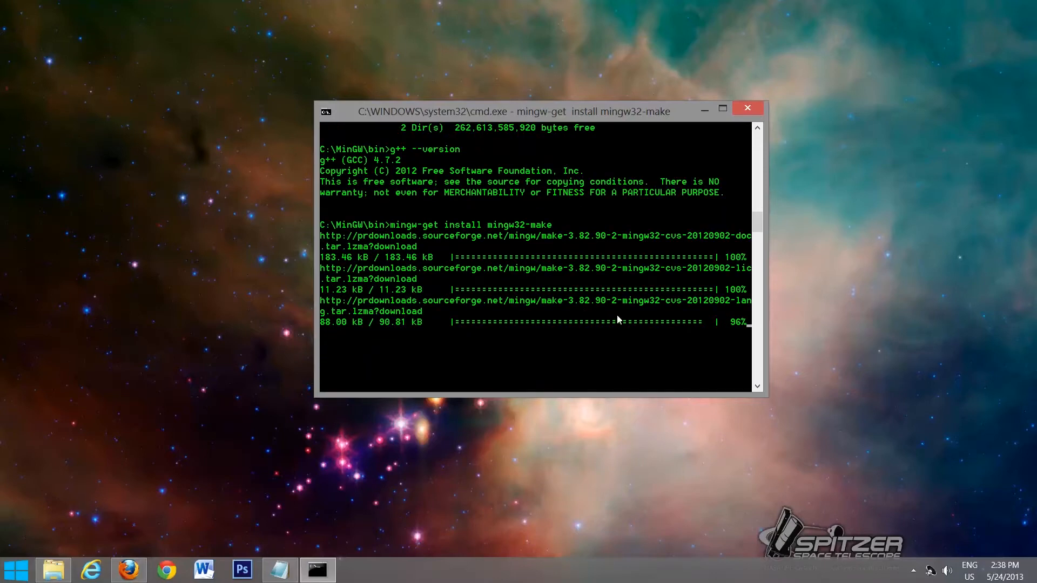
{"action": "mouse_move", "coordinate": [873, 302]}
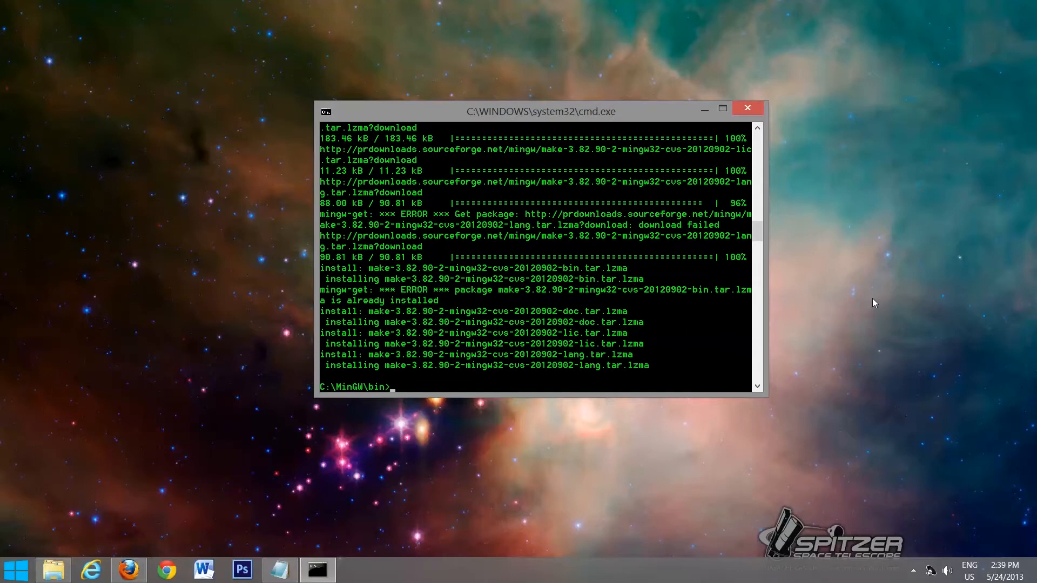
{"action": "mouse_move", "coordinate": [473, 295]}
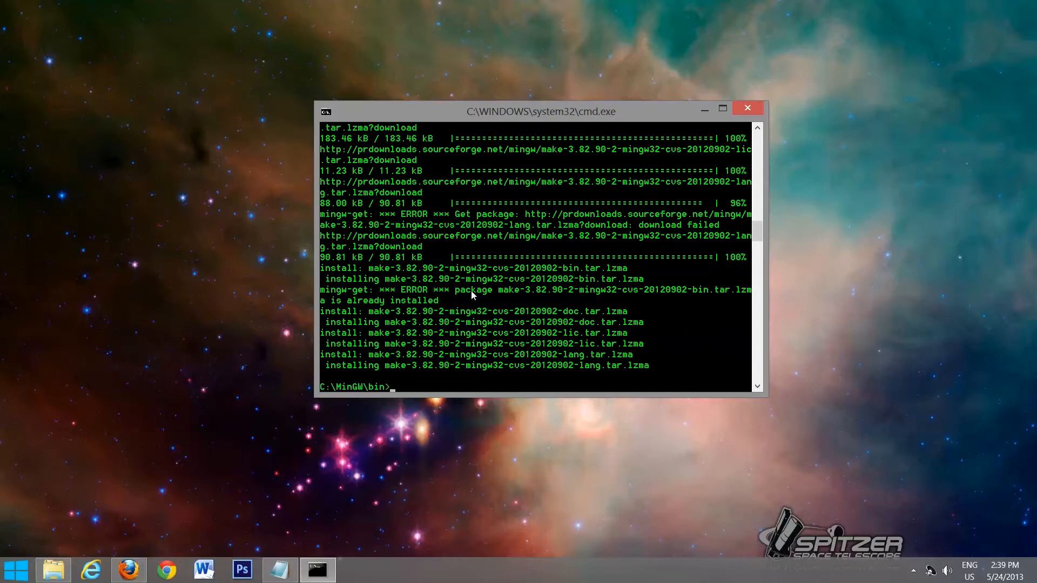
{"action": "mouse_move", "coordinate": [567, 292]}
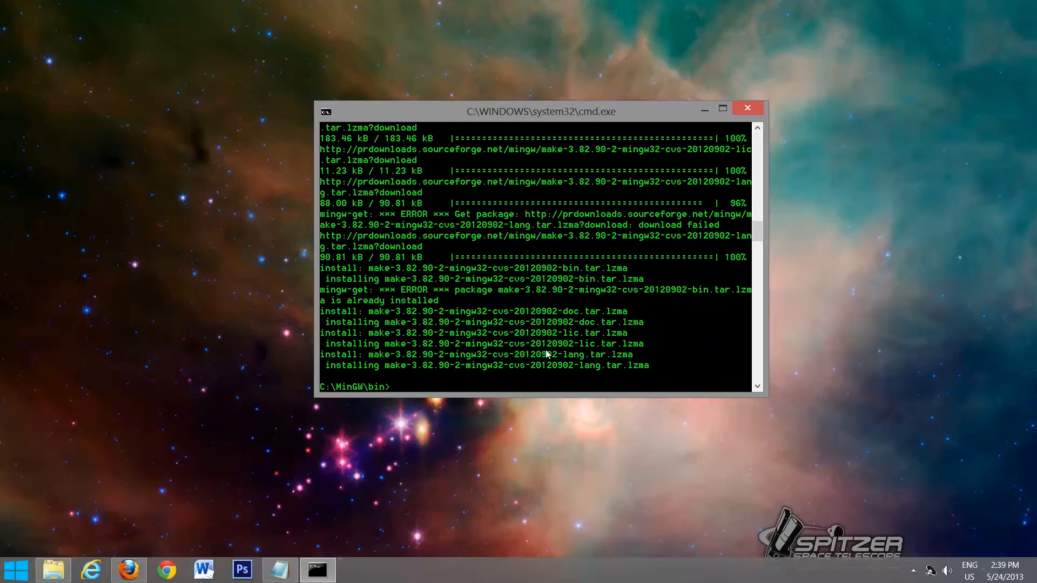
{"action": "mouse_move", "coordinate": [397, 289]}
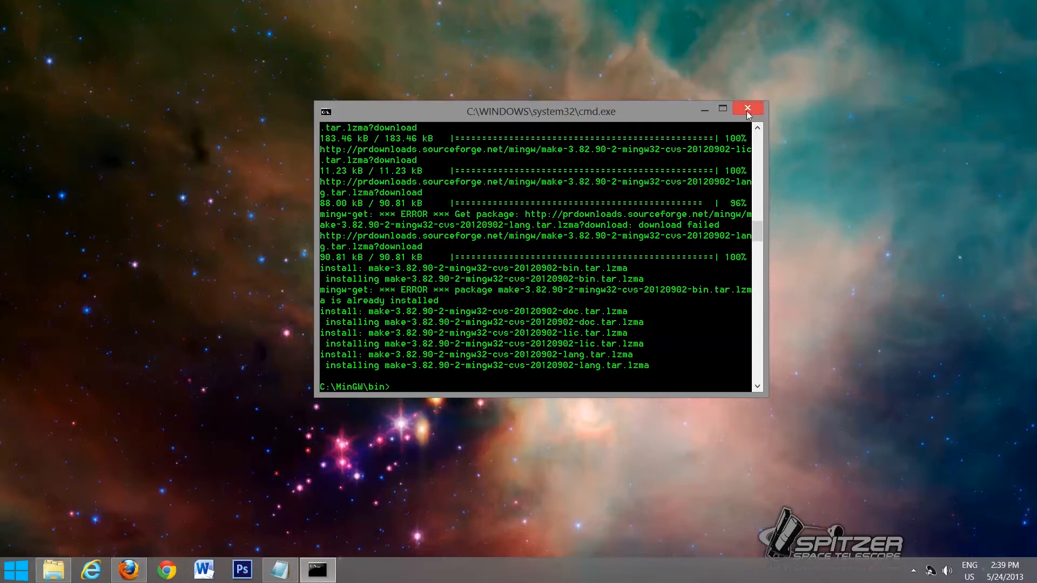
{"action": "mouse_move", "coordinate": [748, 109]}
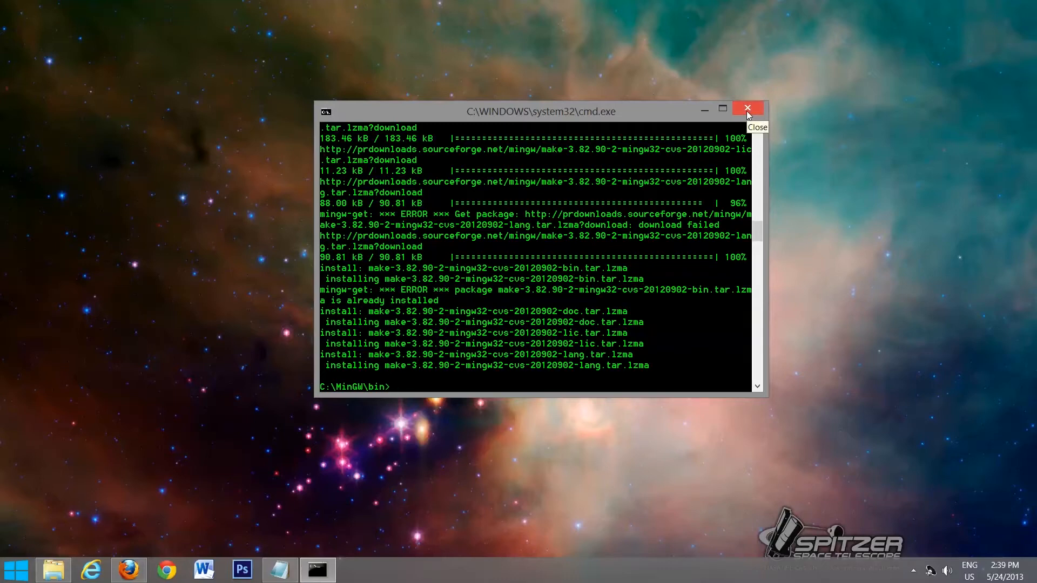
Step: Close cmd.exe and reach the System item in Control Panel's All Items list
{"action": "left_click", "coordinate": [747, 108]}
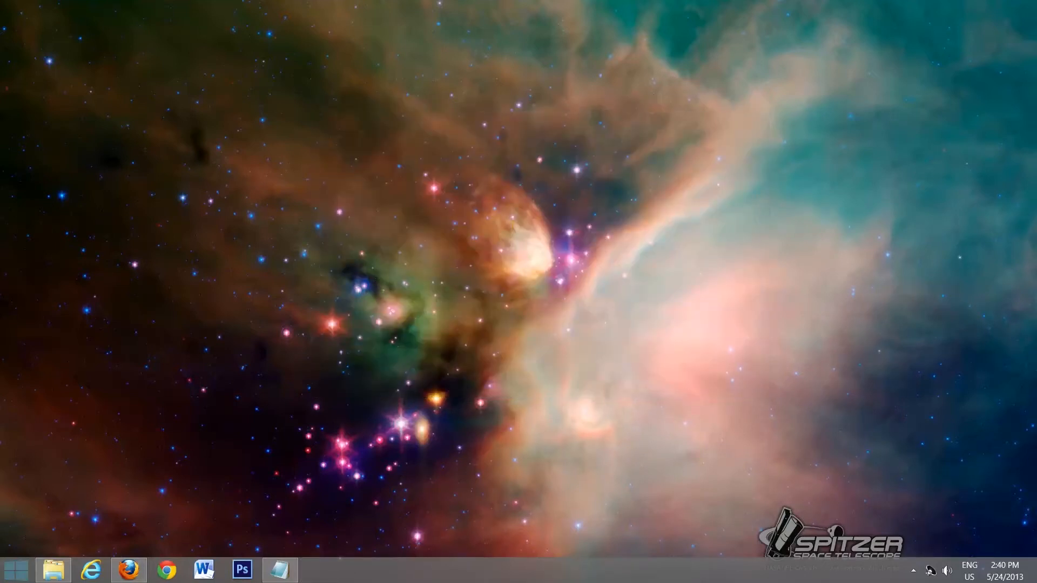
{"action": "mouse_move", "coordinate": [867, 311]}
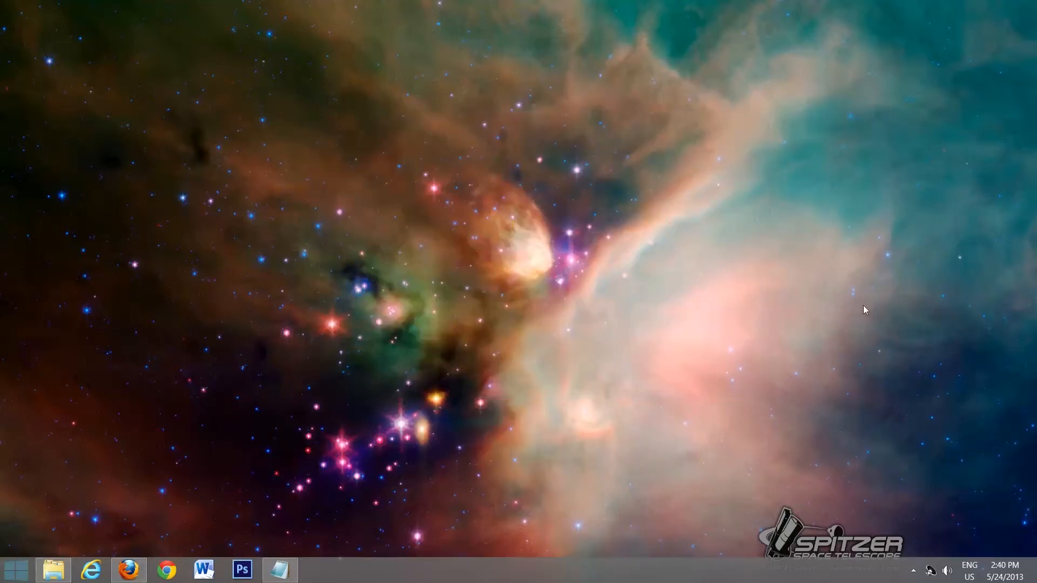
{"action": "mouse_move", "coordinate": [435, 403]}
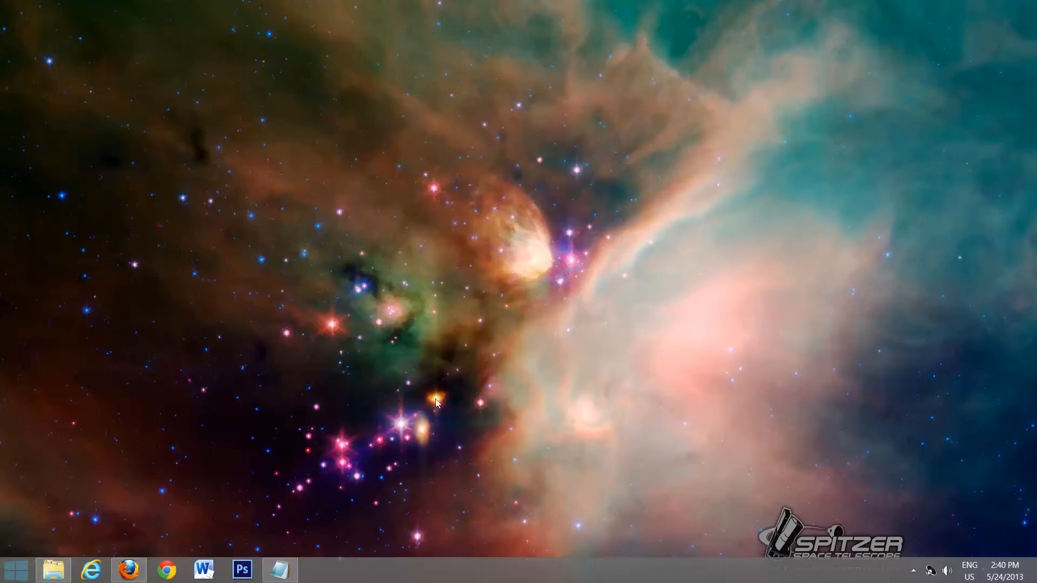
{"action": "mouse_move", "coordinate": [114, 481]}
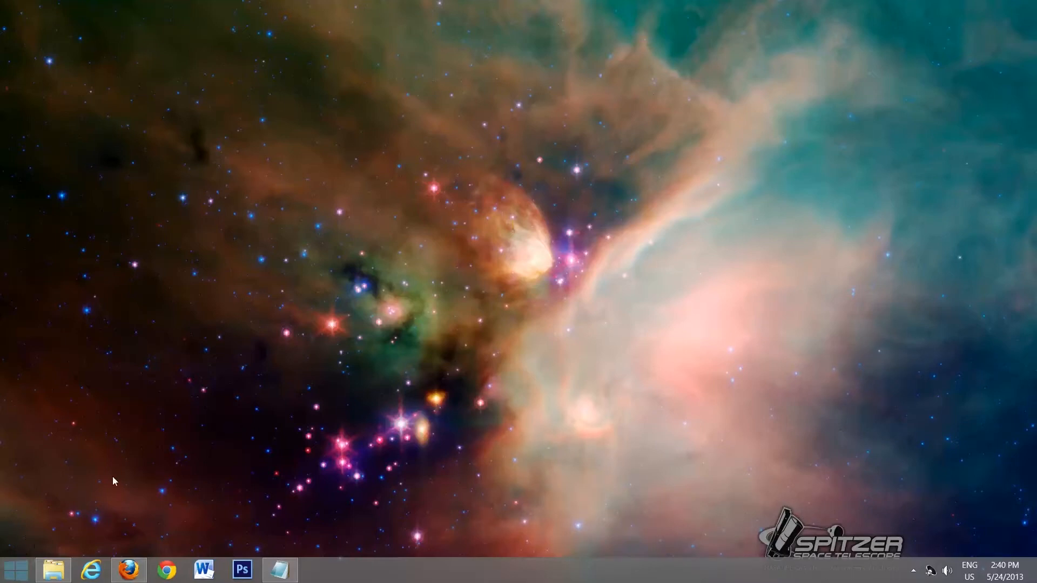
{"action": "left_click", "coordinate": [14, 570]}
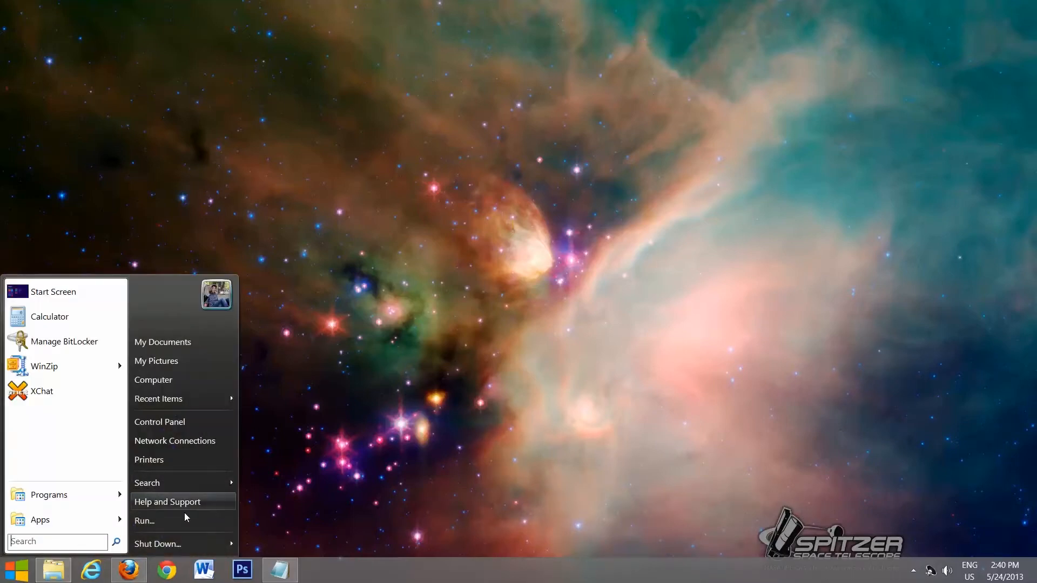
{"action": "mouse_move", "coordinate": [192, 478]}
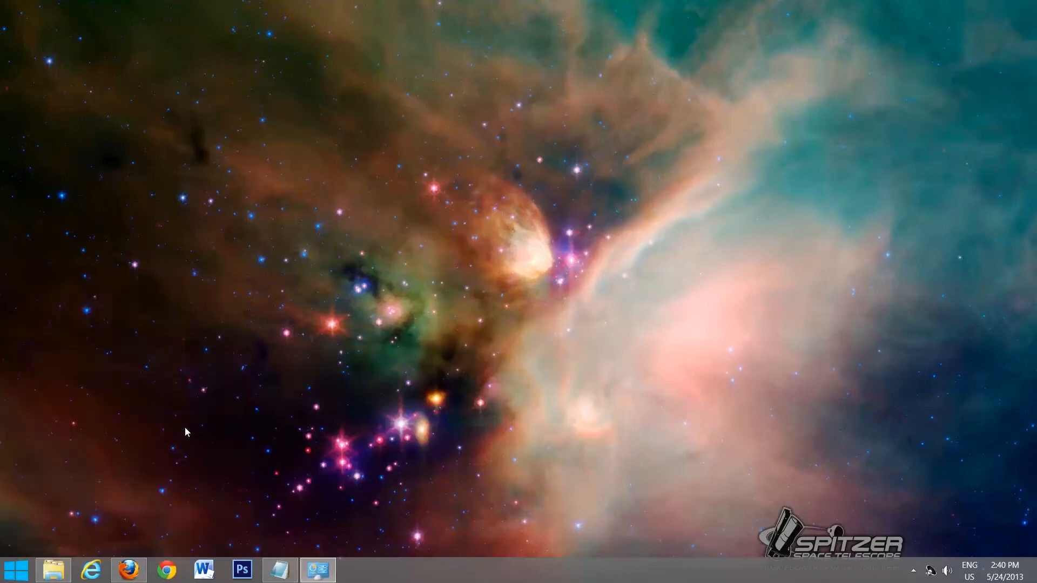
{"action": "left_click", "coordinate": [318, 569]}
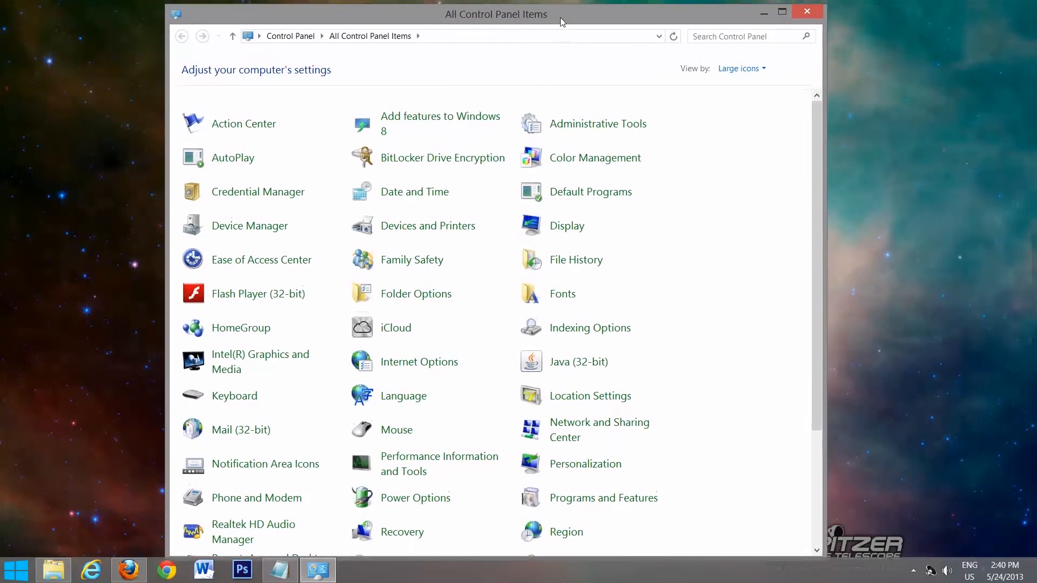
{"action": "scroll", "scroll_direction": "down", "scroll_amount": 3}
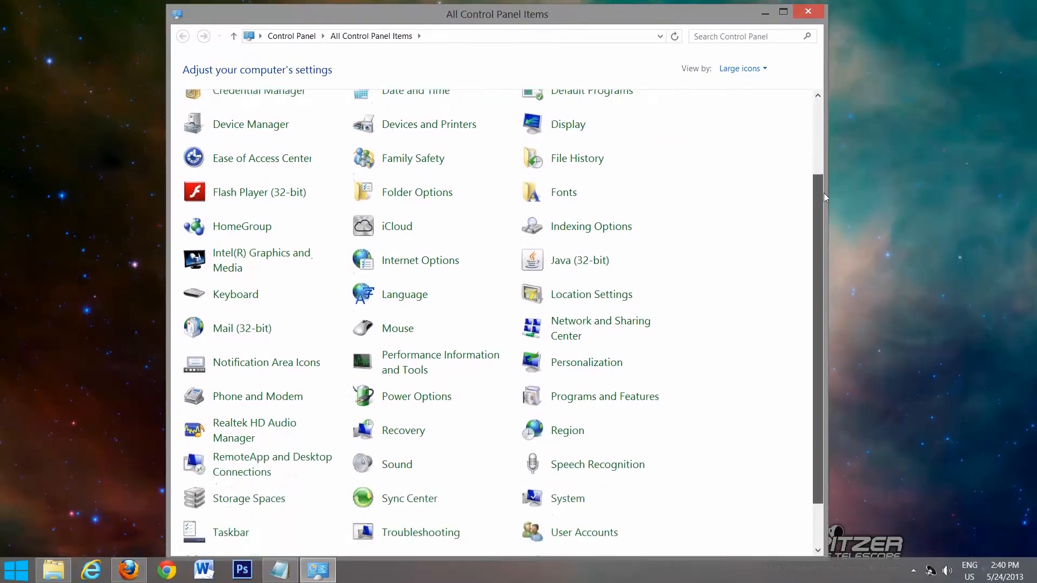
{"action": "scroll", "scroll_direction": "down", "scroll_amount": 3}
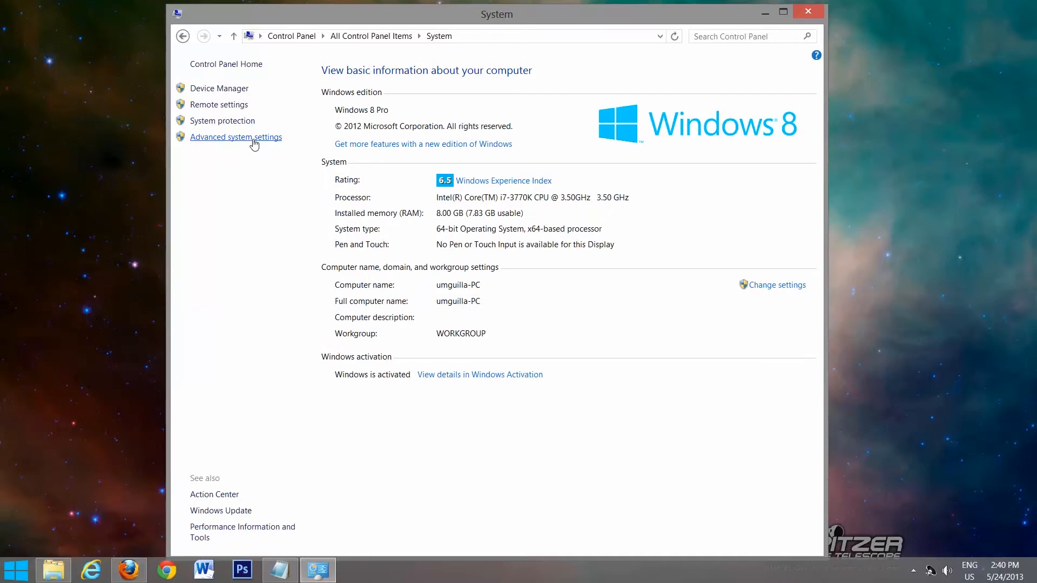
Step: Bring up Environment Variables from Advanced system settings in System Properties
{"action": "left_click", "coordinate": [235, 138]}
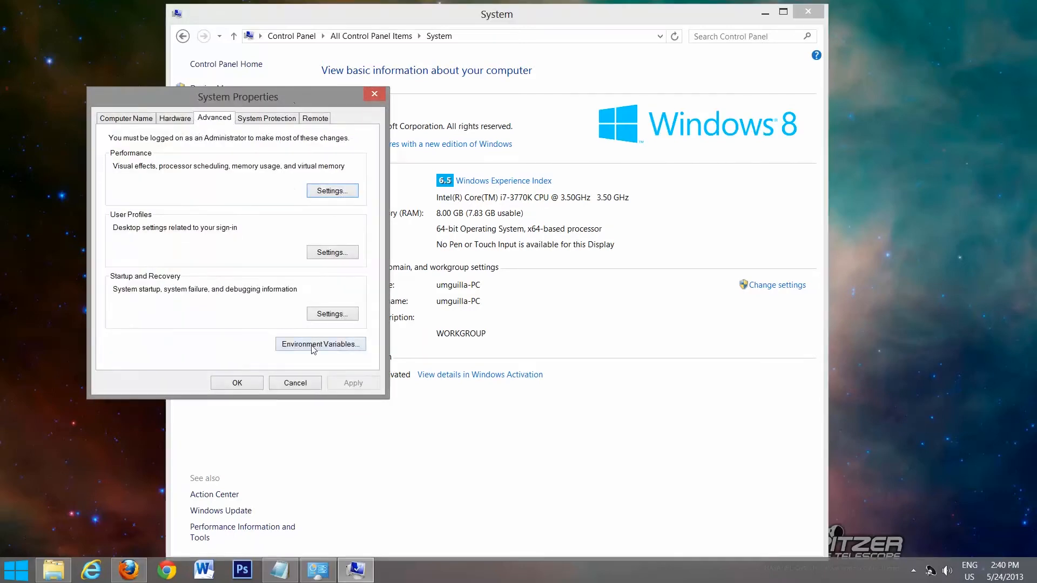
{"action": "left_click", "coordinate": [319, 344]}
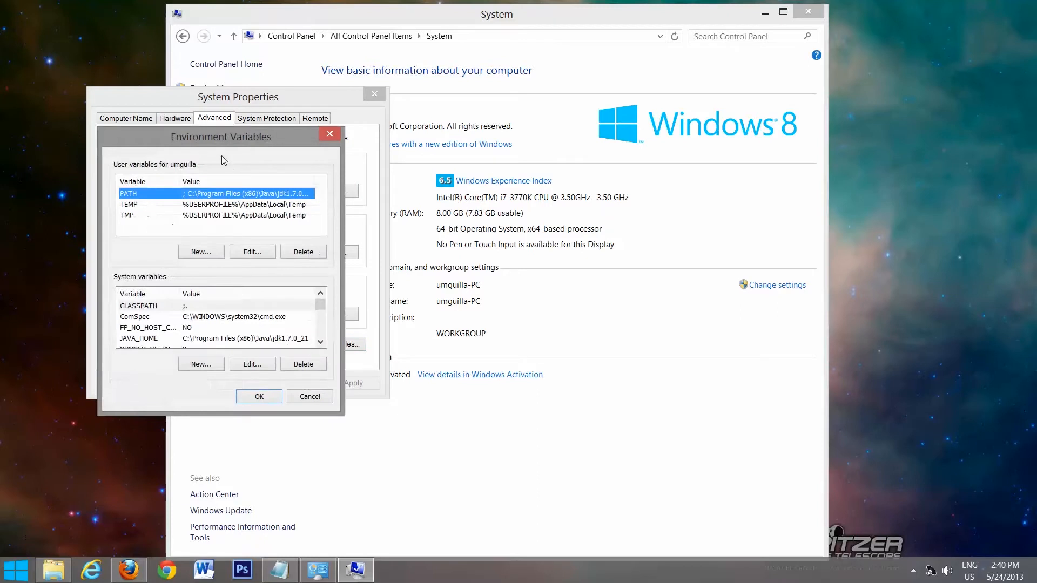
{"action": "left_click_drag", "start_coordinate": [220, 138], "coordinate": [461, 122]}
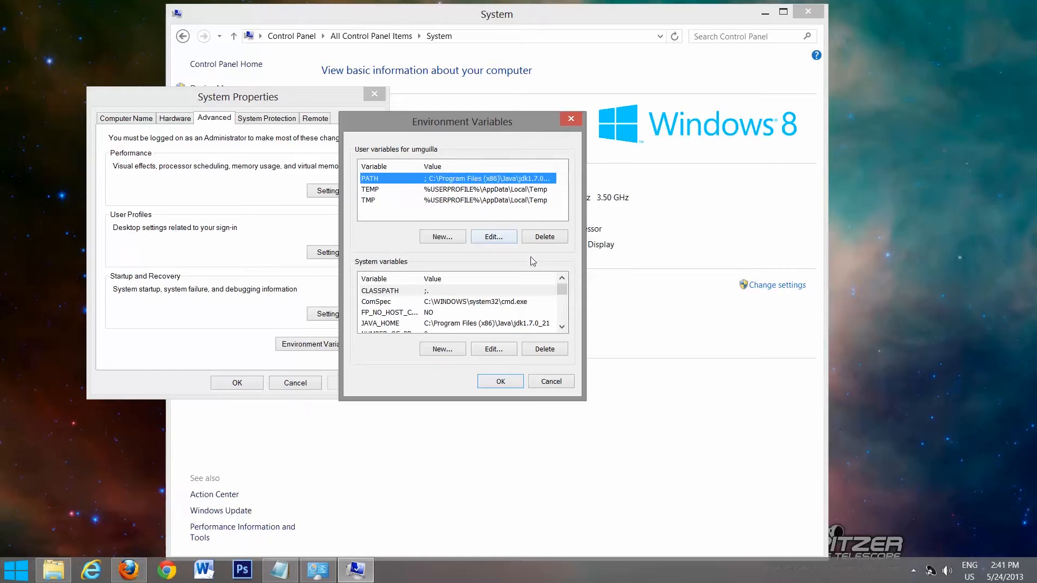
Step: Append C:\mingw\bin; to the end of the user PATH variable and confirm it
{"action": "left_click", "coordinate": [494, 236]}
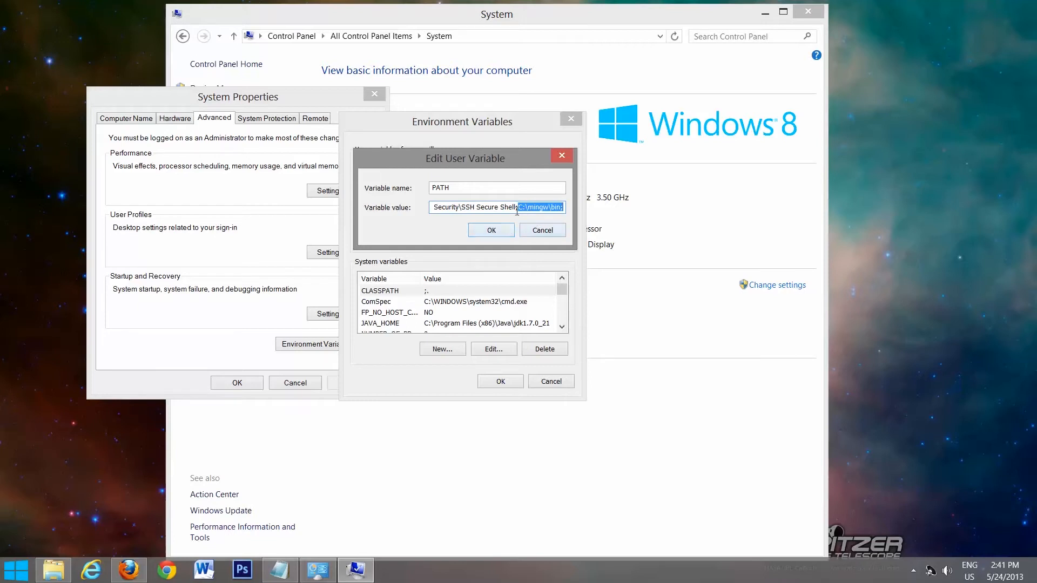
{"action": "left_click", "coordinate": [520, 207]}
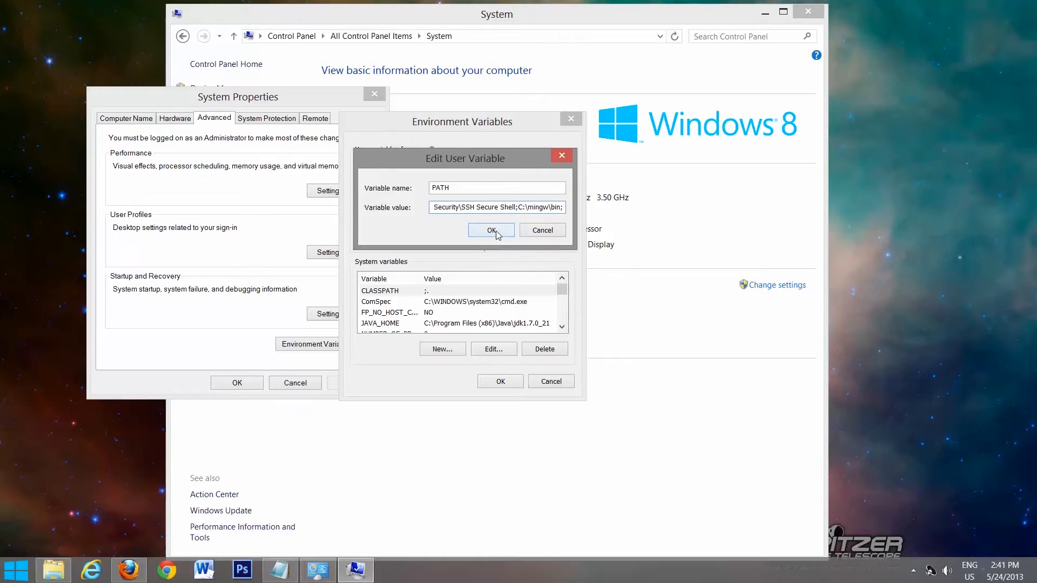
{"action": "left_click", "coordinate": [490, 230]}
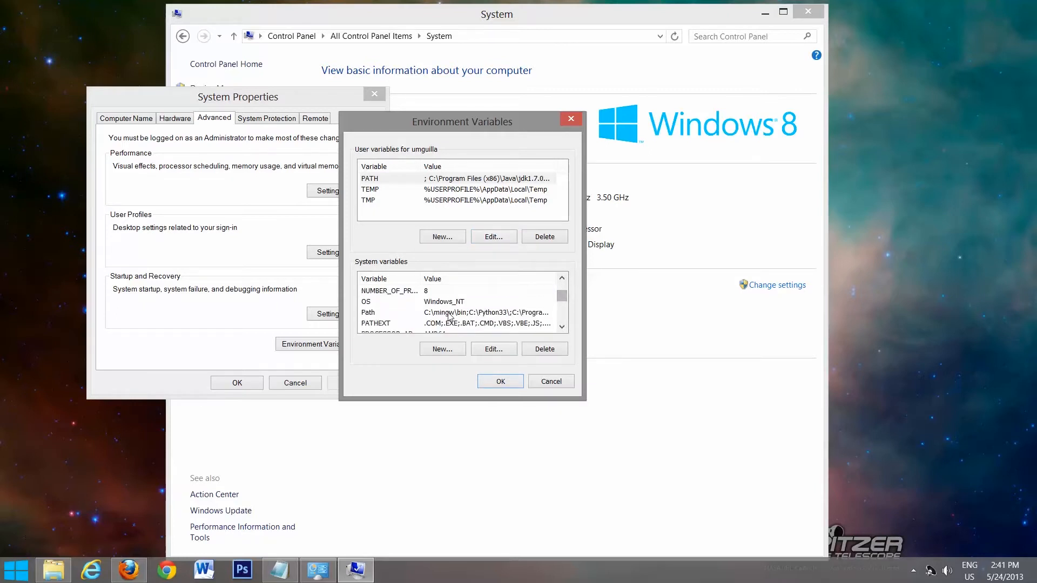
Step: Confirm the system Path starts with C:\mingw\bin and close Environment Variables
{"action": "left_click", "coordinate": [492, 349]}
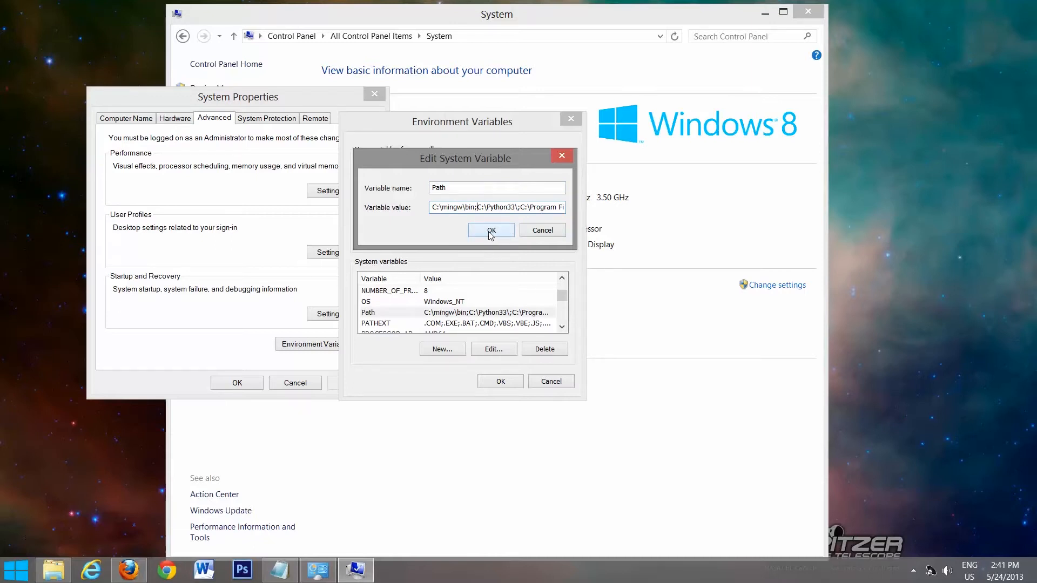
{"action": "left_click", "coordinate": [490, 230]}
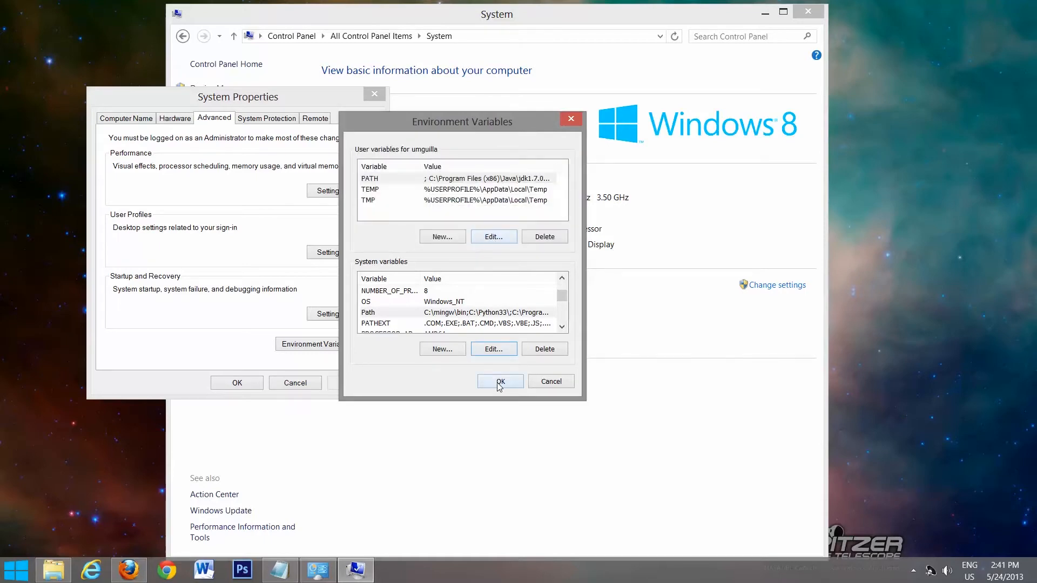
{"action": "left_click", "coordinate": [501, 381]}
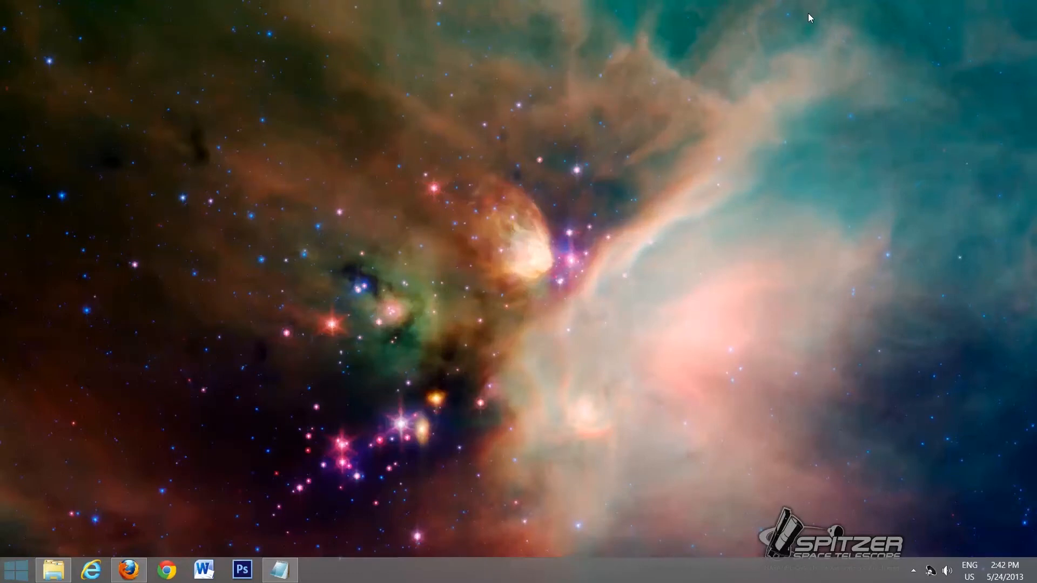
{"action": "mouse_move", "coordinate": [807, 193]}
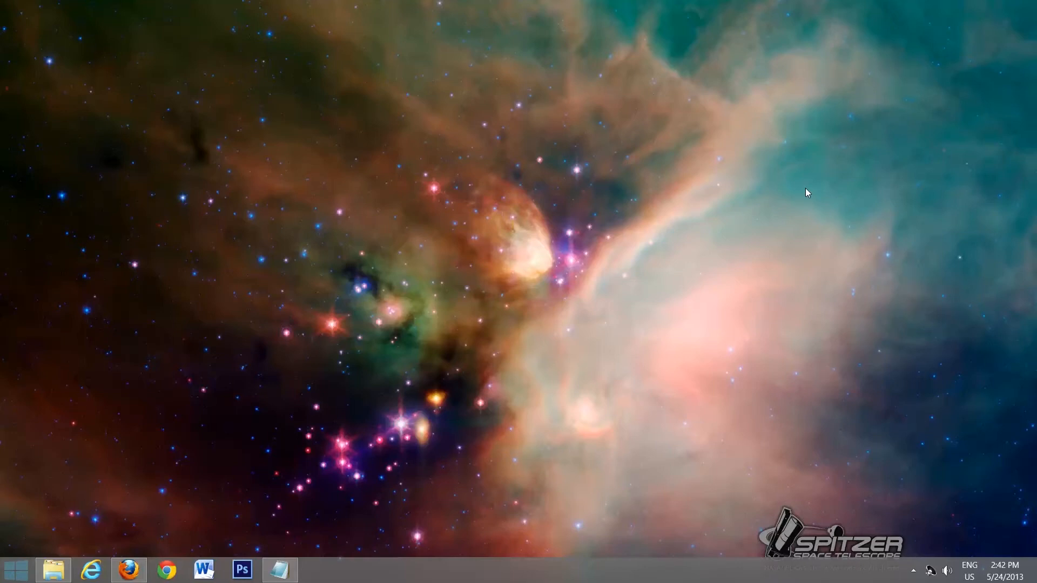
{"action": "mouse_move", "coordinate": [877, 219]}
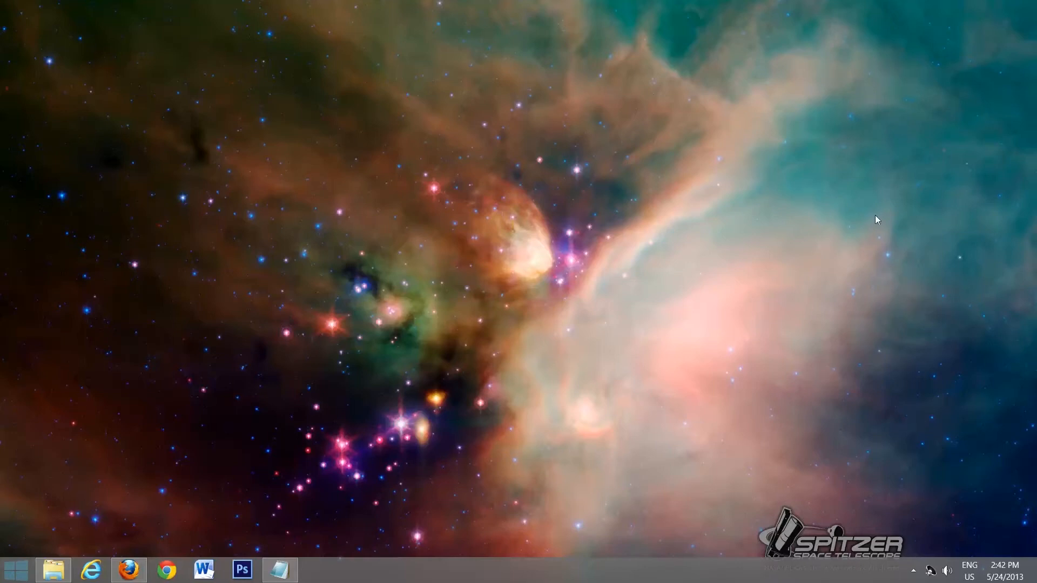
{"action": "mouse_move", "coordinate": [811, 18]}
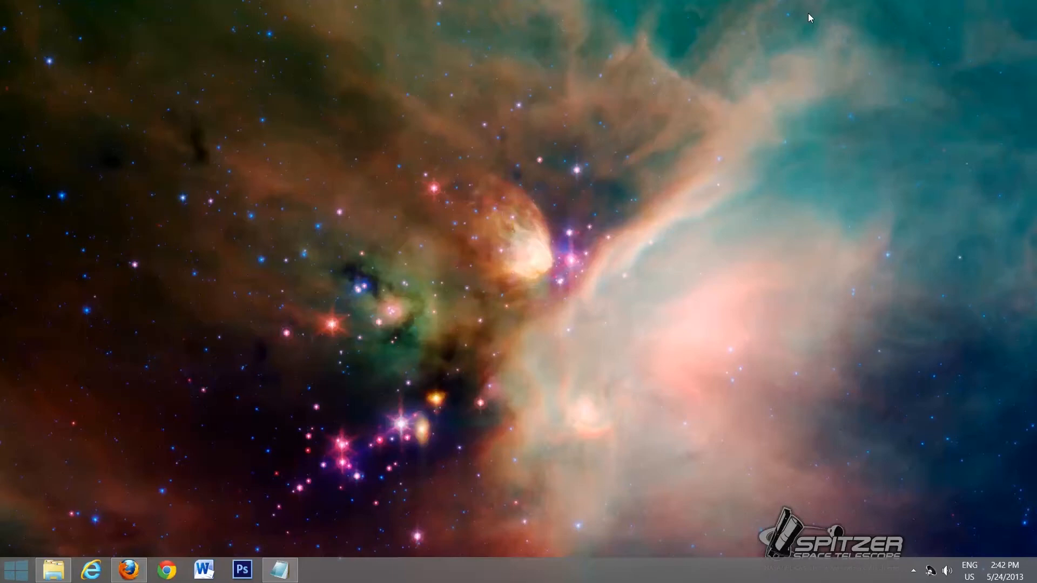
{"action": "mouse_move", "coordinate": [808, 199]}
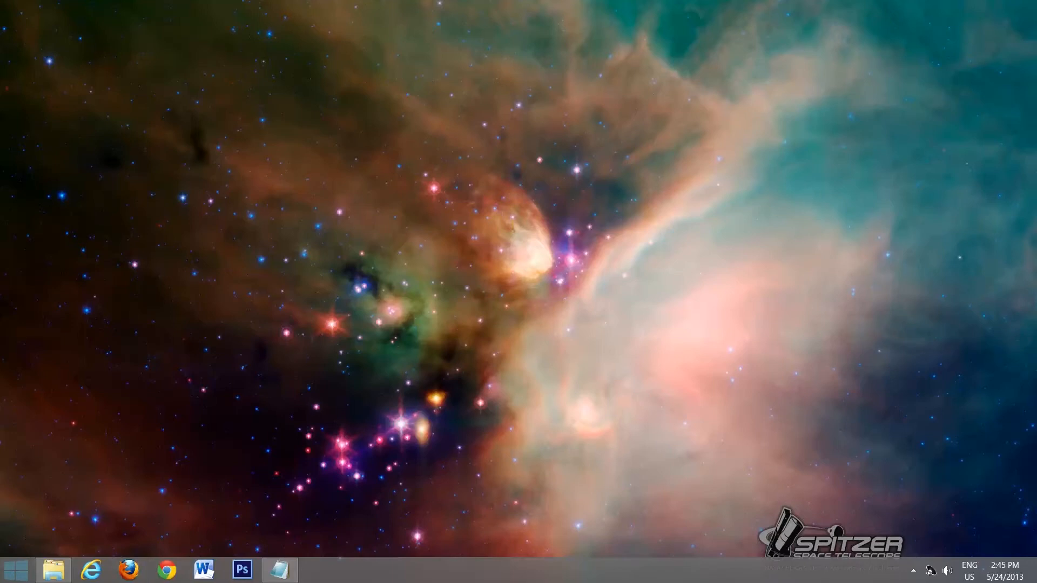
{"action": "mouse_move", "coordinate": [719, 354]}
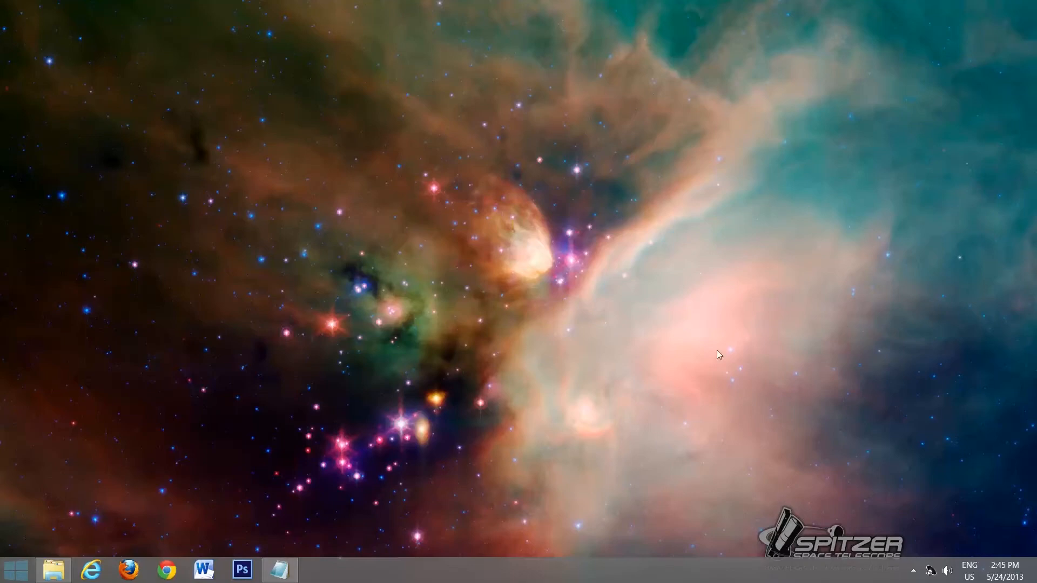
{"action": "mouse_move", "coordinate": [589, 306]}
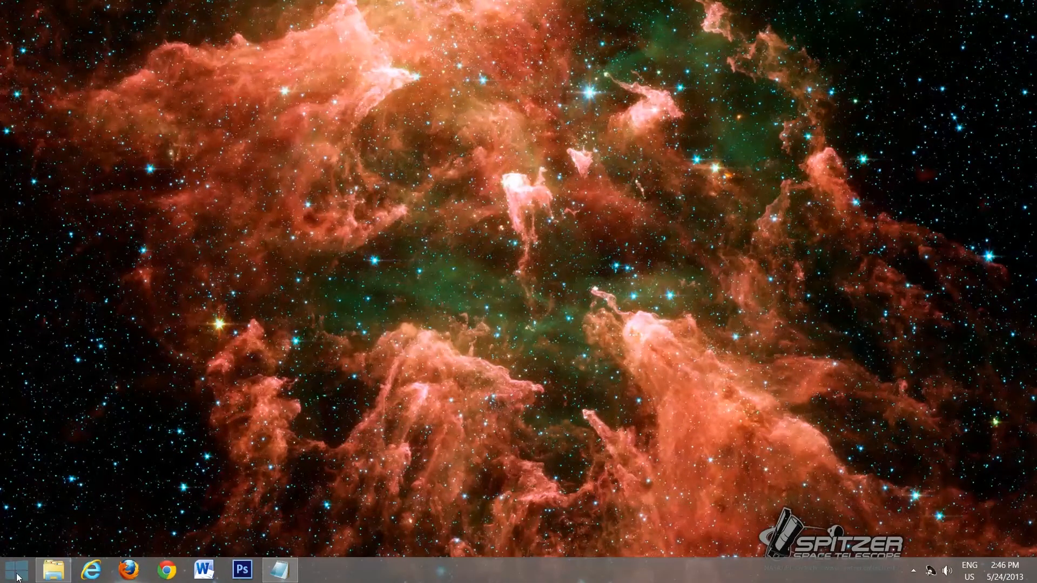
Step: Start cmd via Run and verify g++ and gcc each report 'no input files'
{"action": "left_click", "coordinate": [14, 569]}
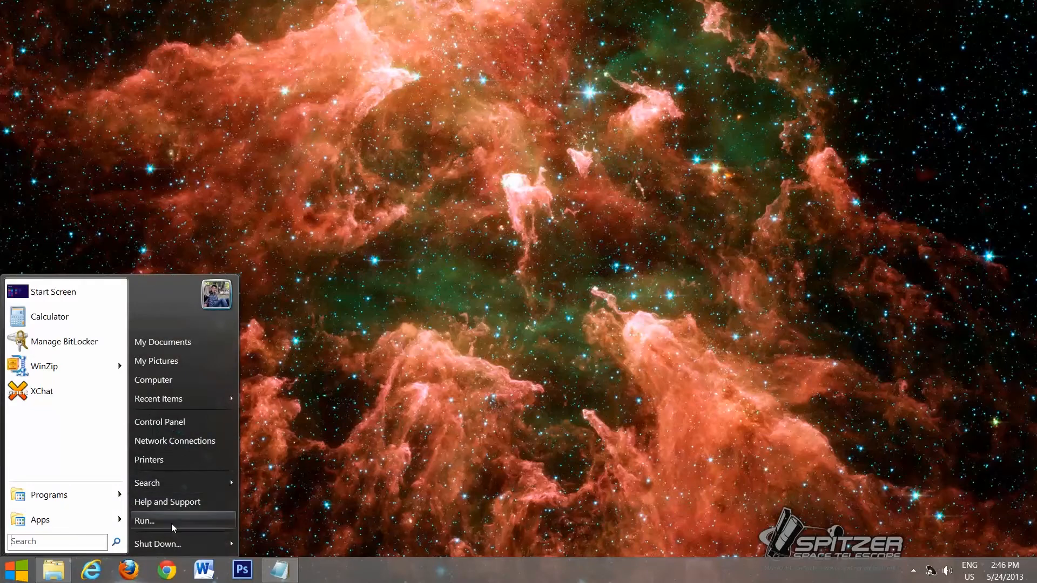
{"action": "left_click", "coordinate": [143, 521]}
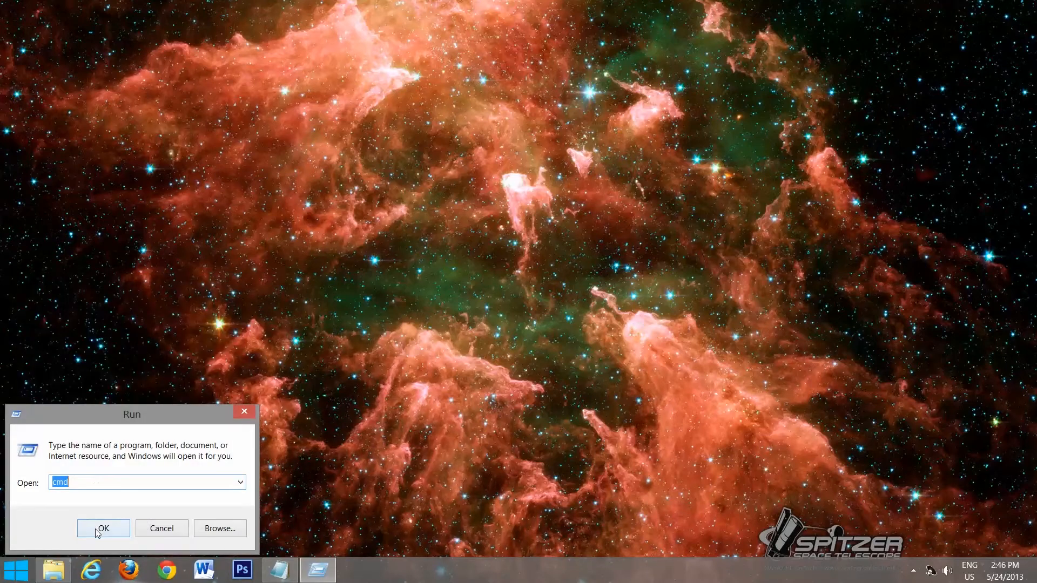
{"action": "left_click", "coordinate": [104, 528]}
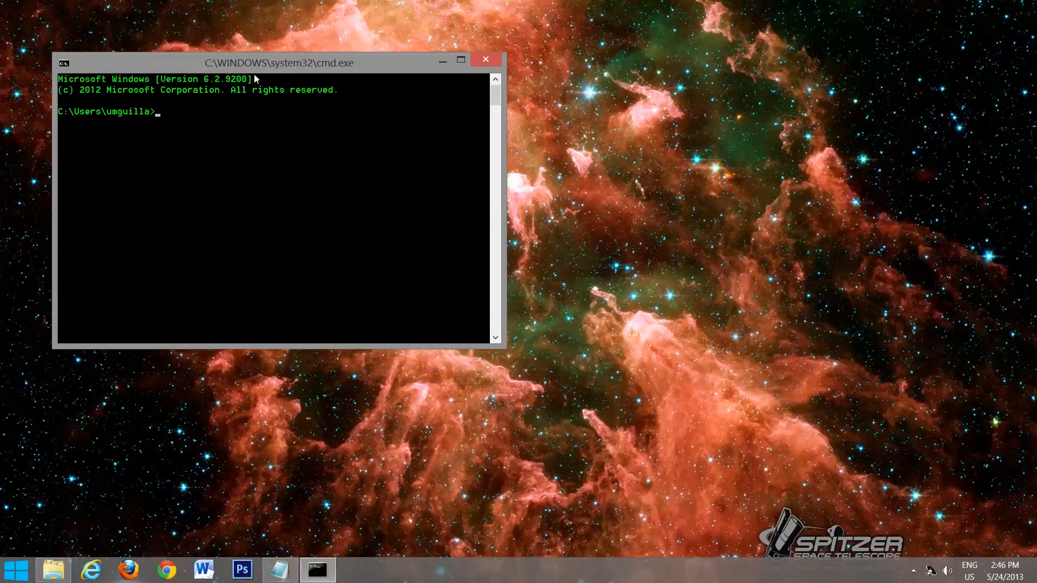
{"action": "left_click_drag", "start_coordinate": [275, 63], "coordinate": [548, 175]}
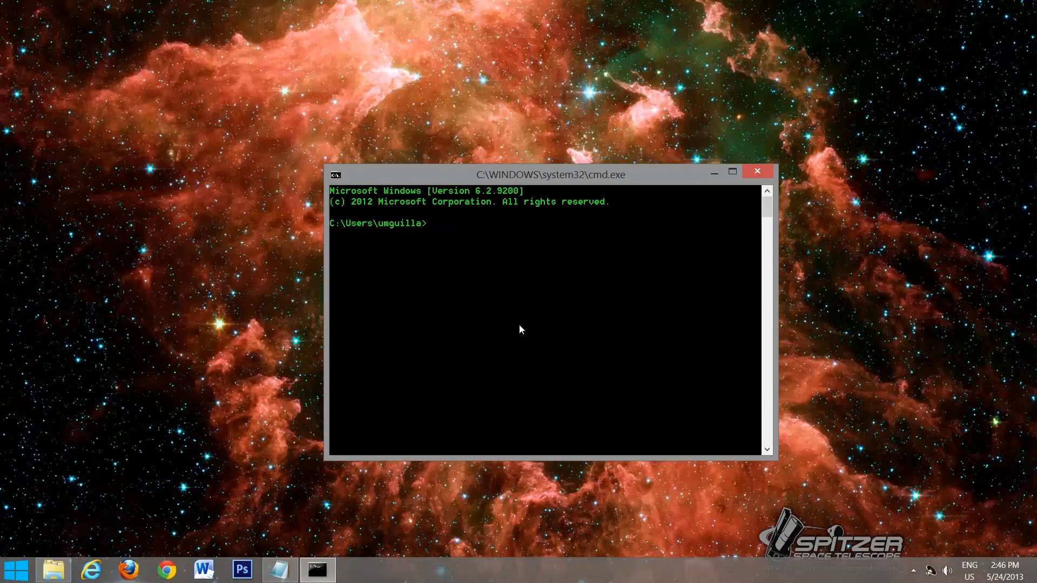
{"action": "type", "text": "g++"}
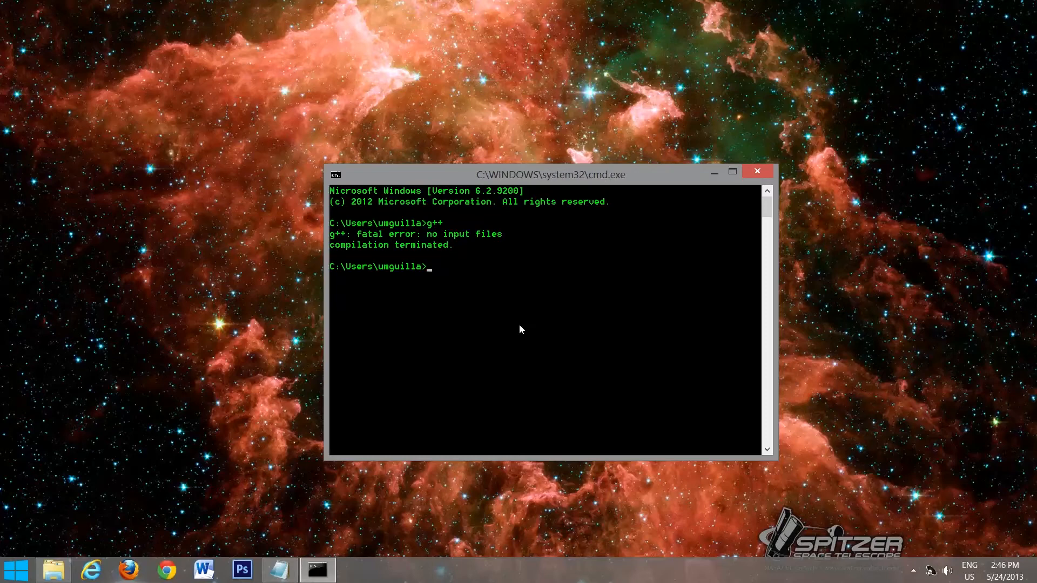
{"action": "type", "text": "gcc"}
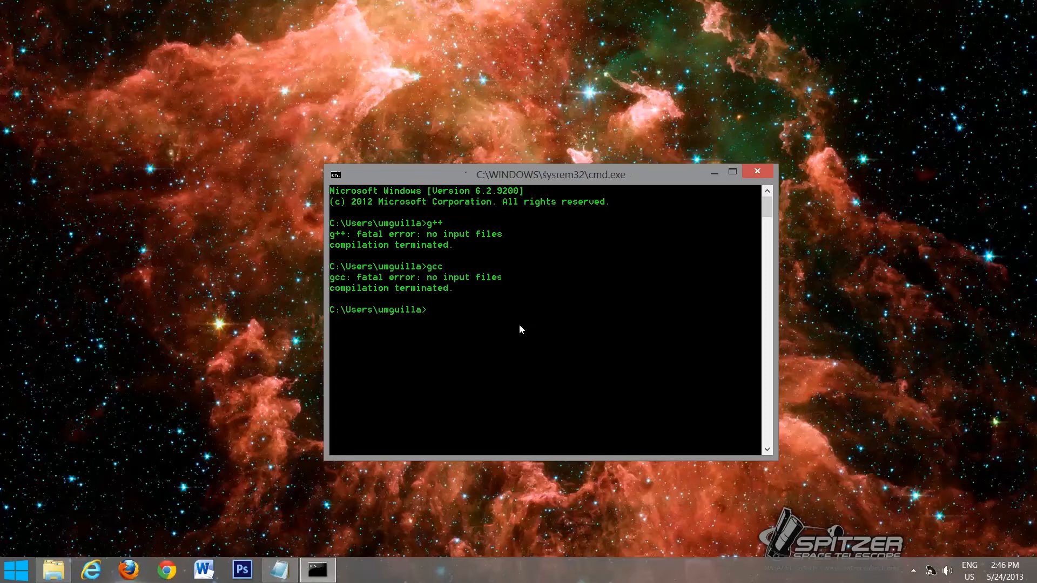
{"action": "mouse_move", "coordinate": [453, 271]}
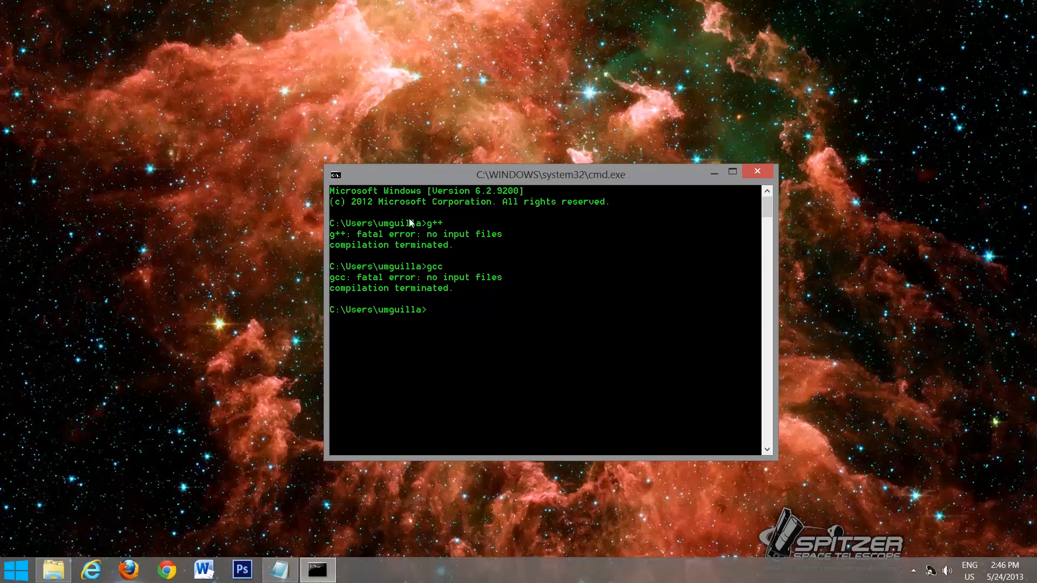
{"action": "mouse_move", "coordinate": [442, 235]}
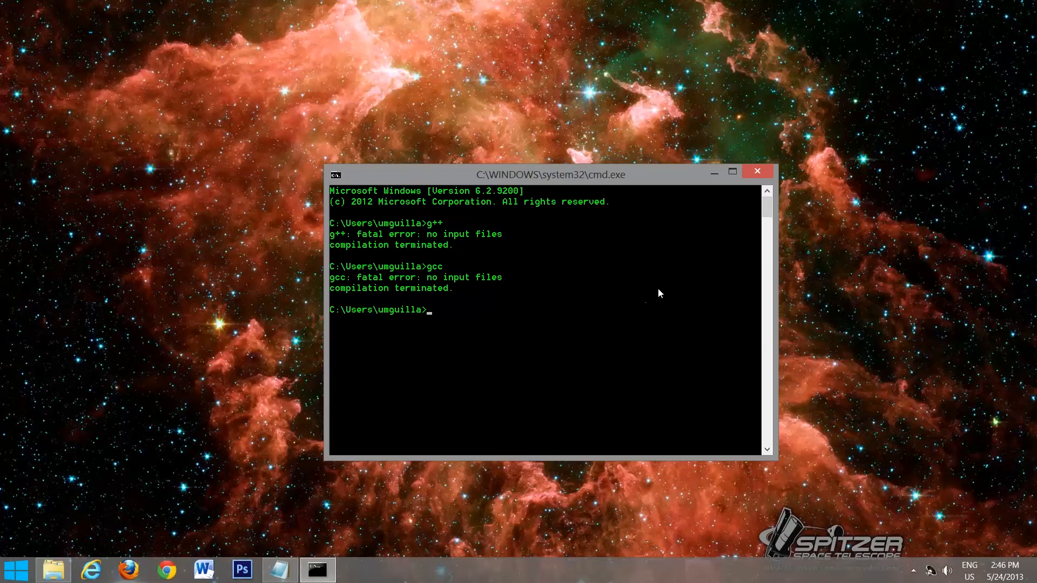
{"action": "mouse_move", "coordinate": [757, 172]}
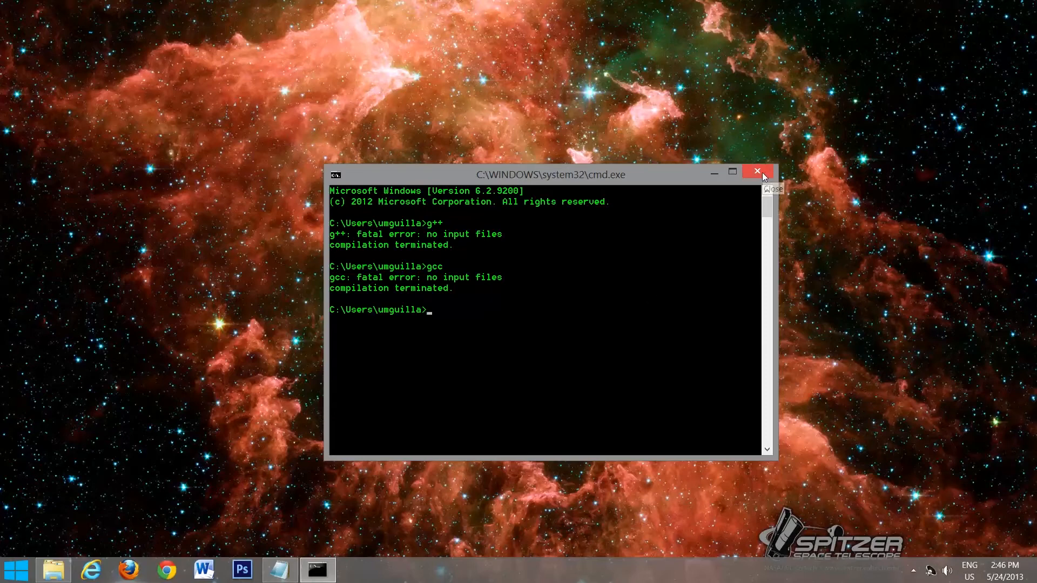
{"action": "mouse_move", "coordinate": [757, 171]}
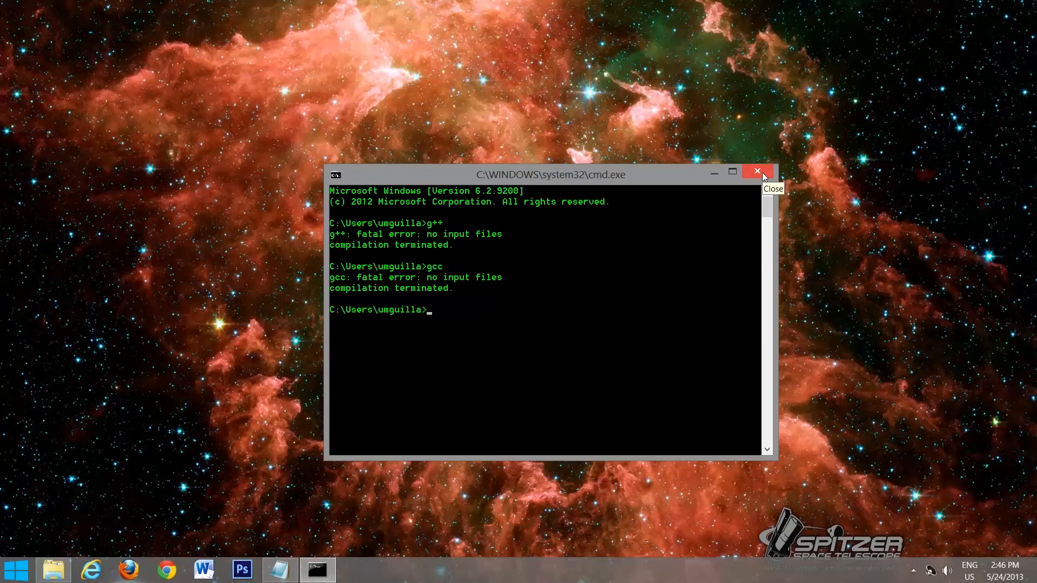
Step: Close cmd and go to textpad.com's Download page in Firefox
{"action": "left_click", "coordinate": [756, 171]}
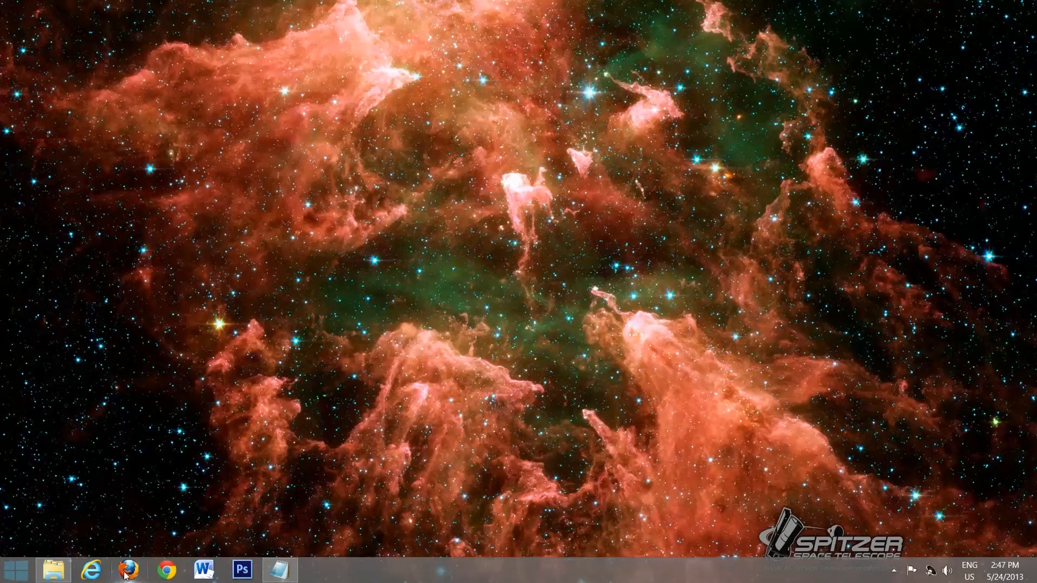
{"action": "mouse_move", "coordinate": [128, 569]}
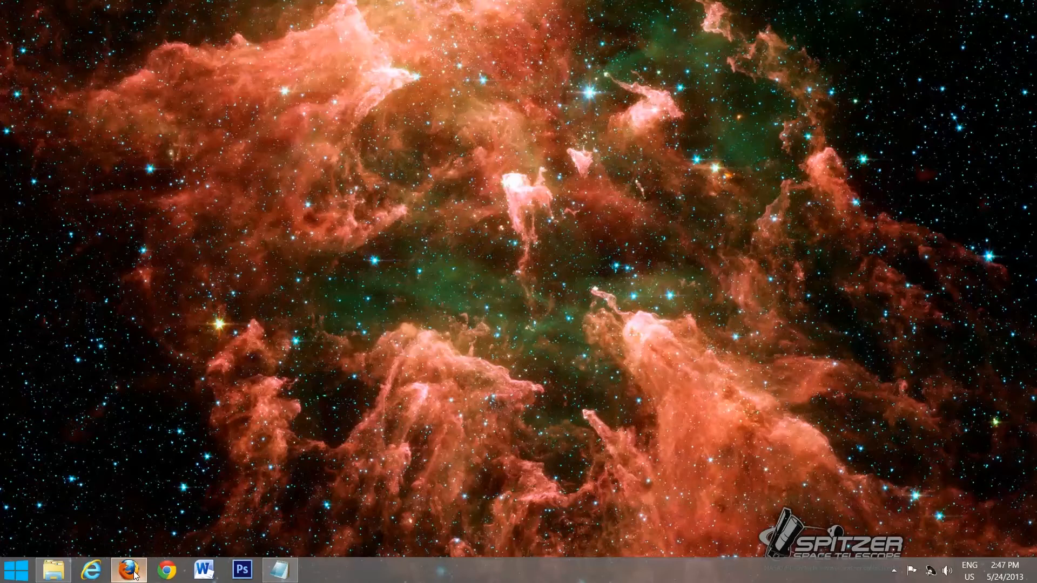
{"action": "left_click", "coordinate": [129, 569]}
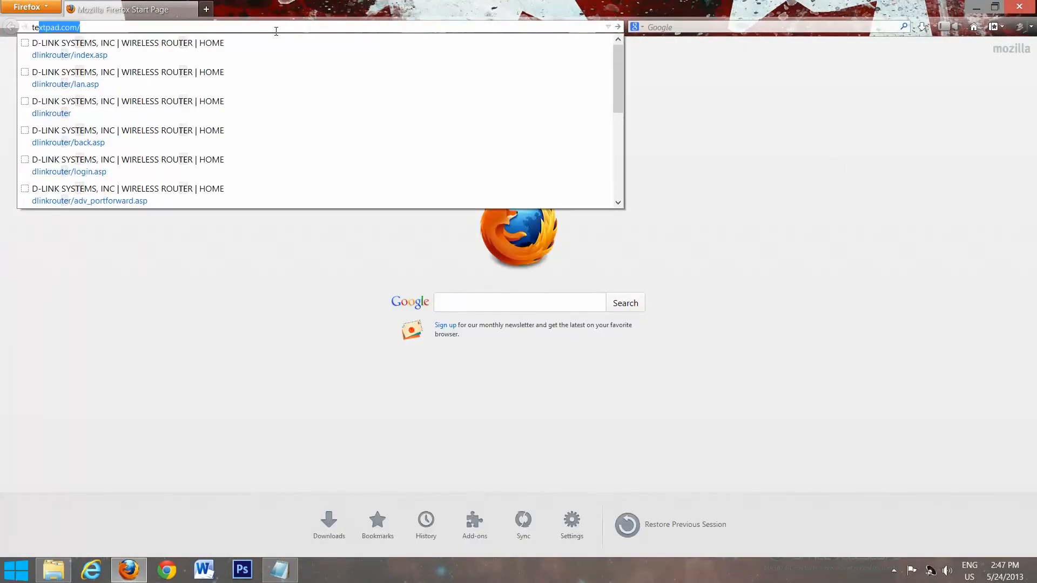
{"action": "type", "text": "textpad.com/"}
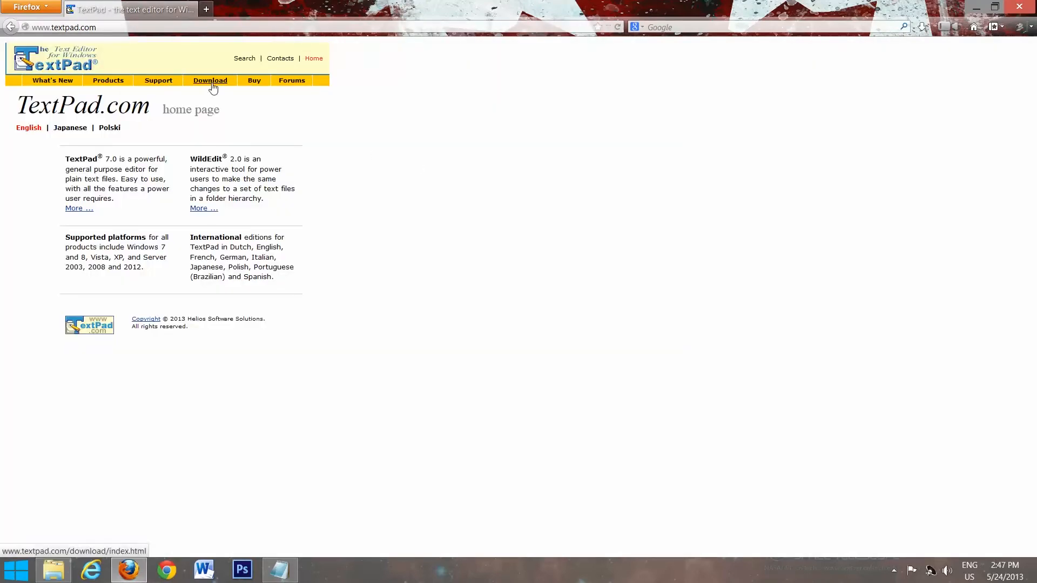
{"action": "left_click", "coordinate": [210, 80]}
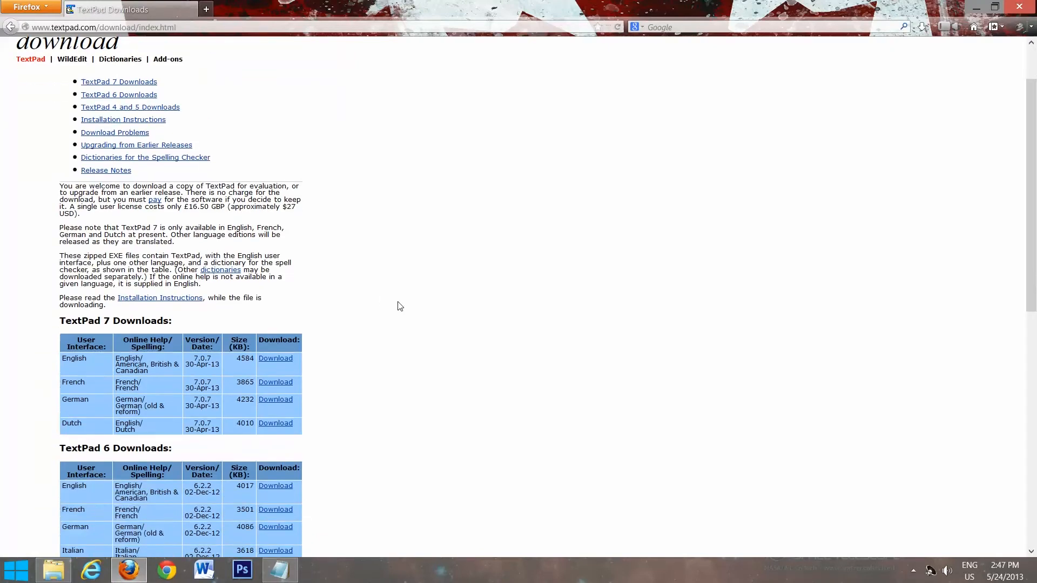
{"action": "scroll", "scroll_direction": "down", "scroll_amount": 3}
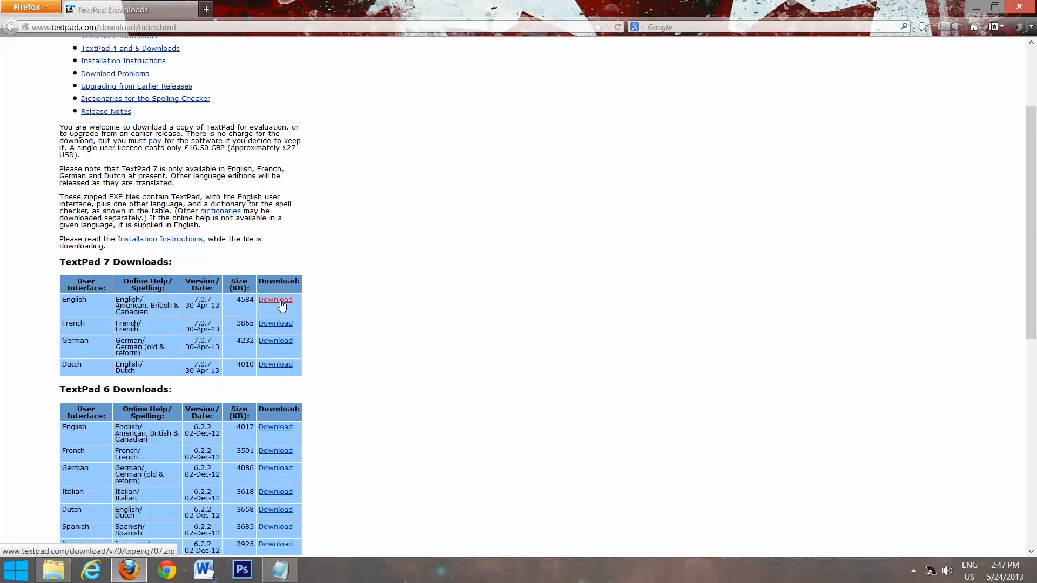
Step: Save the English TextPad 7 zip, txpeng707.zip, to disk
{"action": "left_click", "coordinate": [276, 299]}
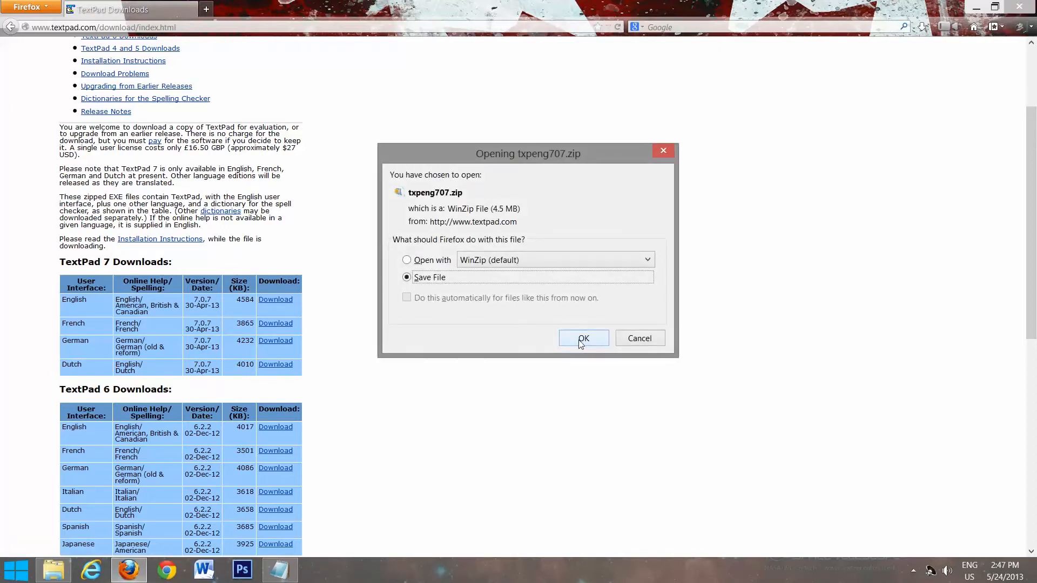
{"action": "left_click", "coordinate": [582, 338]}
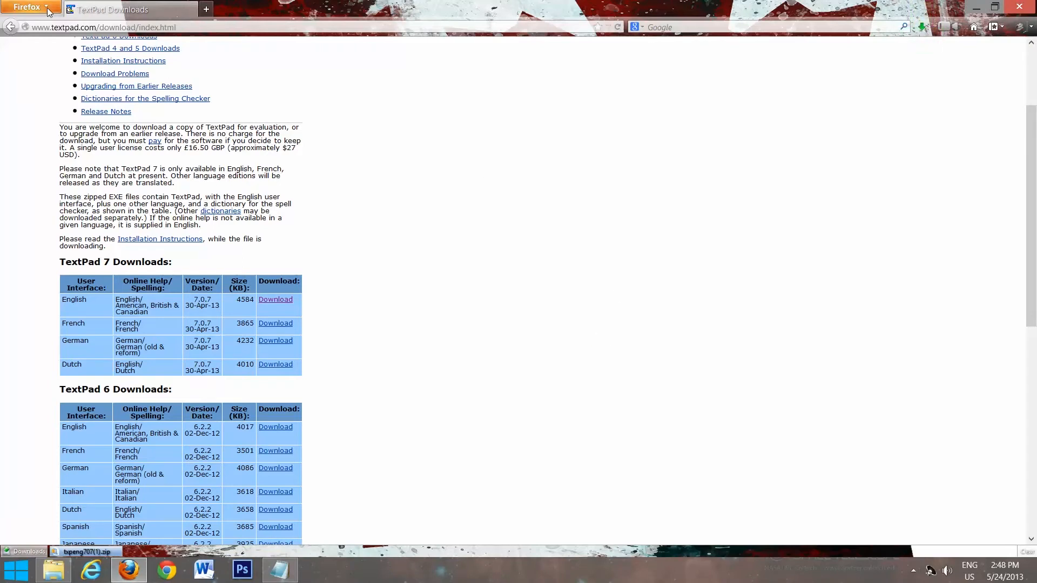
{"action": "left_click", "coordinate": [26, 7]}
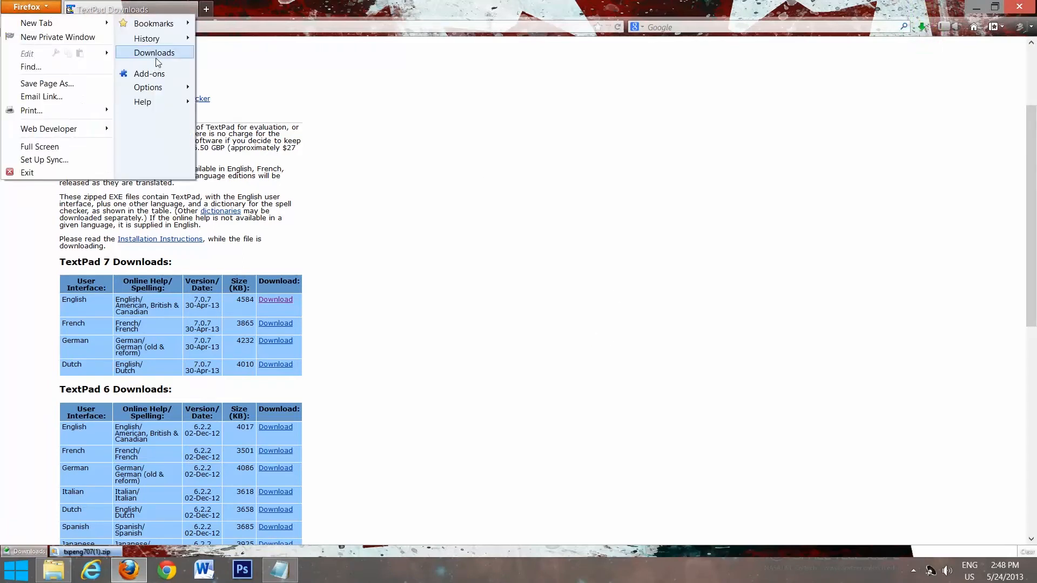
Step: Extract setup.exe from txpeng707(1).zip onto the desktop and close WinZip
{"action": "left_click", "coordinate": [154, 52]}
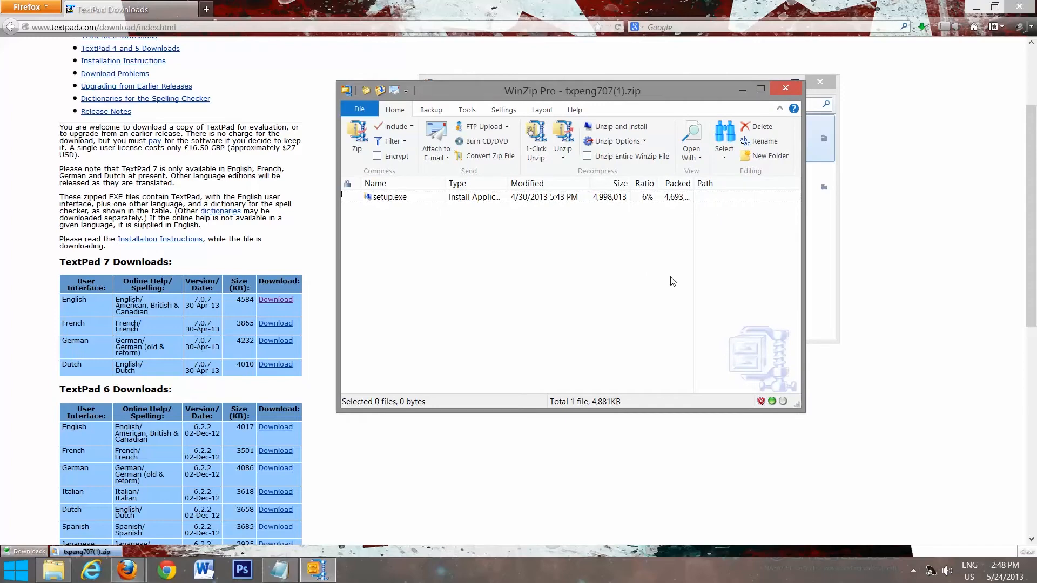
{"action": "mouse_move", "coordinate": [902, 39]}
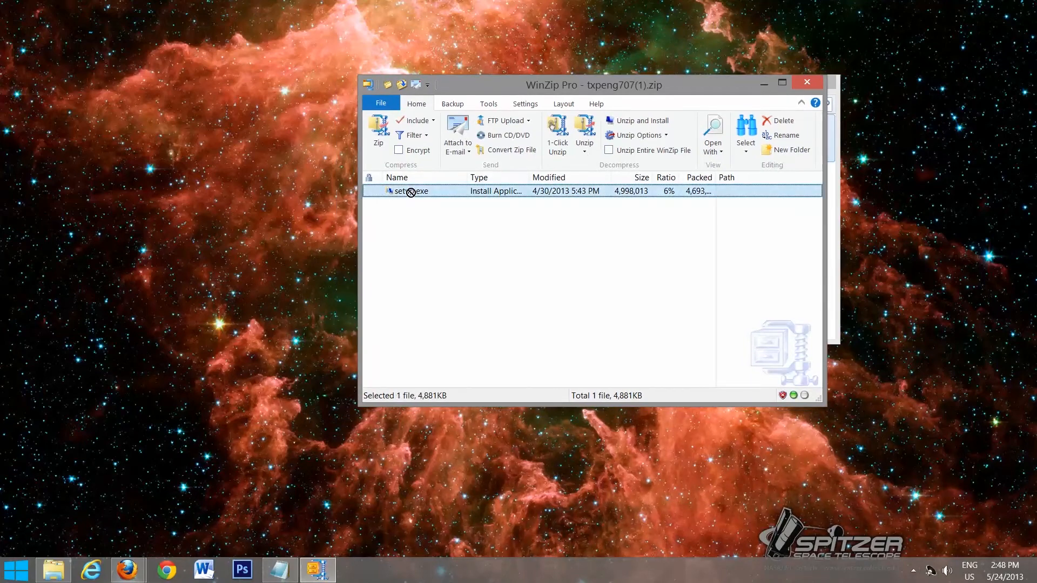
{"action": "mouse_move", "coordinate": [157, 196]}
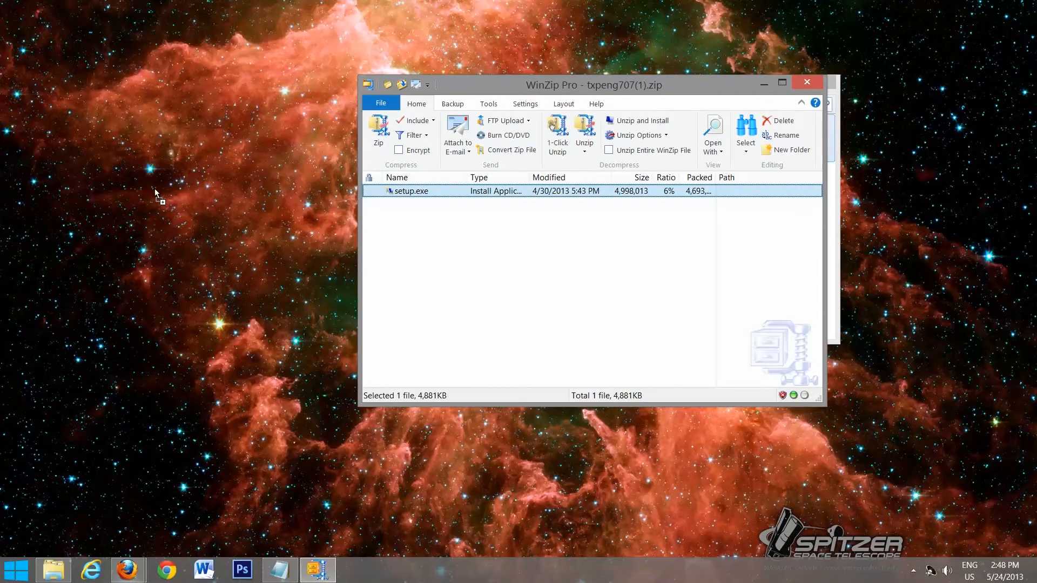
{"action": "left_click_drag", "start_coordinate": [410, 190], "coordinate": [178, 164]}
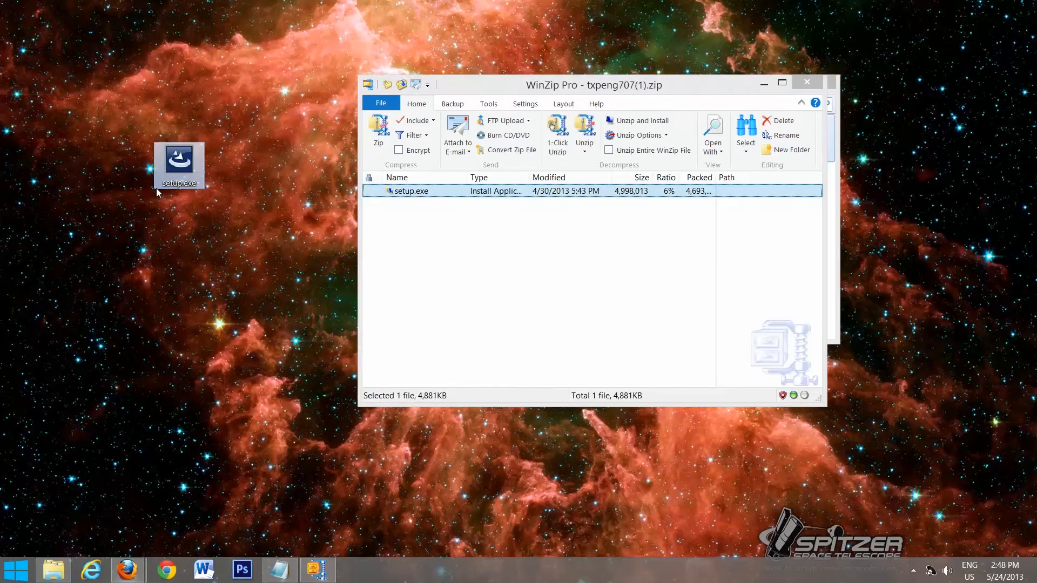
{"action": "mouse_move", "coordinate": [806, 84]}
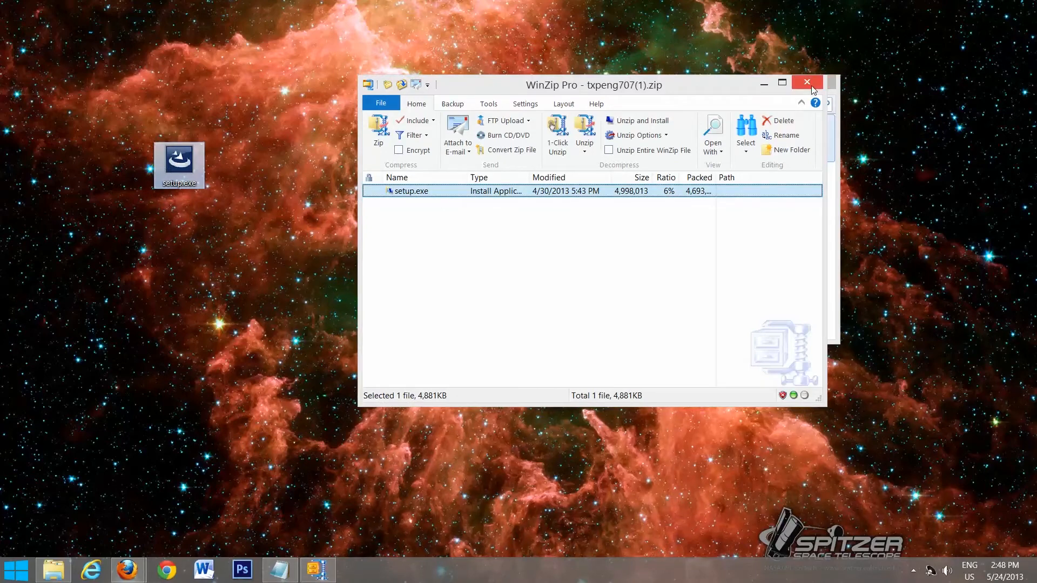
{"action": "left_click", "coordinate": [805, 84]}
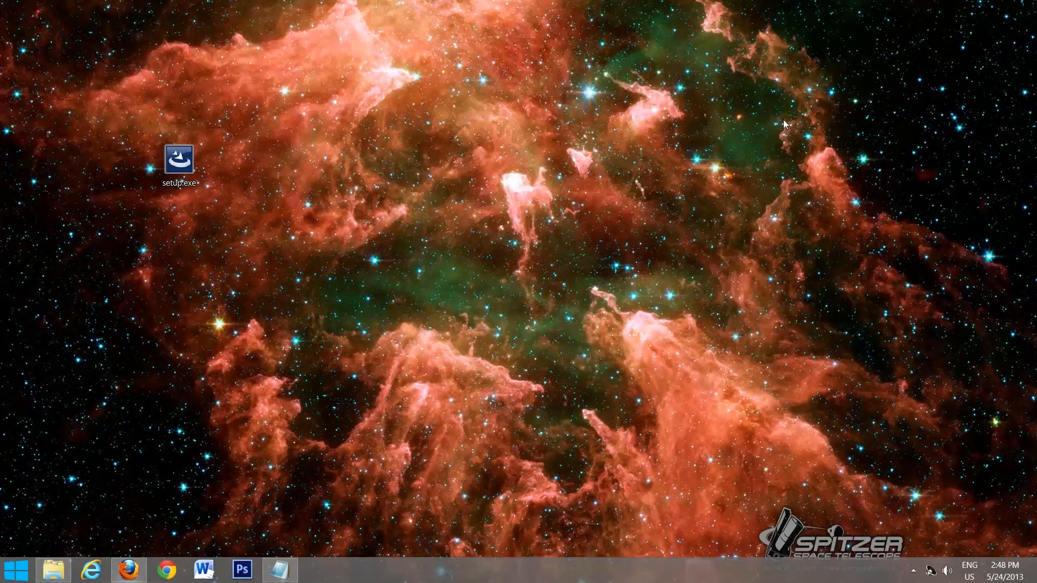
{"action": "mouse_move", "coordinate": [178, 162]}
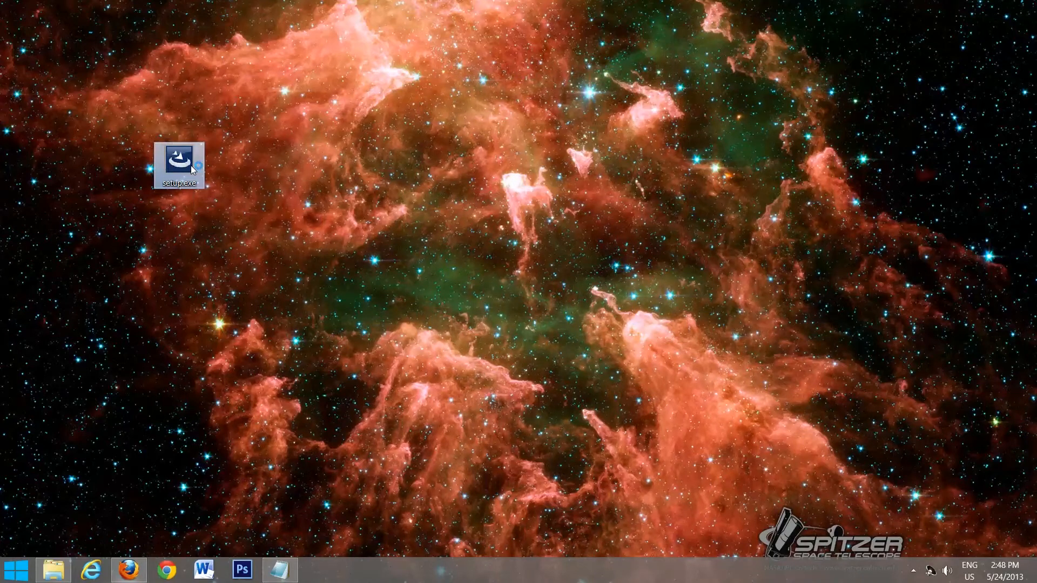
Step: Start setup.exe, accept the license and keep default customer information
{"action": "double_click", "coordinate": [178, 162]}
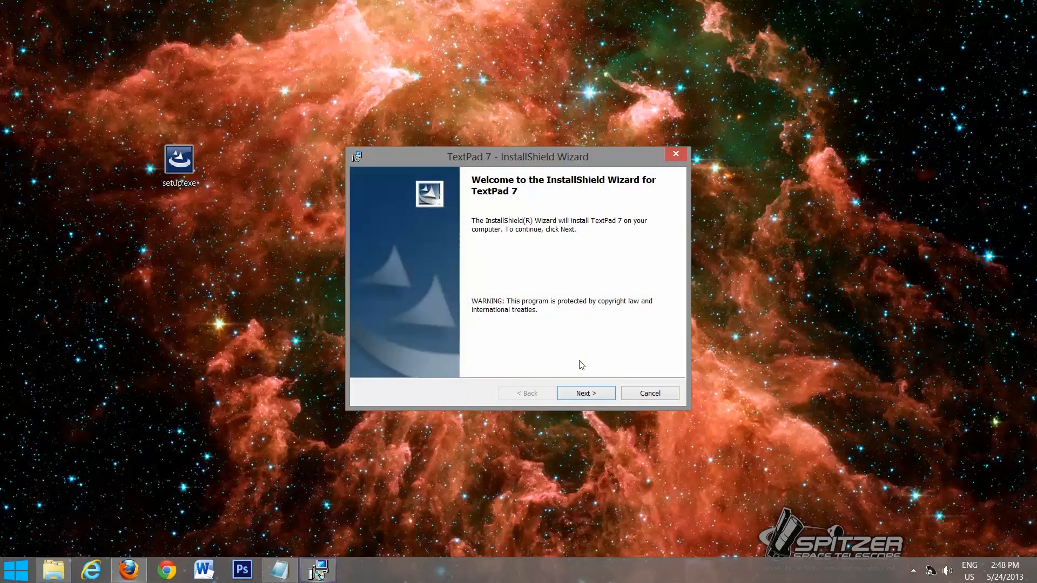
{"action": "left_click", "coordinate": [585, 393]}
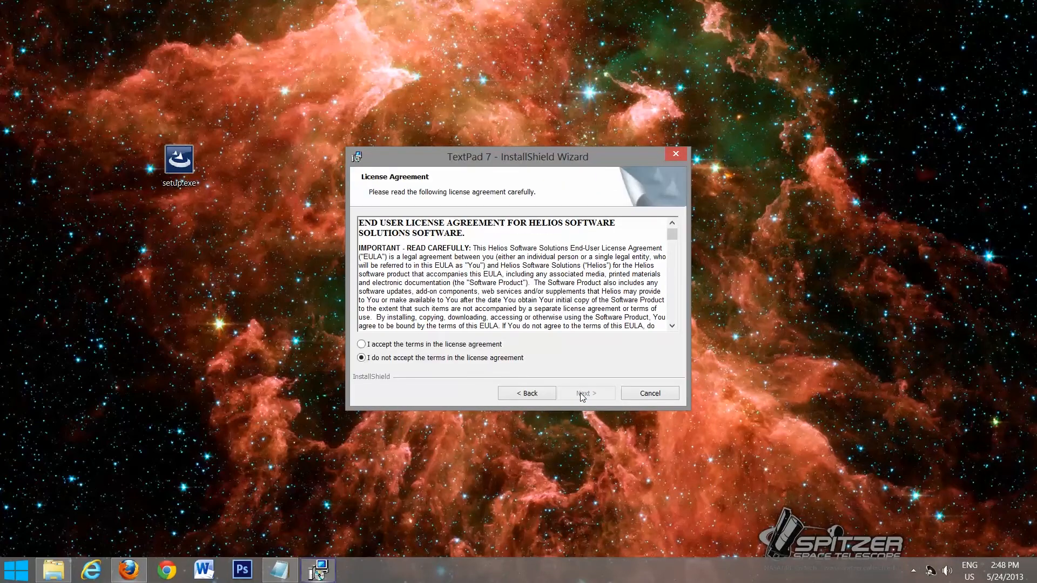
{"action": "left_click", "coordinate": [361, 345]}
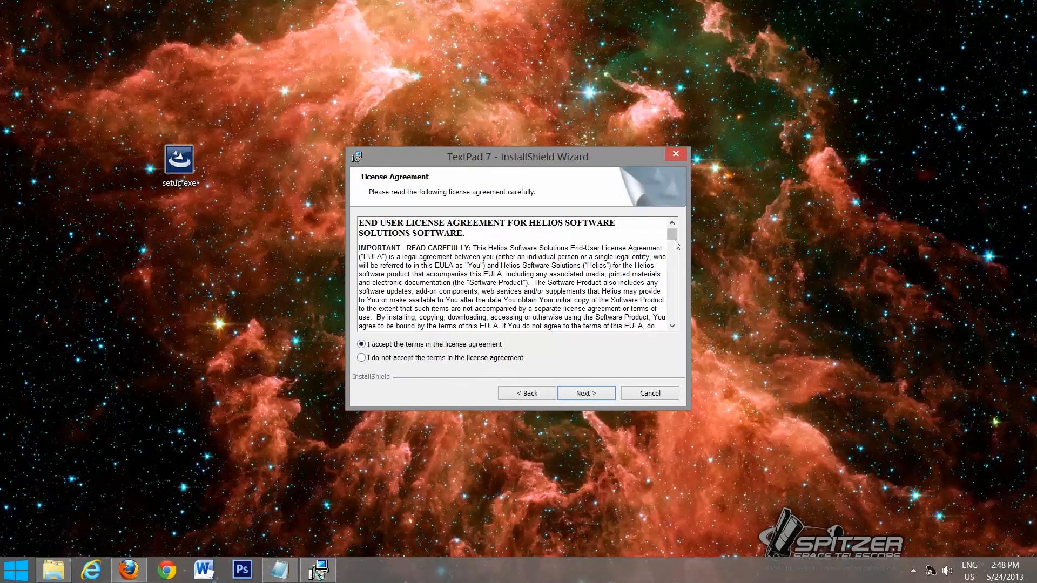
{"action": "scroll", "scroll_direction": "down", "scroll_amount": 3}
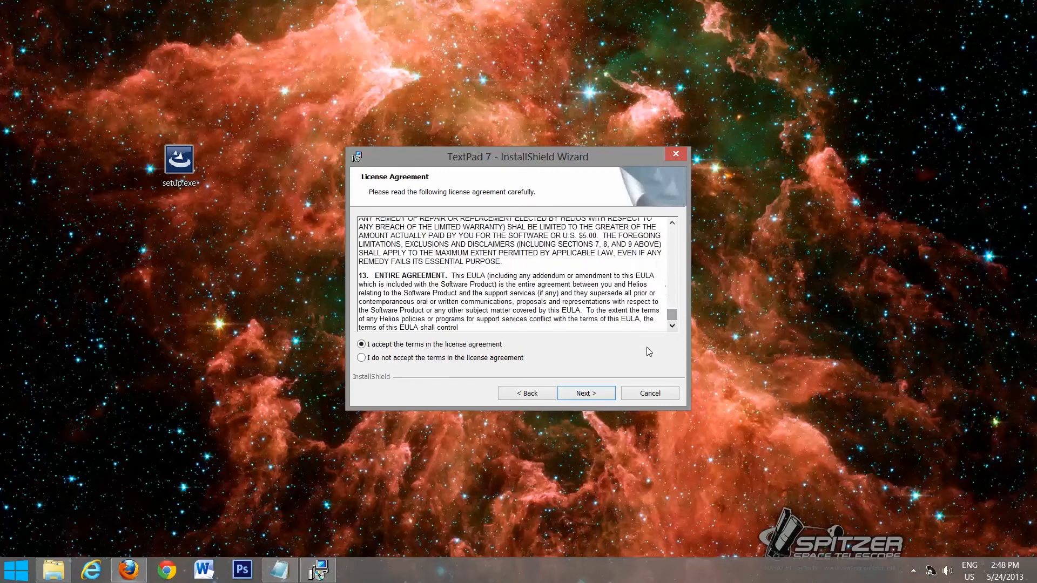
{"action": "left_click", "coordinate": [584, 393]}
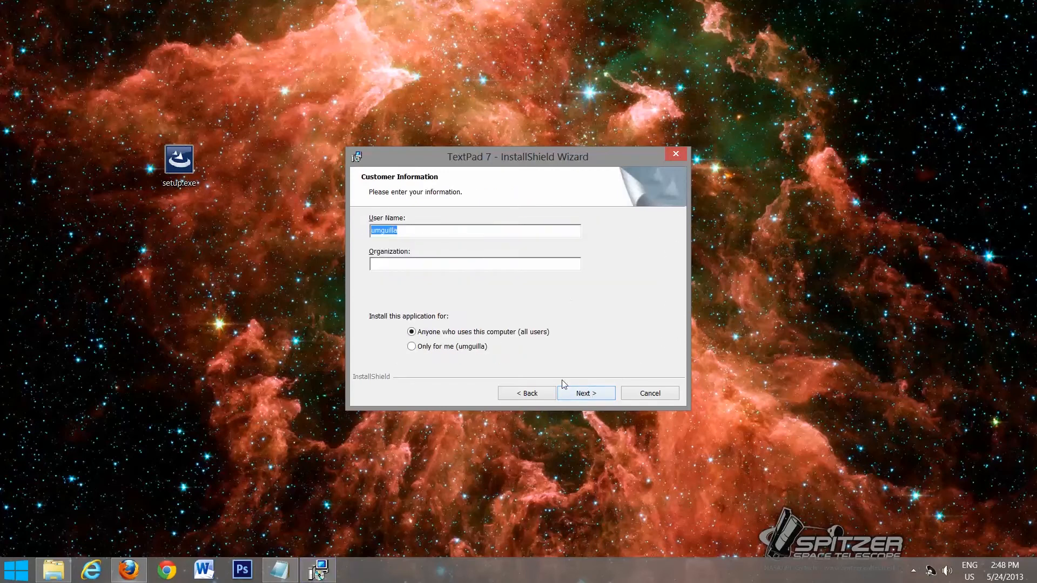
{"action": "left_click", "coordinate": [584, 393]}
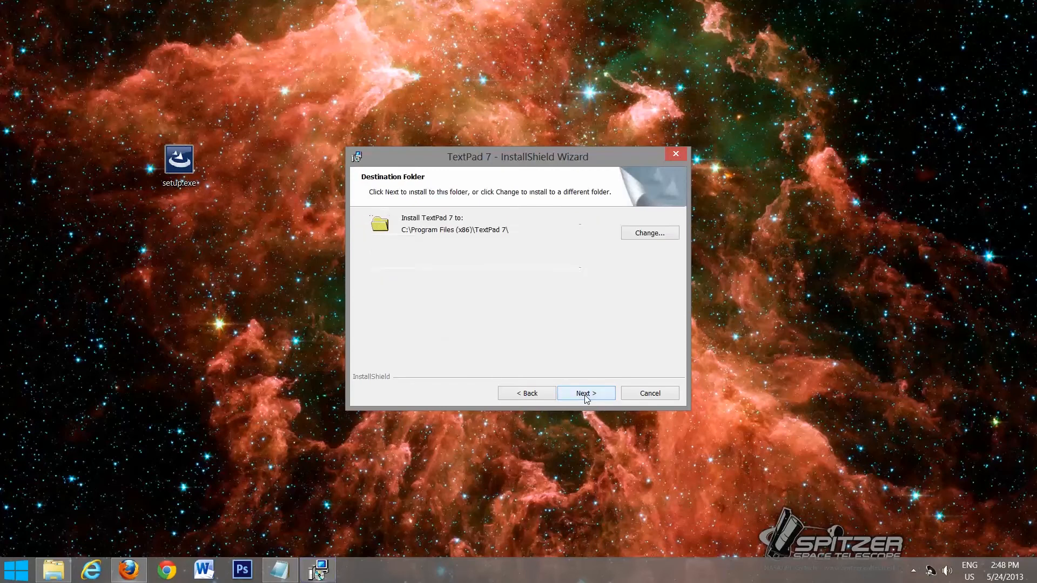
{"action": "mouse_move", "coordinate": [565, 400]}
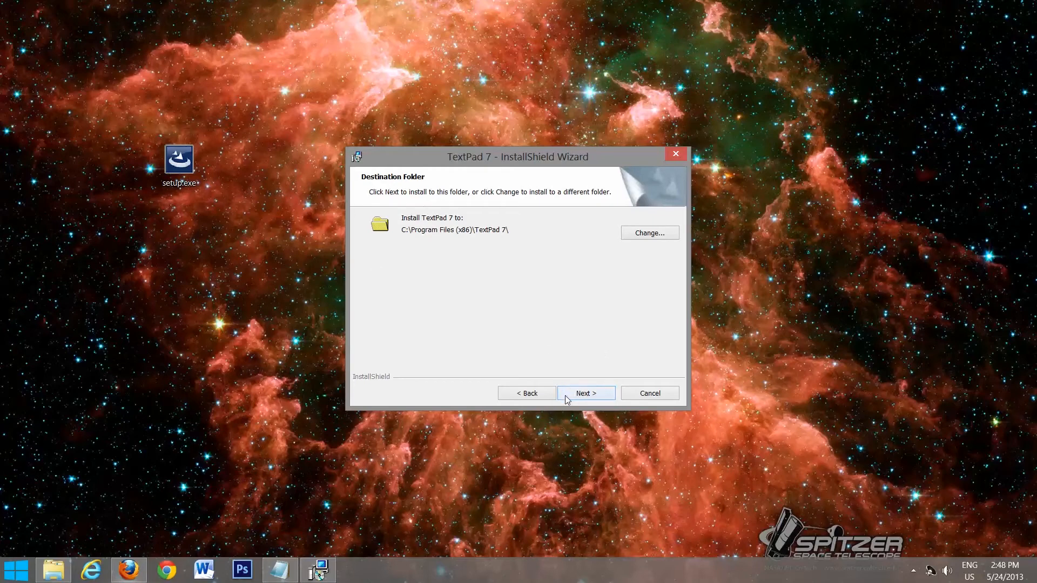
Step: Install TextPad 7 to the default Program Files folder and tick 'Launch the program'
{"action": "left_click", "coordinate": [584, 393]}
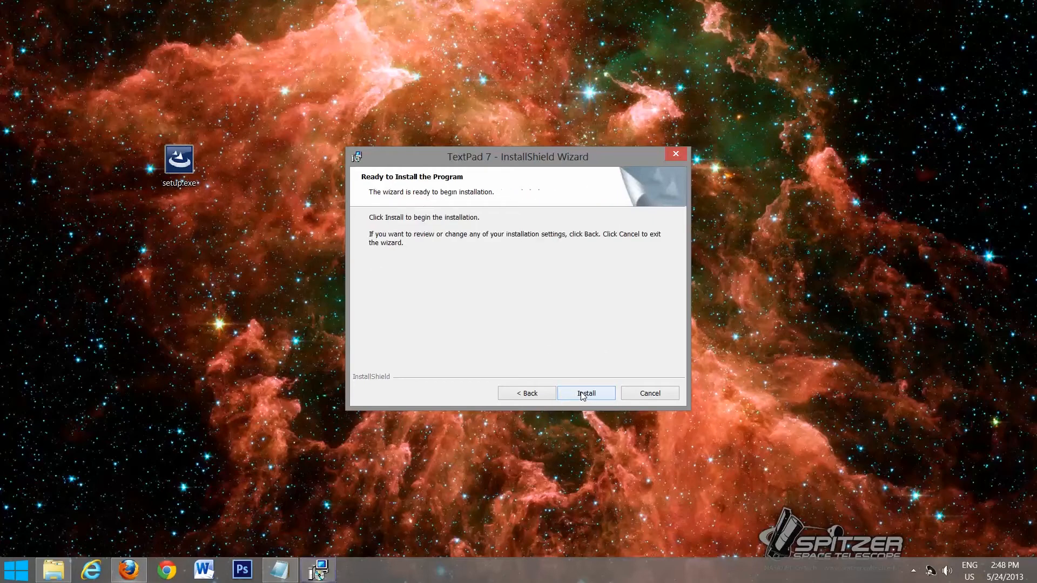
{"action": "left_click", "coordinate": [584, 393]}
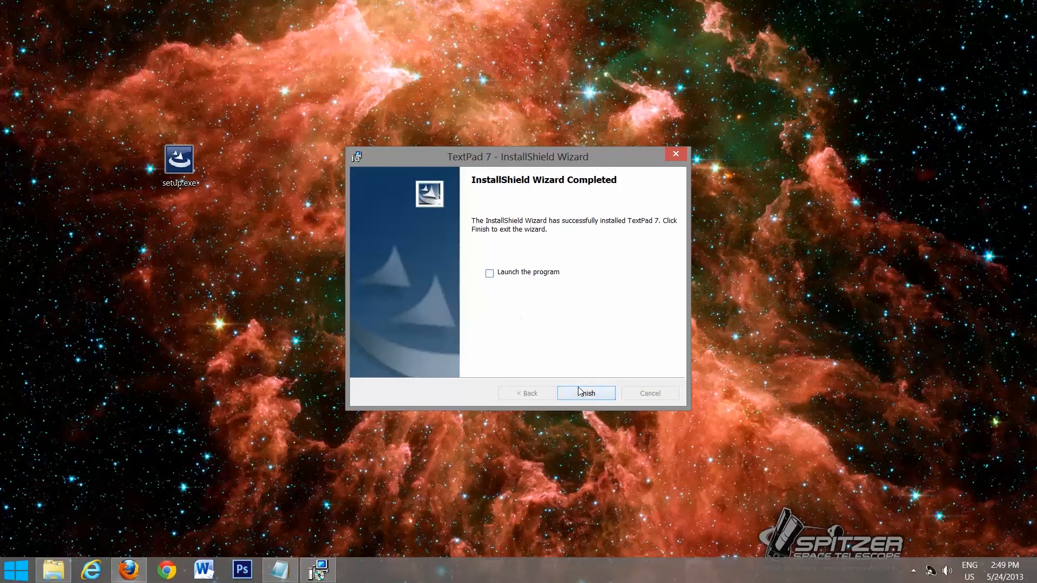
{"action": "left_click", "coordinate": [488, 273]}
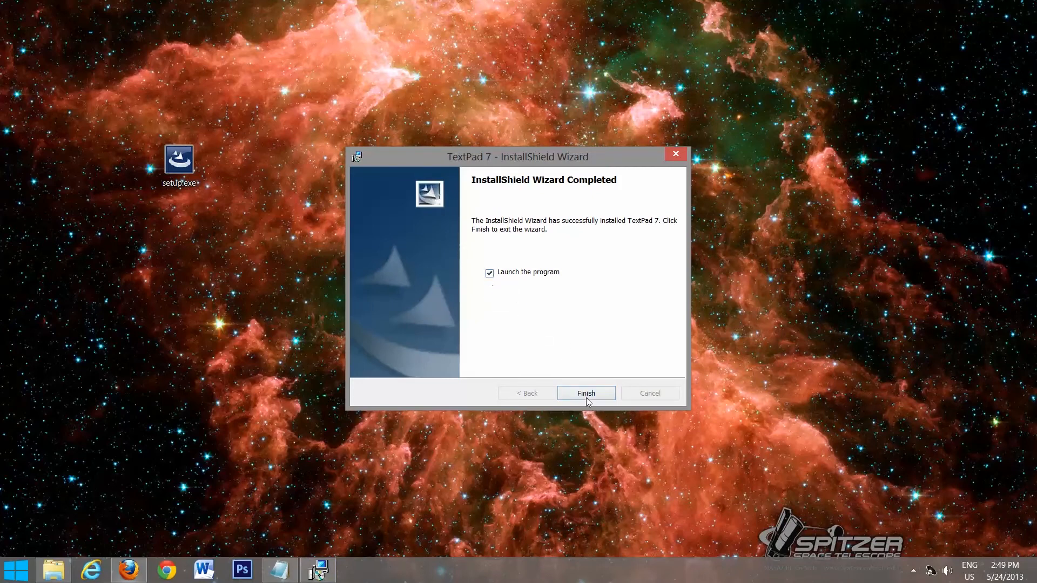
Step: Finish the wizard so TextPad launches with an empty Document1
{"action": "left_click", "coordinate": [585, 393]}
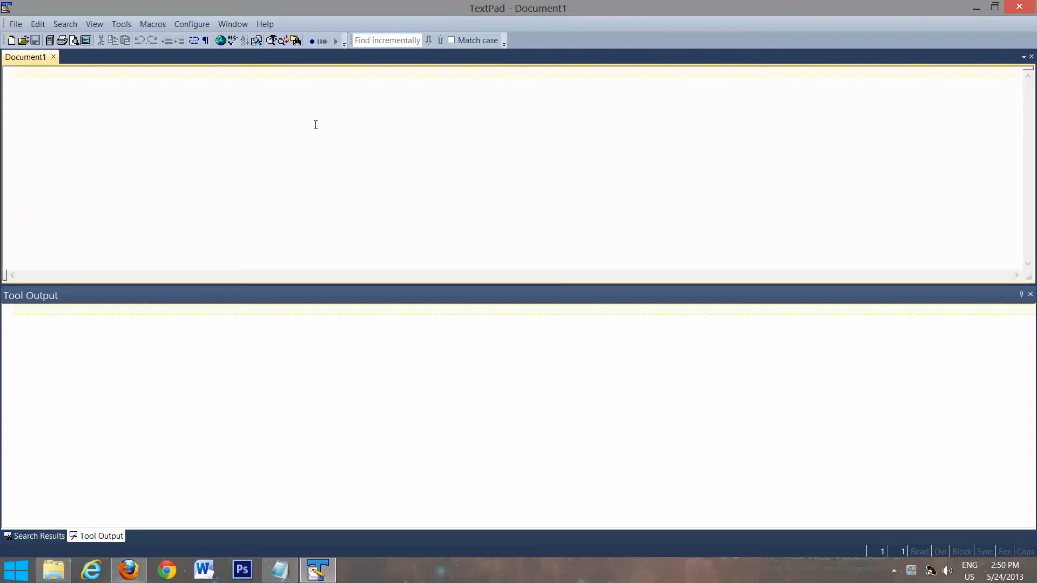
Step: Show the Tools page in Configure > Preferences with the Add choices listed
{"action": "left_click", "coordinate": [192, 24]}
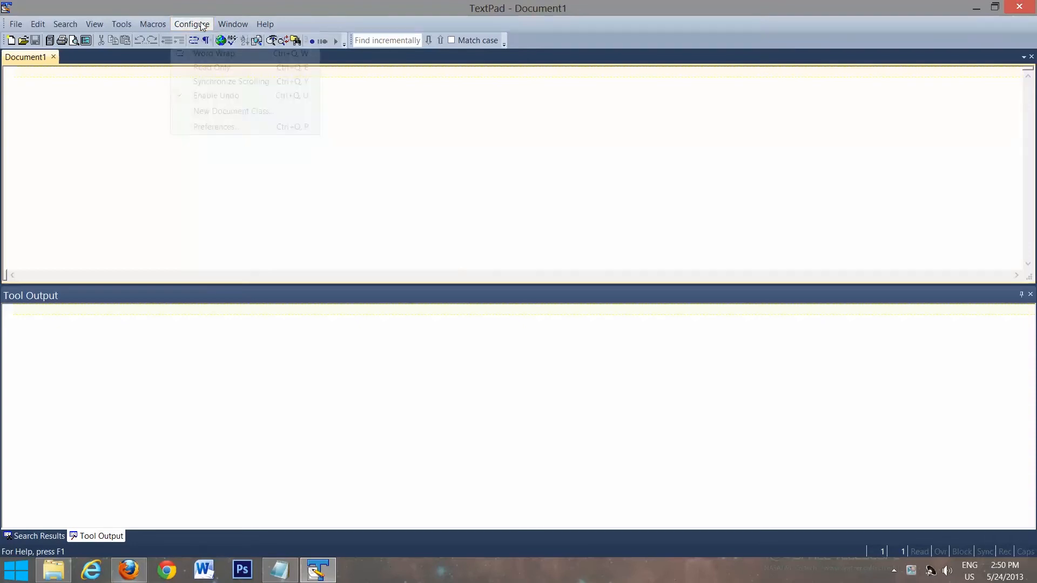
{"action": "left_click", "coordinate": [215, 126]}
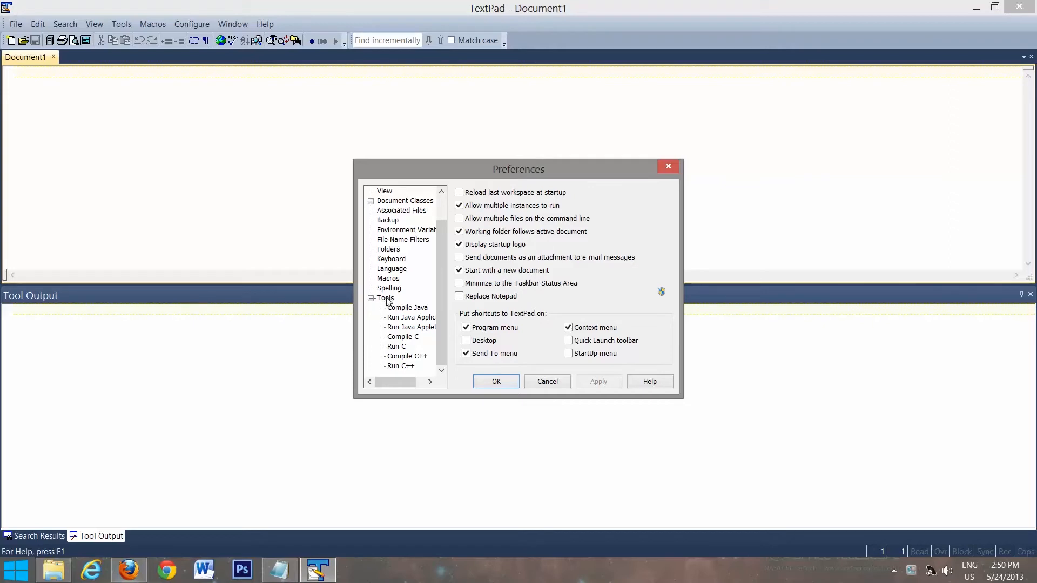
{"action": "left_click", "coordinate": [386, 298]}
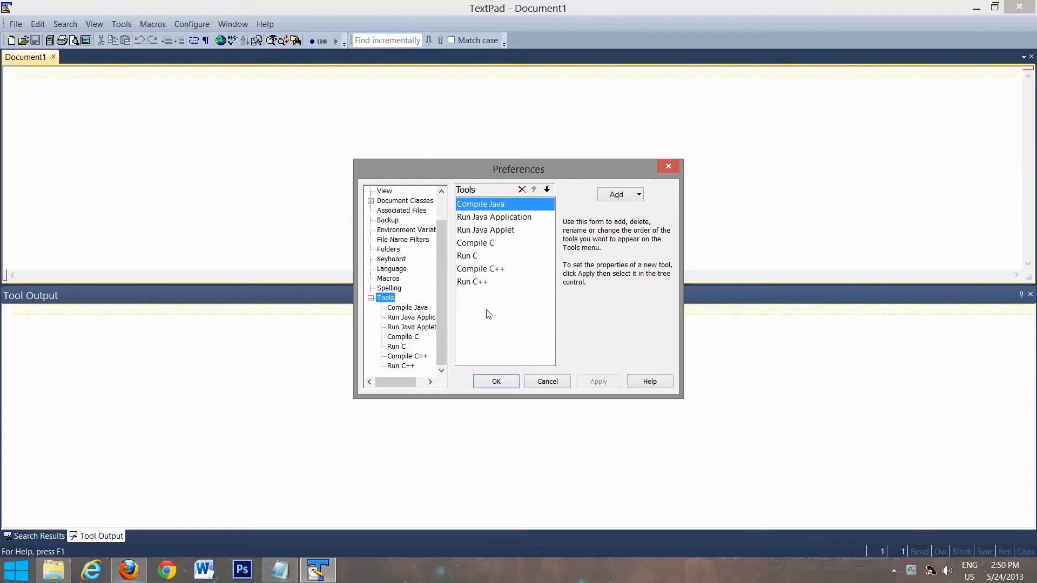
{"action": "mouse_move", "coordinate": [570, 277]}
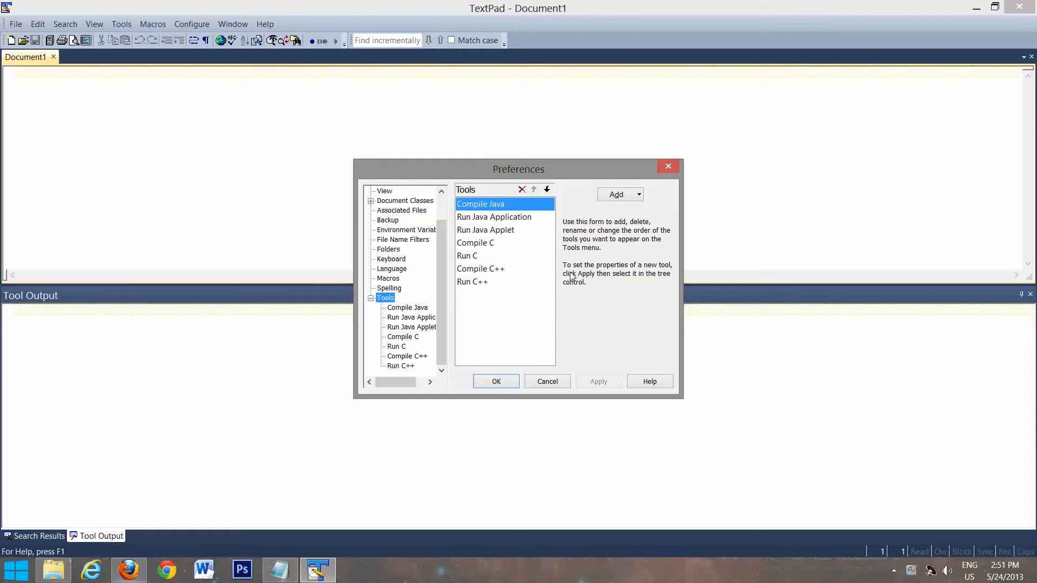
{"action": "left_click", "coordinate": [620, 194]}
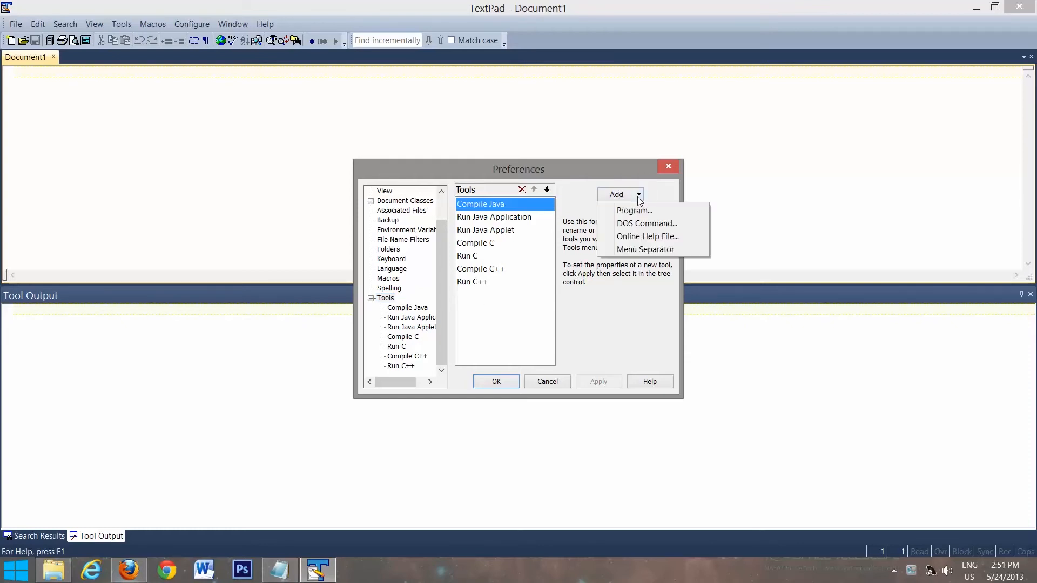
Step: Add C:\MinGW\bin\g++.exe as a new program tool, listed as G++
{"action": "left_click", "coordinate": [633, 210]}
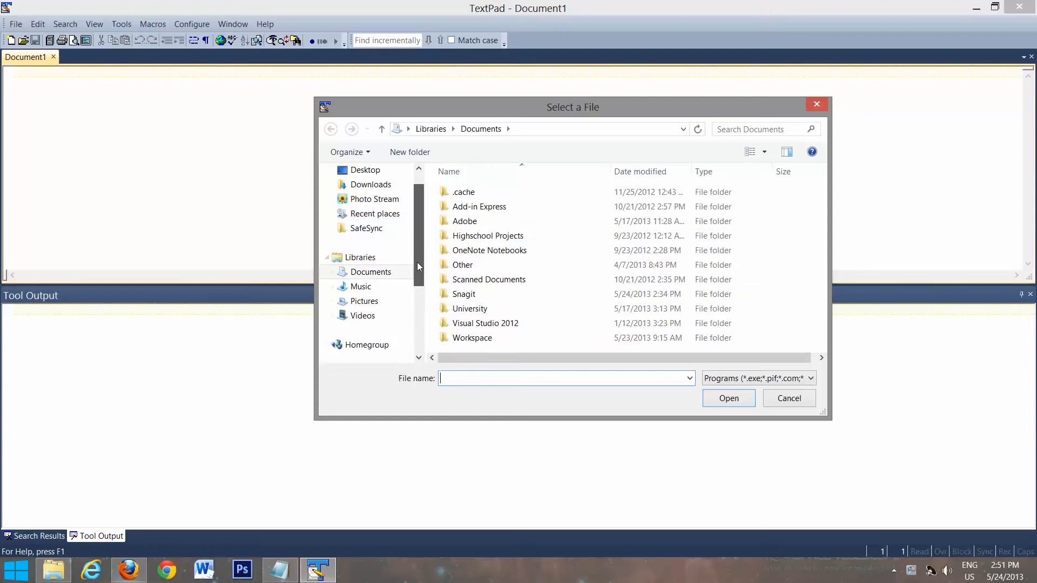
{"action": "left_click", "coordinate": [364, 316]}
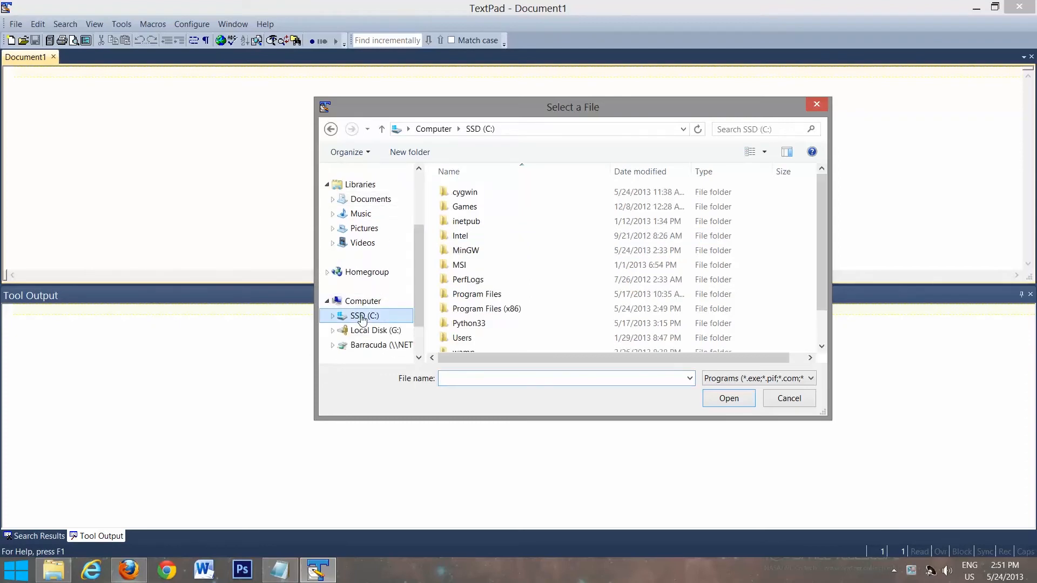
{"action": "left_click", "coordinate": [465, 249]}
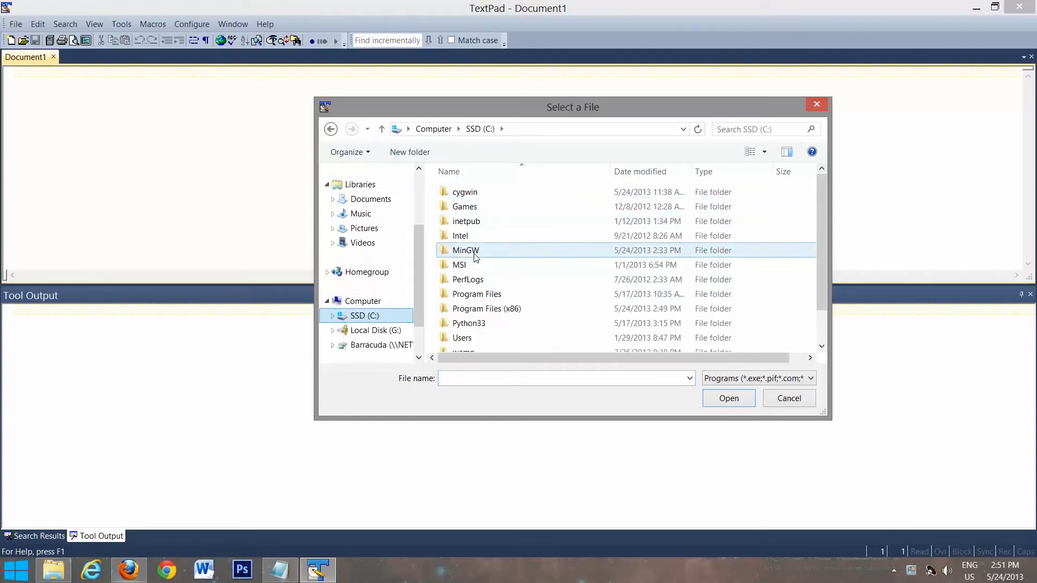
{"action": "mouse_move", "coordinate": [465, 249]}
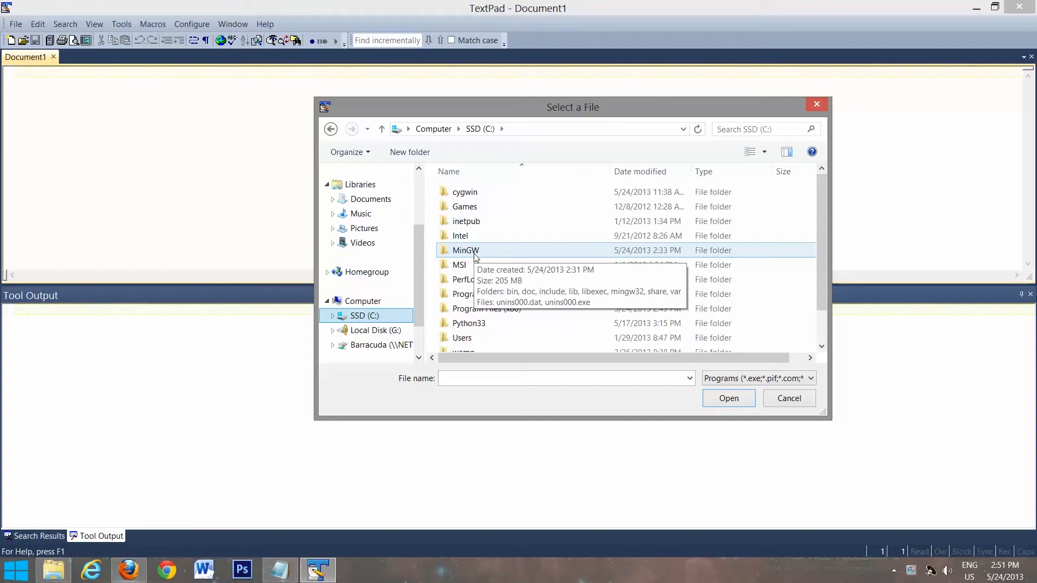
{"action": "double_click", "coordinate": [465, 249]}
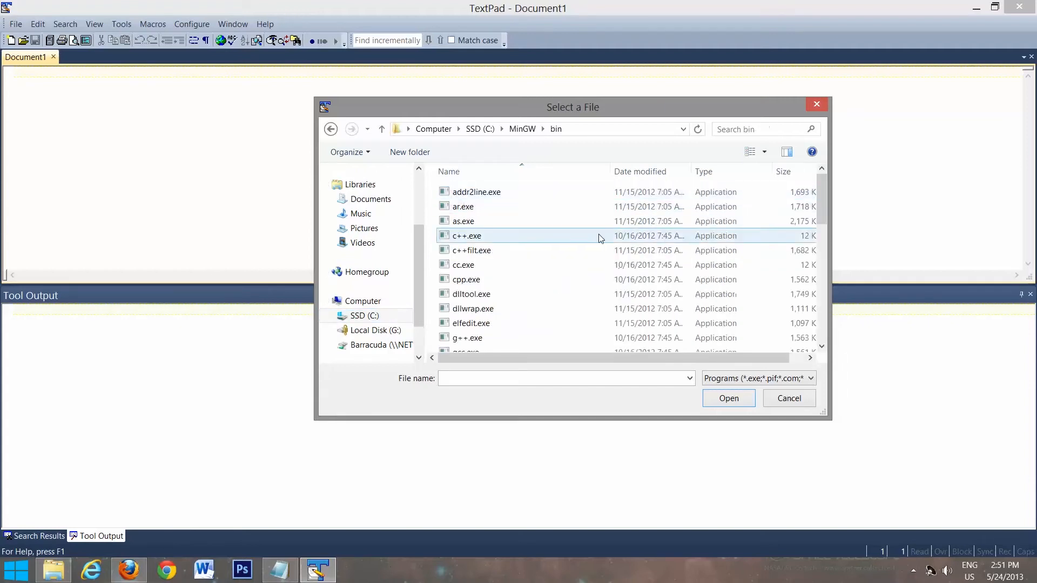
{"action": "left_click", "coordinate": [471, 294]}
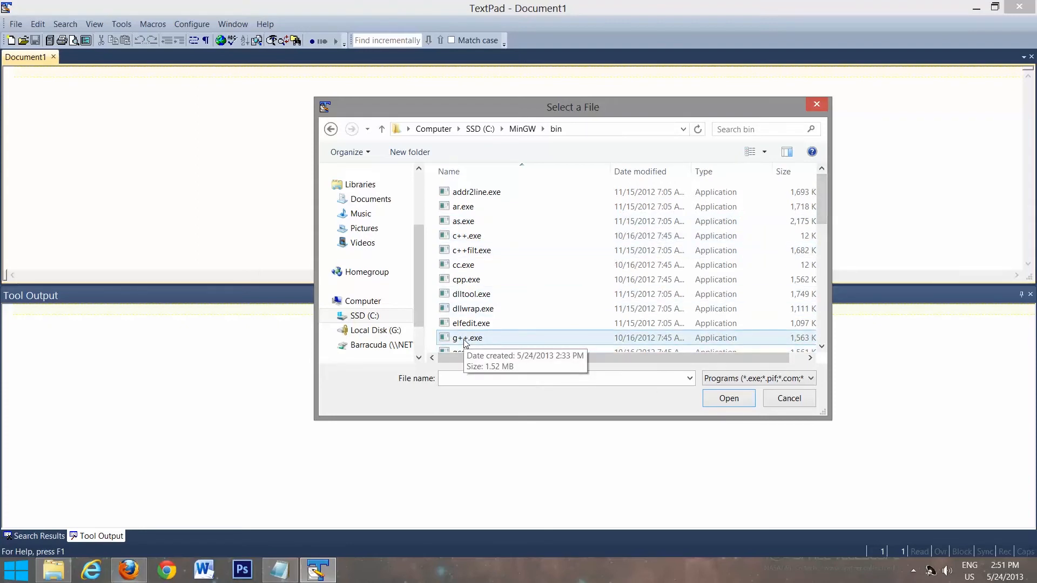
{"action": "left_click", "coordinate": [467, 338]}
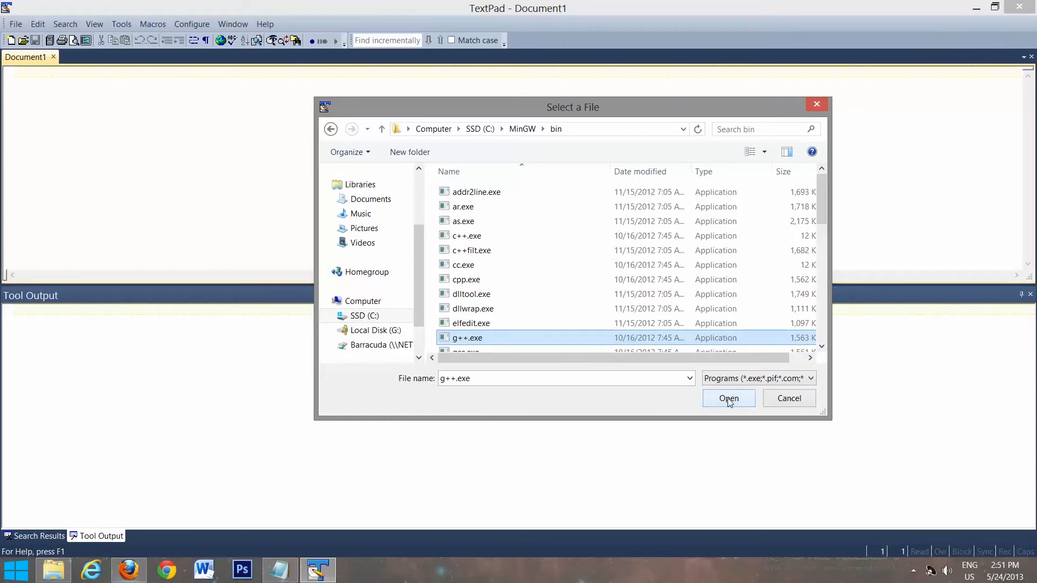
{"action": "left_click", "coordinate": [728, 399]}
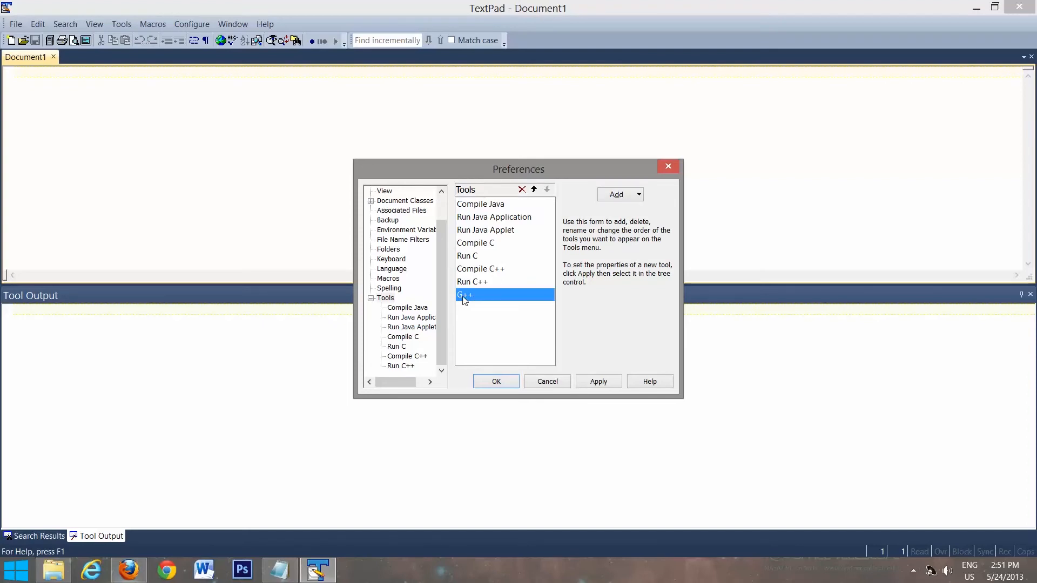
Step: Rename the G++ tool to Compile C++ 2 after dismissing the duplicate-name warning
{"action": "double_click", "coordinate": [464, 294]}
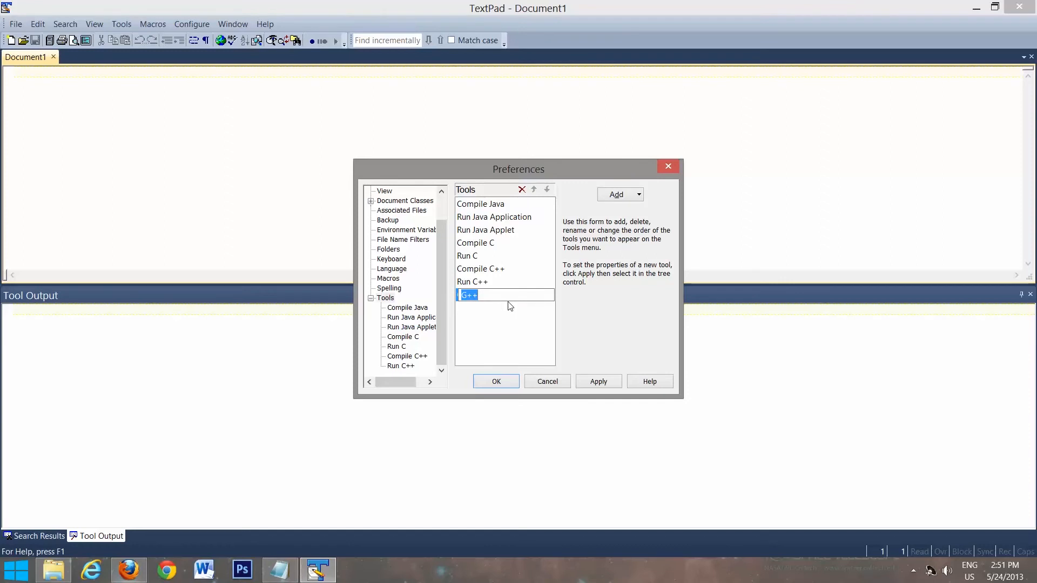
{"action": "type", "text": "Compil"}
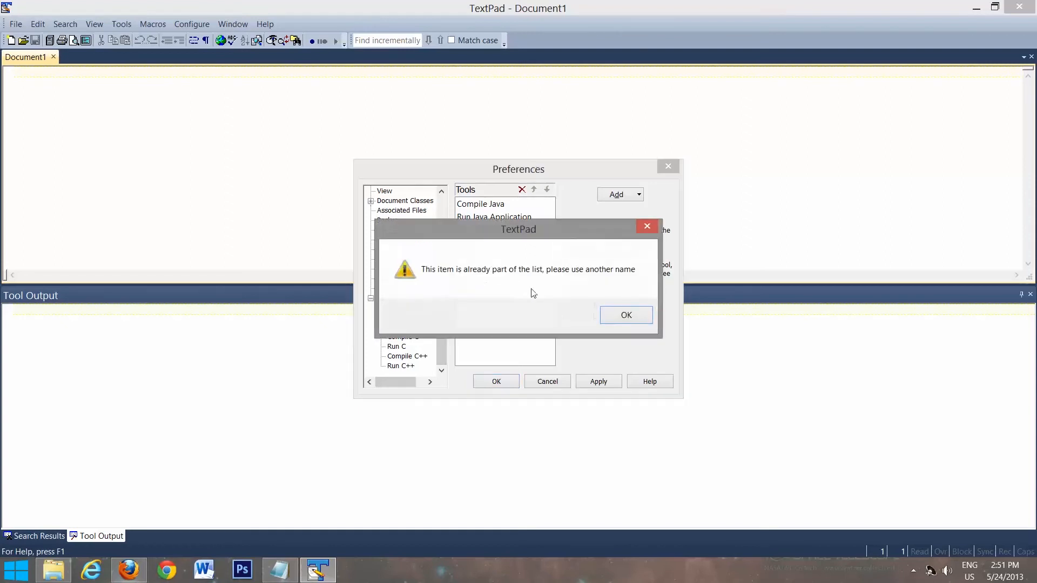
{"action": "left_click", "coordinate": [626, 315]}
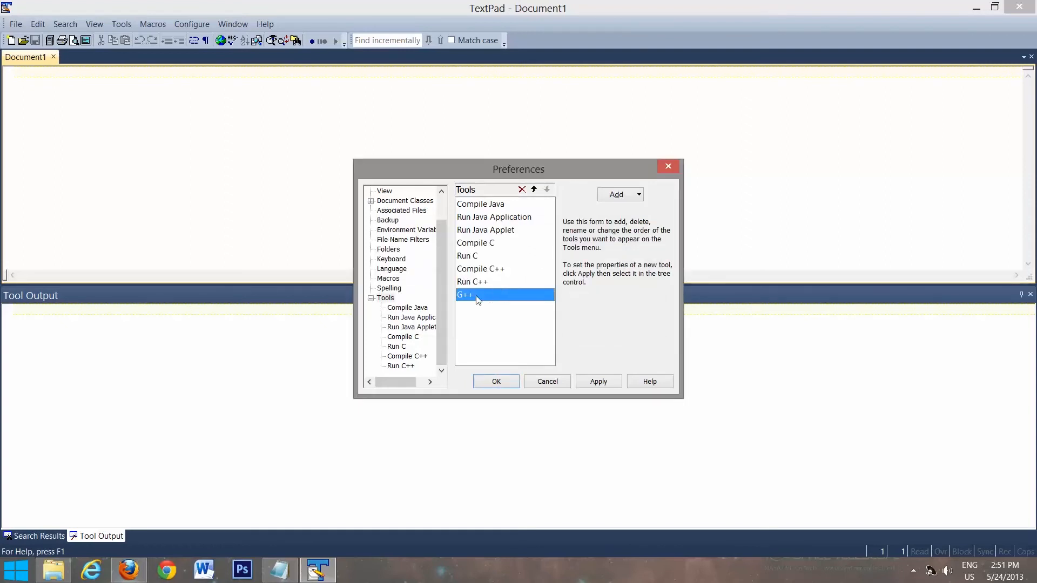
{"action": "double_click", "coordinate": [466, 295]}
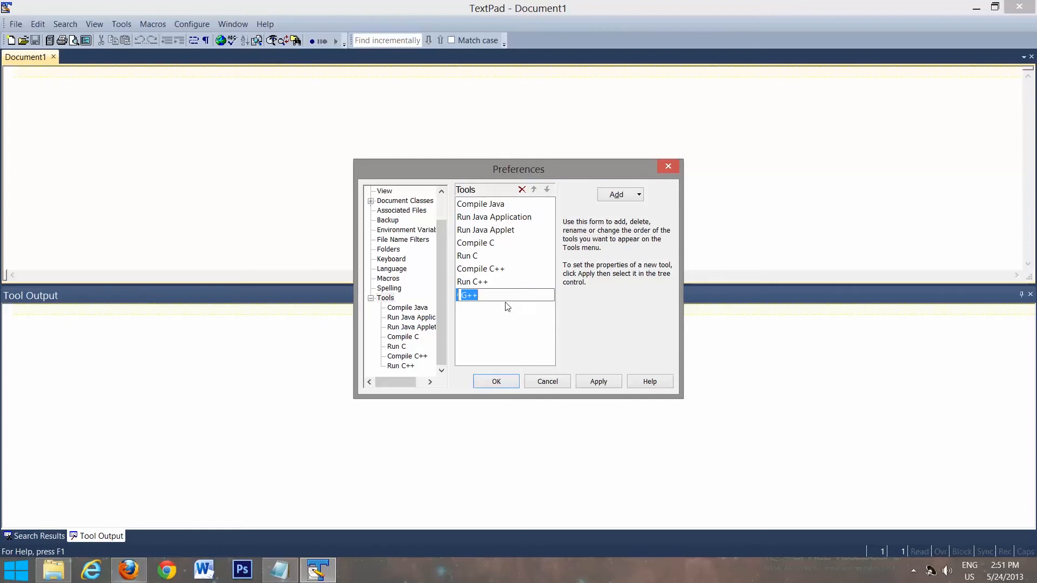
{"action": "type", "text": "Compile C"}
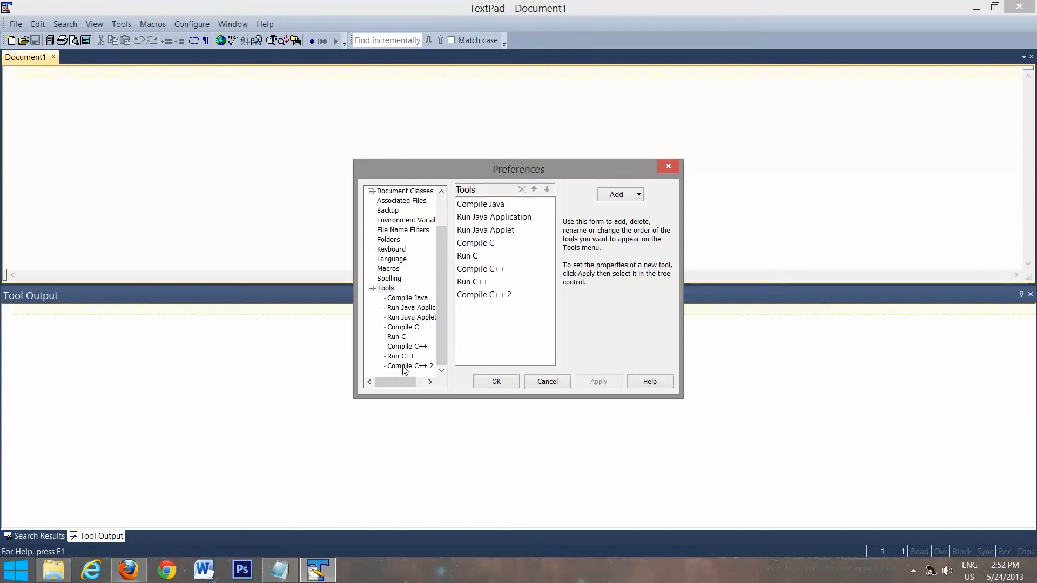
Step: Give Compile C++ 2 the $BaseName parameter and enable its output options
{"action": "left_click", "coordinate": [410, 366]}
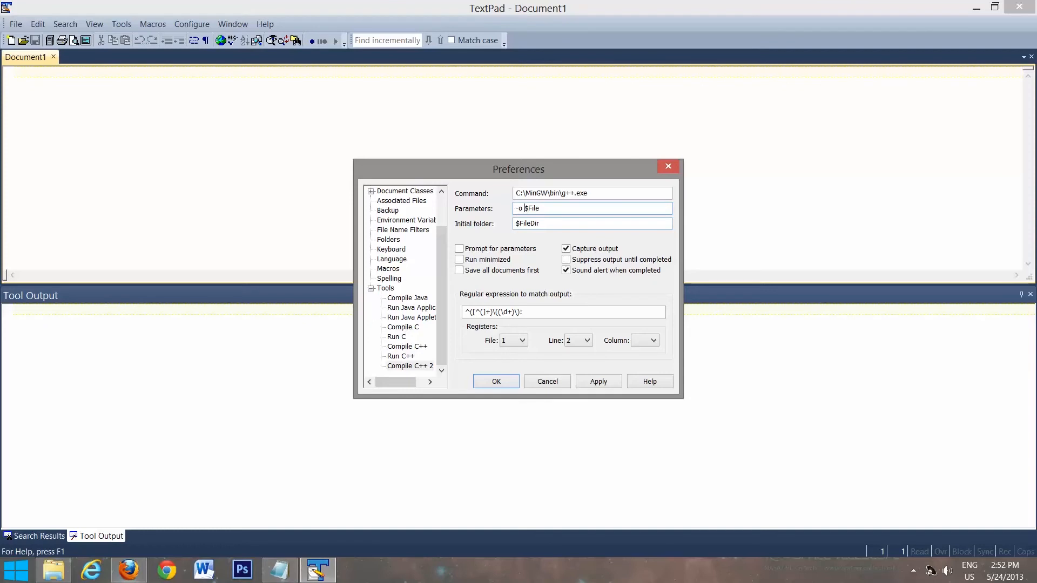
{"action": "type", "text": "$BaseN"}
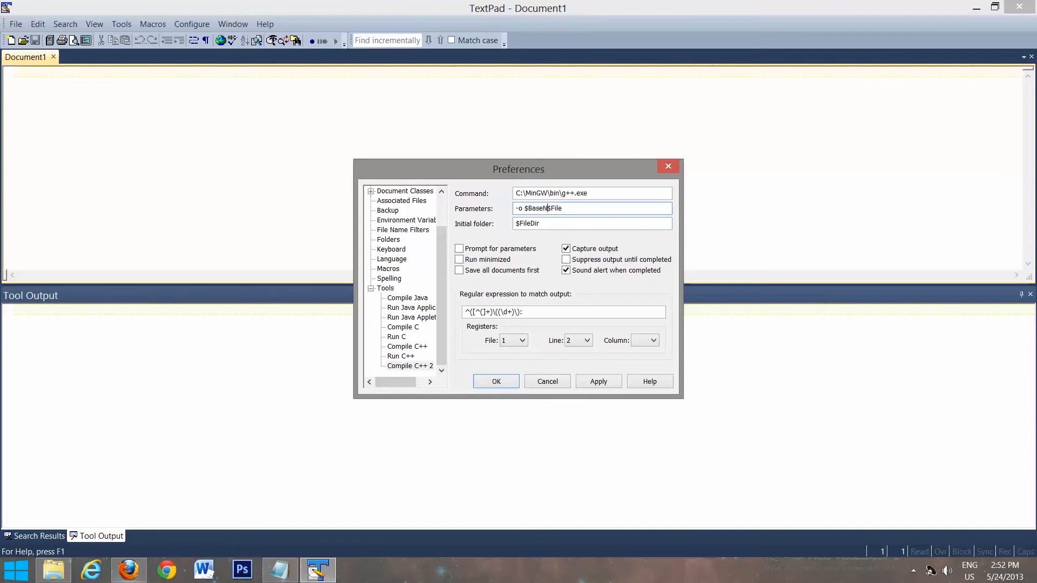
{"action": "type", "text": "ame"}
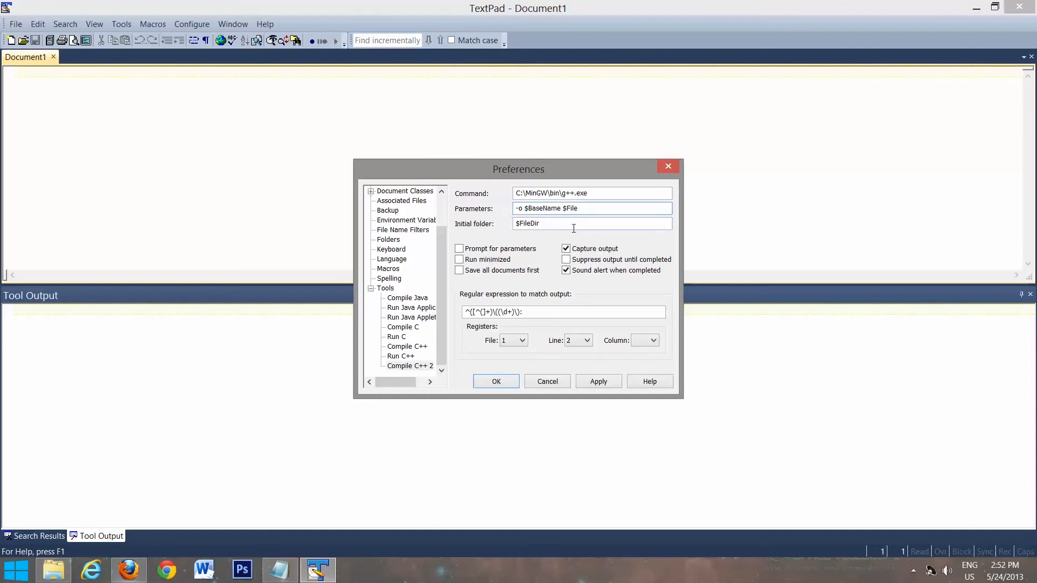
{"action": "left_click", "coordinate": [592, 224]}
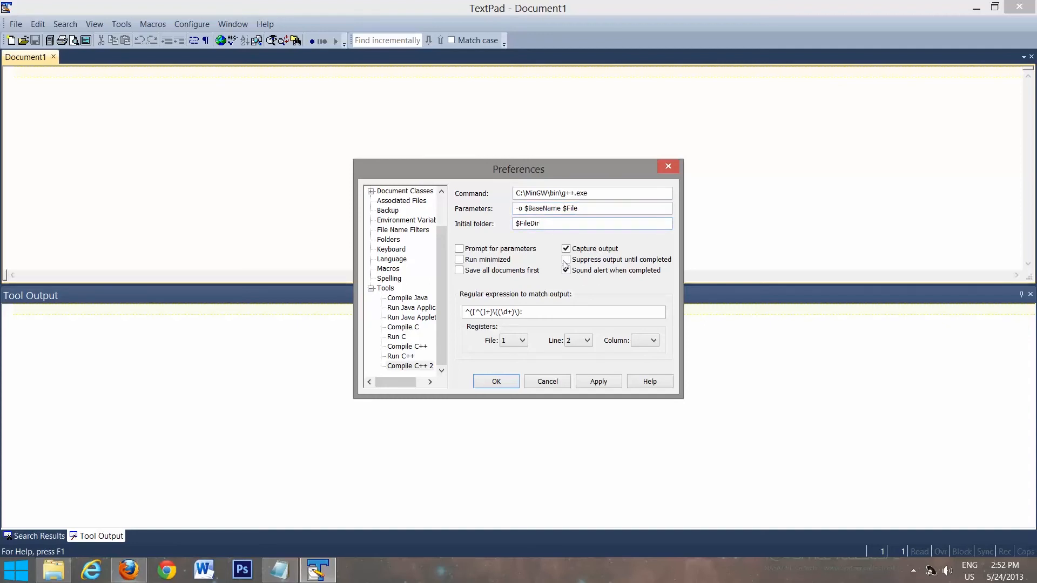
{"action": "left_click", "coordinate": [564, 270]}
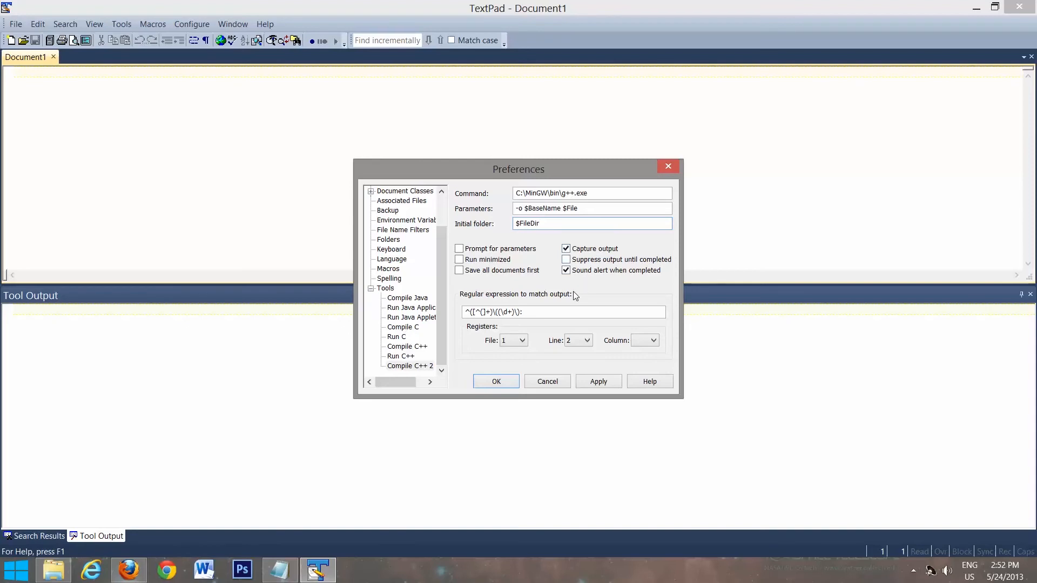
{"action": "mouse_move", "coordinate": [573, 296]}
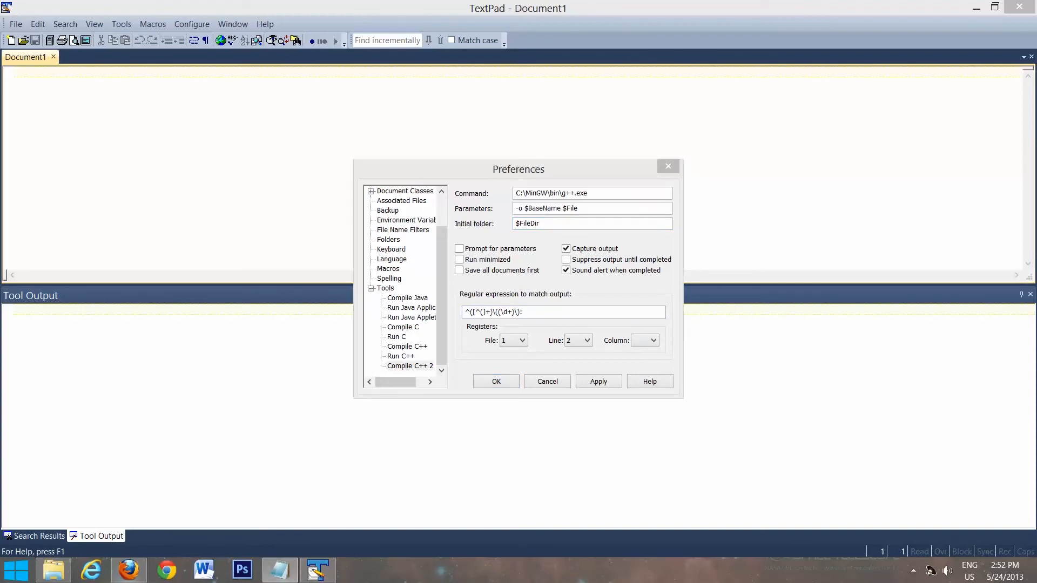
Step: Replace the output-matching regular expression, set line register 4 with file 1, and apply
{"action": "left_click", "coordinate": [582, 311]}
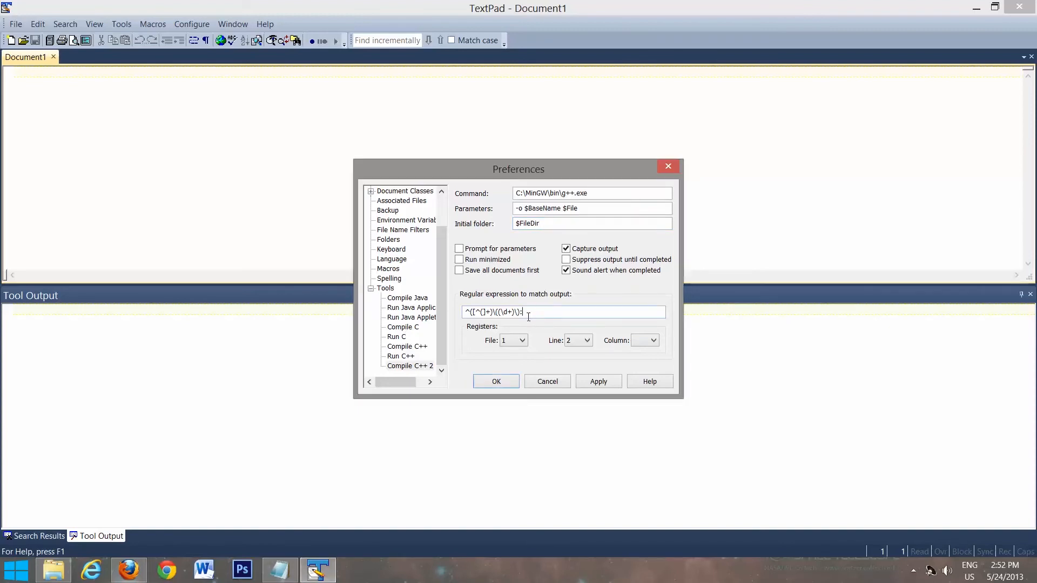
{"action": "triple_click", "coordinate": [561, 311]}
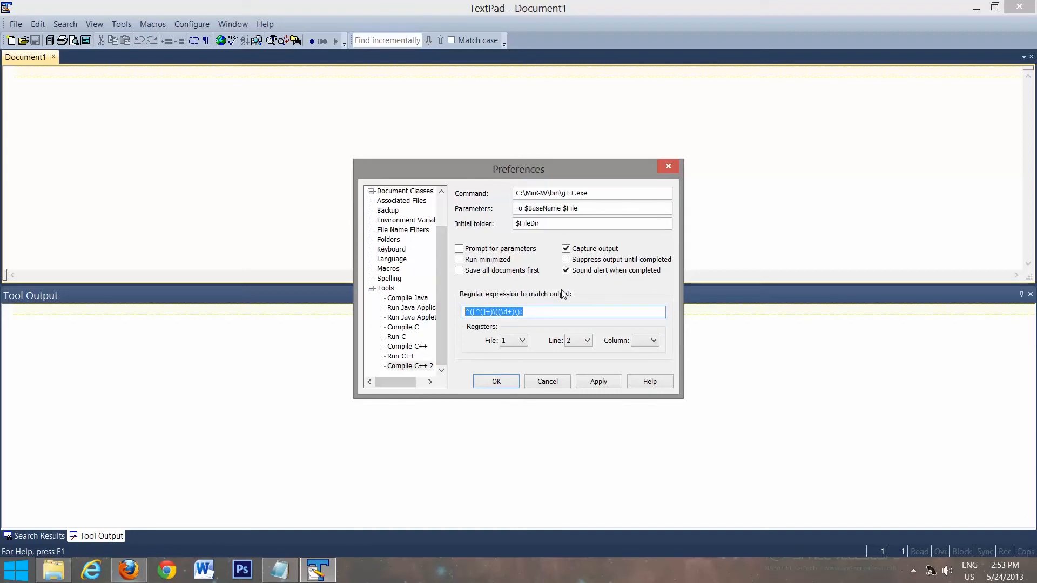
{"action": "mouse_move", "coordinate": [582, 294]}
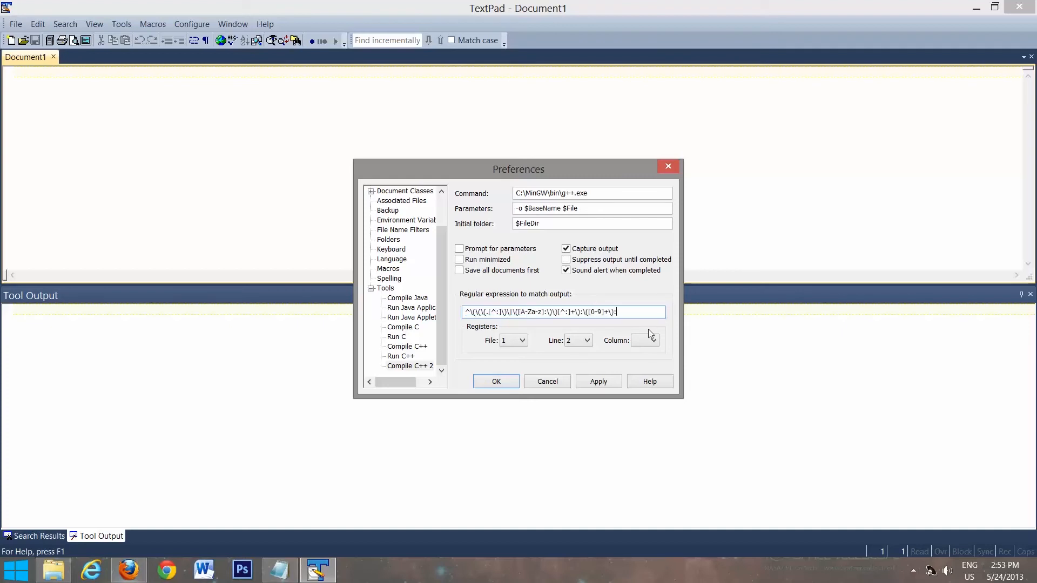
{"action": "mouse_move", "coordinate": [637, 285]}
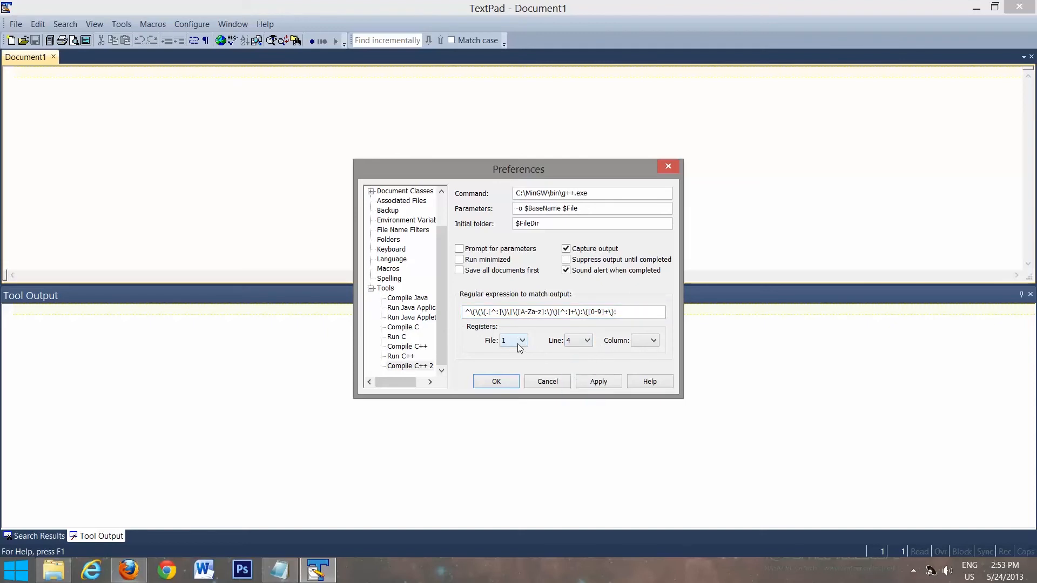
{"action": "left_click", "coordinate": [598, 381]}
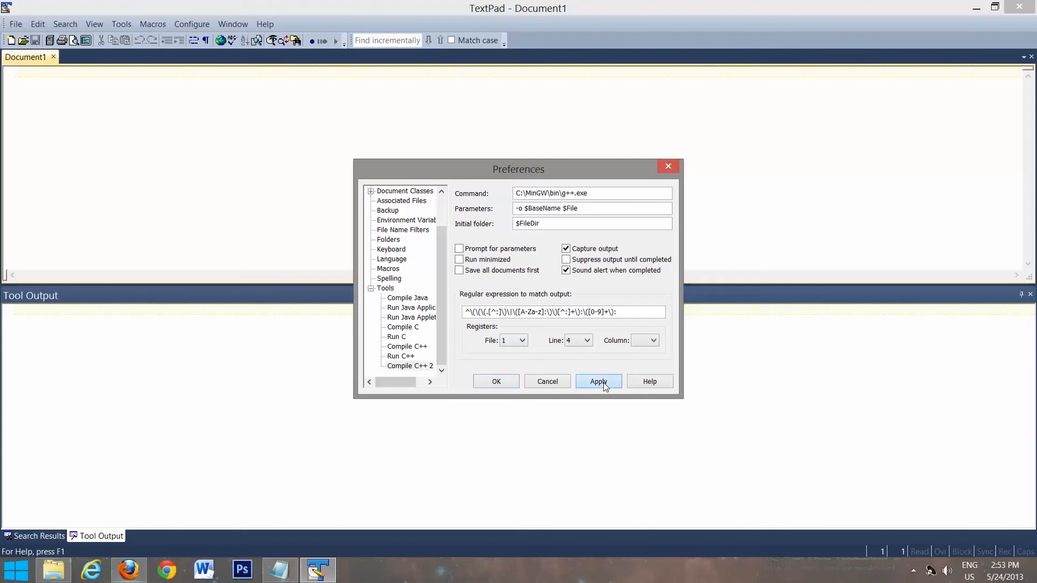
{"action": "left_click", "coordinate": [597, 381]}
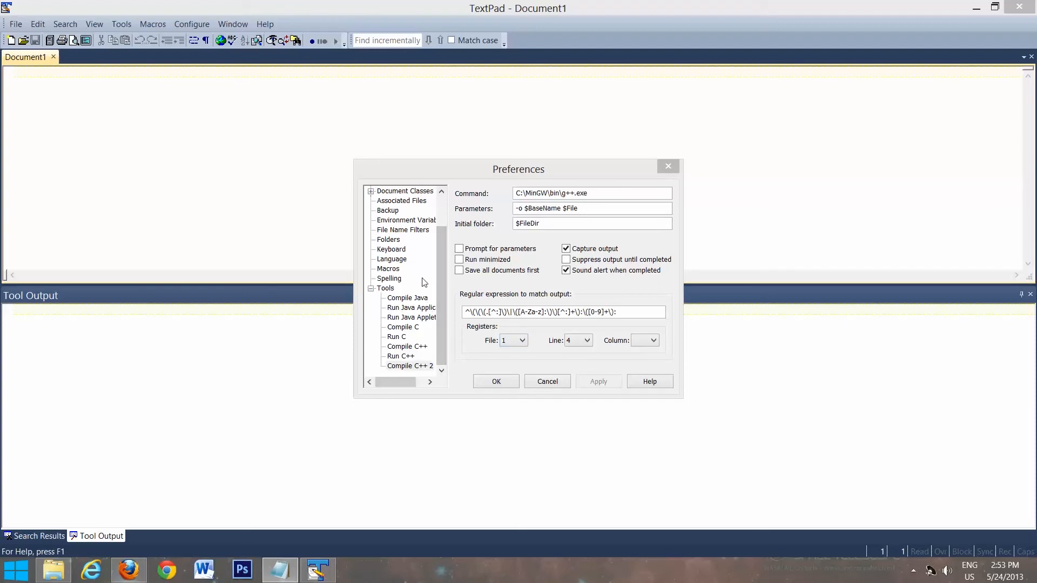
Step: Add a new DOS command tool running cmd.exe
{"action": "left_click", "coordinate": [386, 288]}
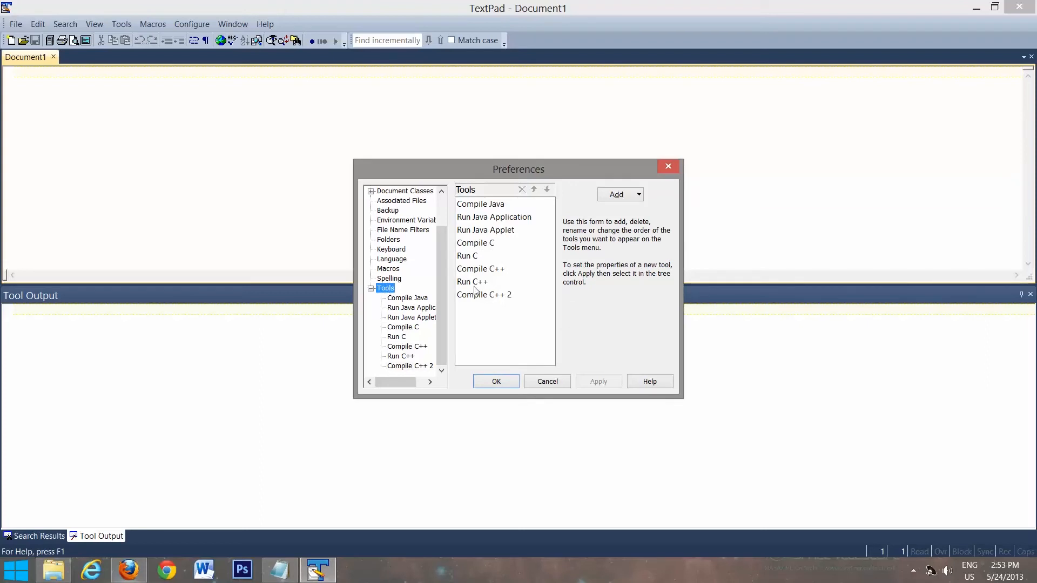
{"action": "left_click", "coordinate": [619, 194]}
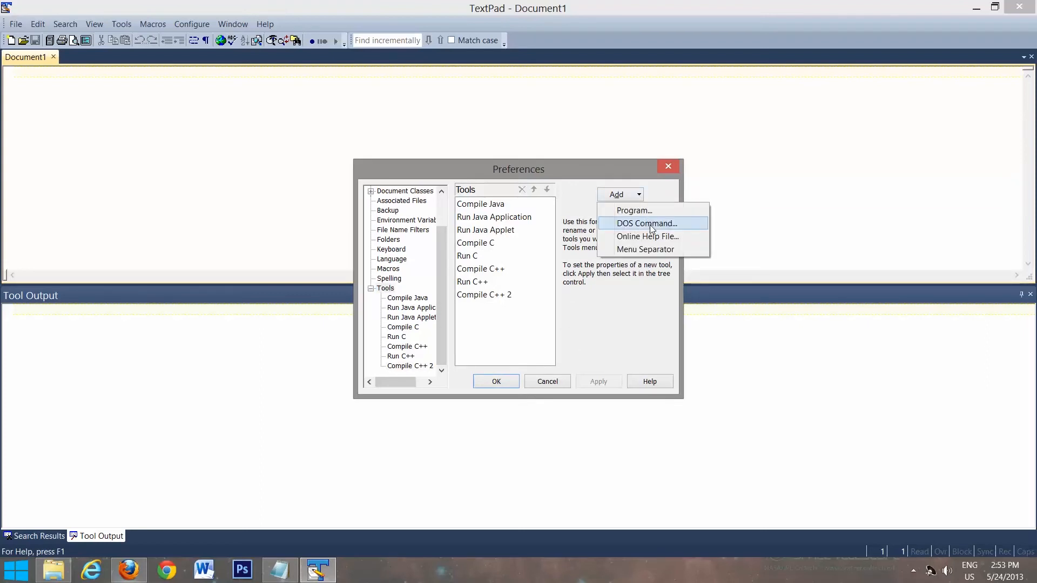
{"action": "left_click", "coordinate": [646, 222]}
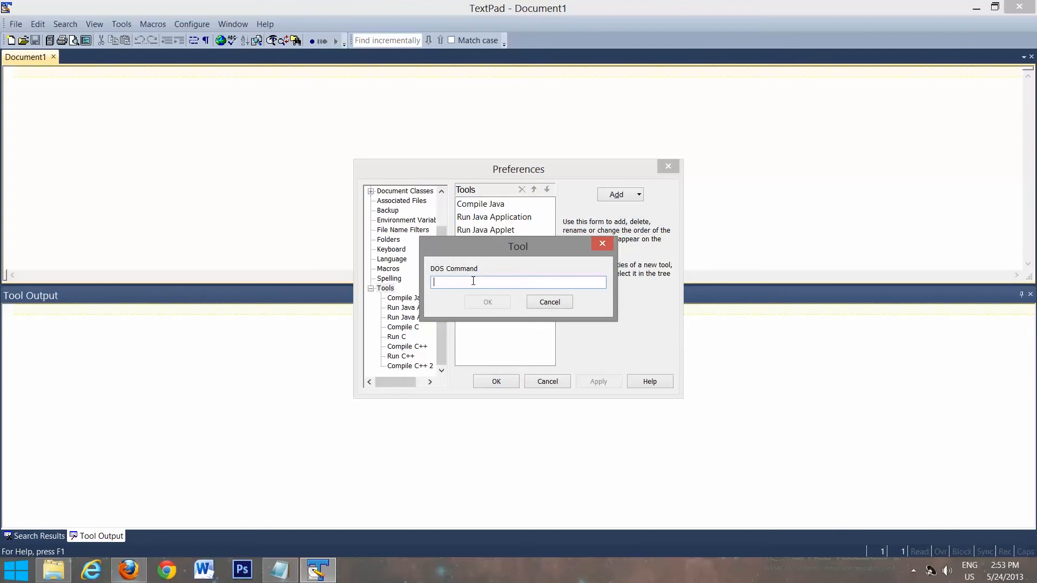
{"action": "type", "text": "cmd."}
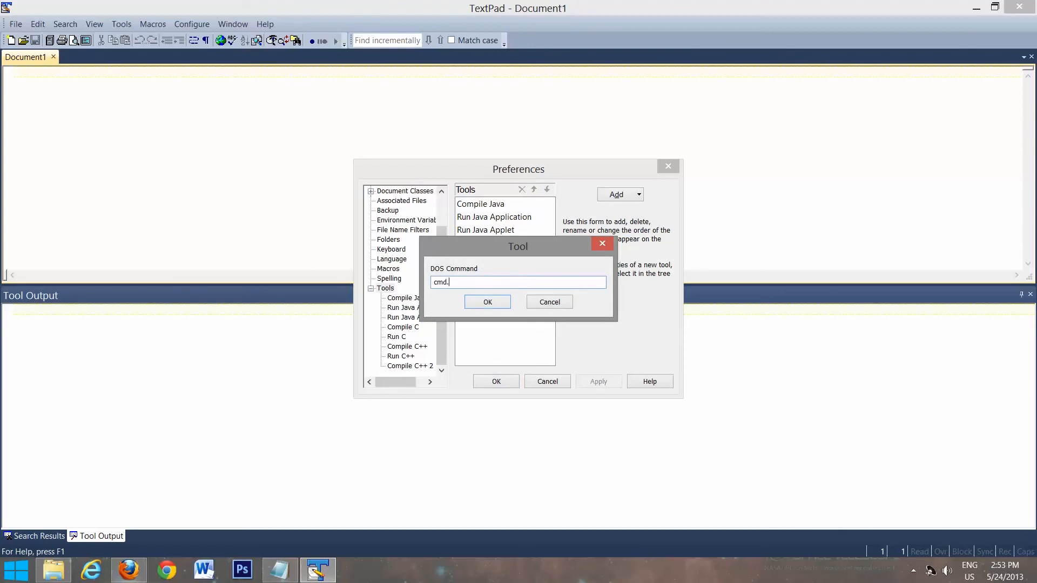
{"action": "type", "text": "exe"}
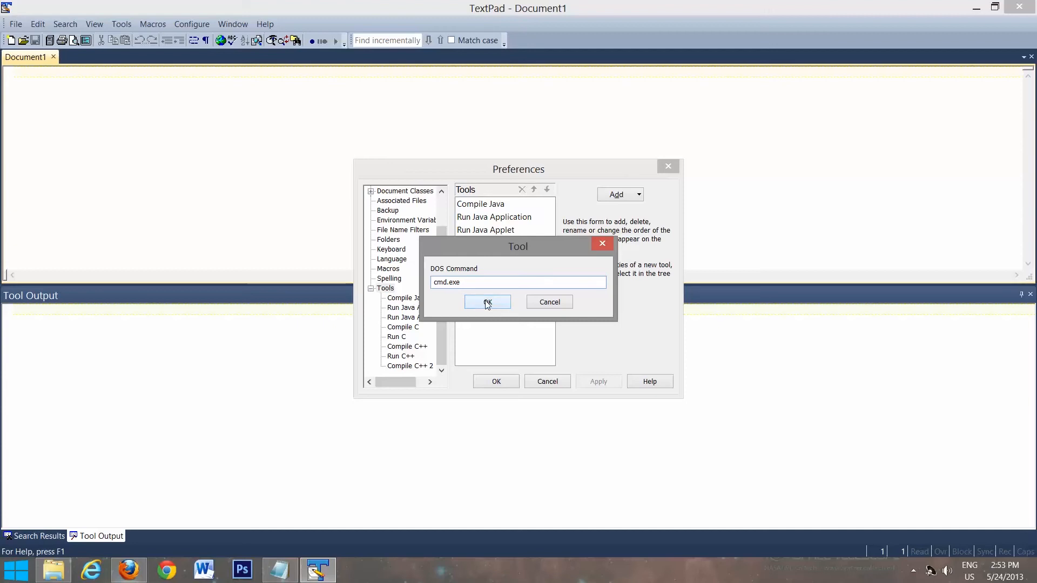
{"action": "left_click", "coordinate": [487, 303]}
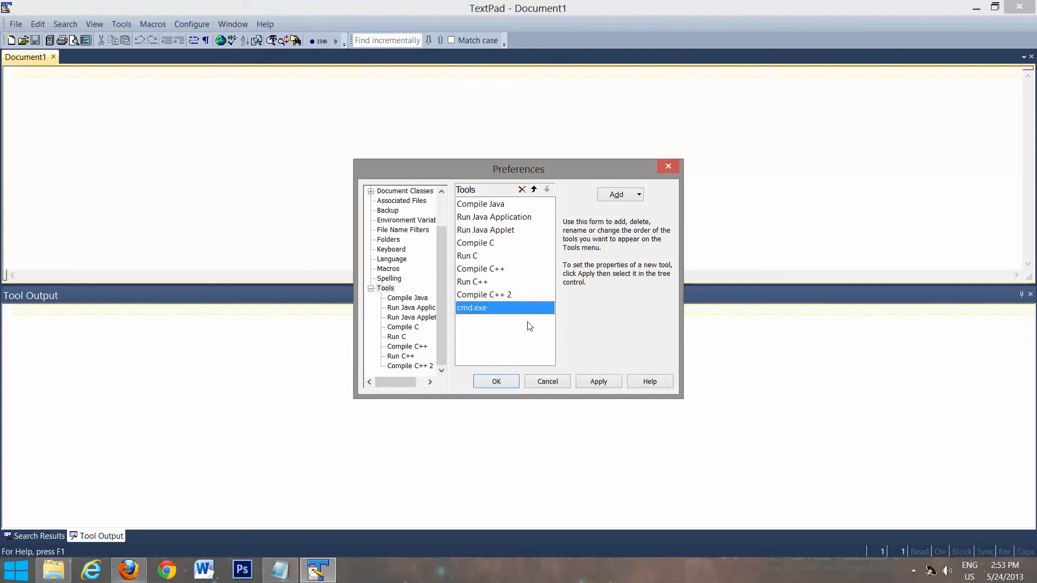
Step: Rename the new cmd.exe tool to Run C++ 2
{"action": "double_click", "coordinate": [472, 308]}
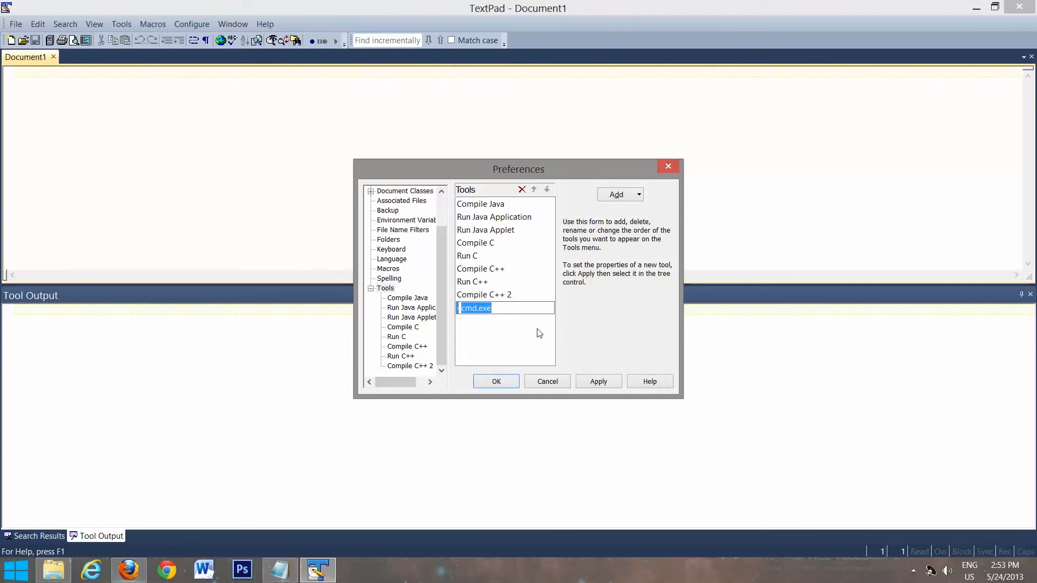
{"action": "type", "text": "Run C++ 2"}
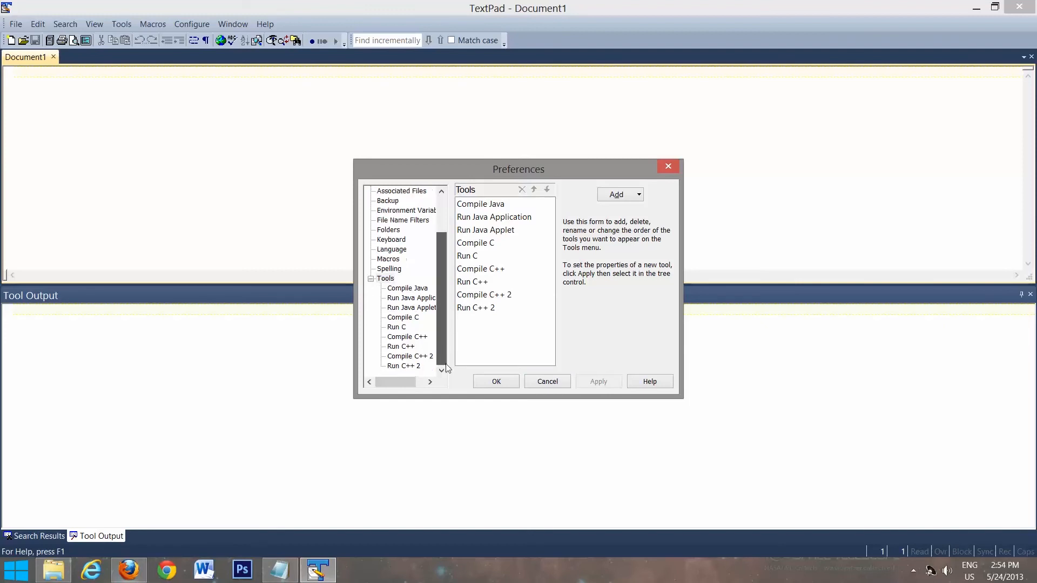
Step: Set Run C++ 2 parameters to $BaseName without capturing output and confirm Preferences
{"action": "left_click", "coordinate": [403, 366]}
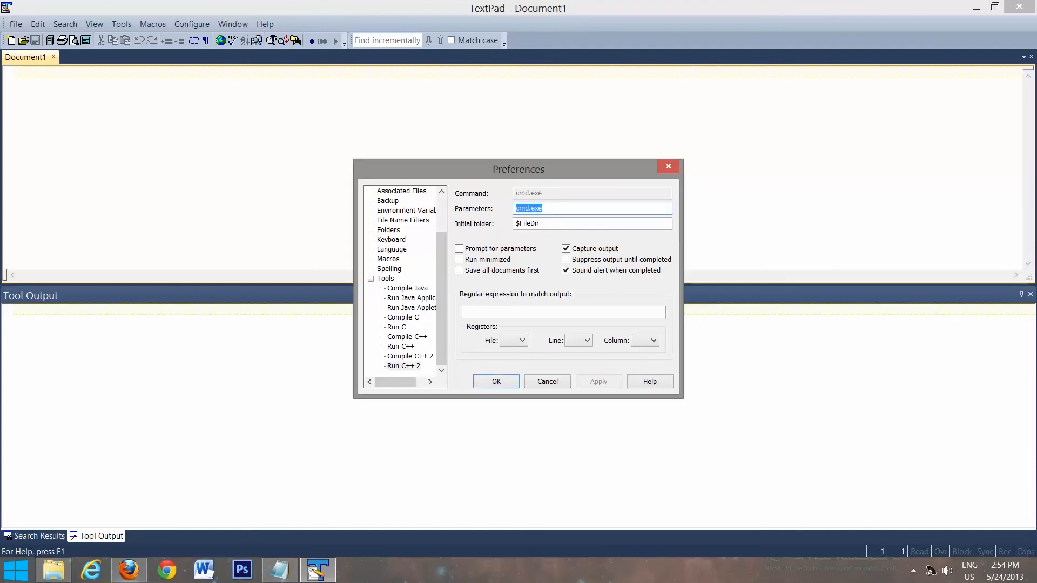
{"action": "type", "text": "$"}
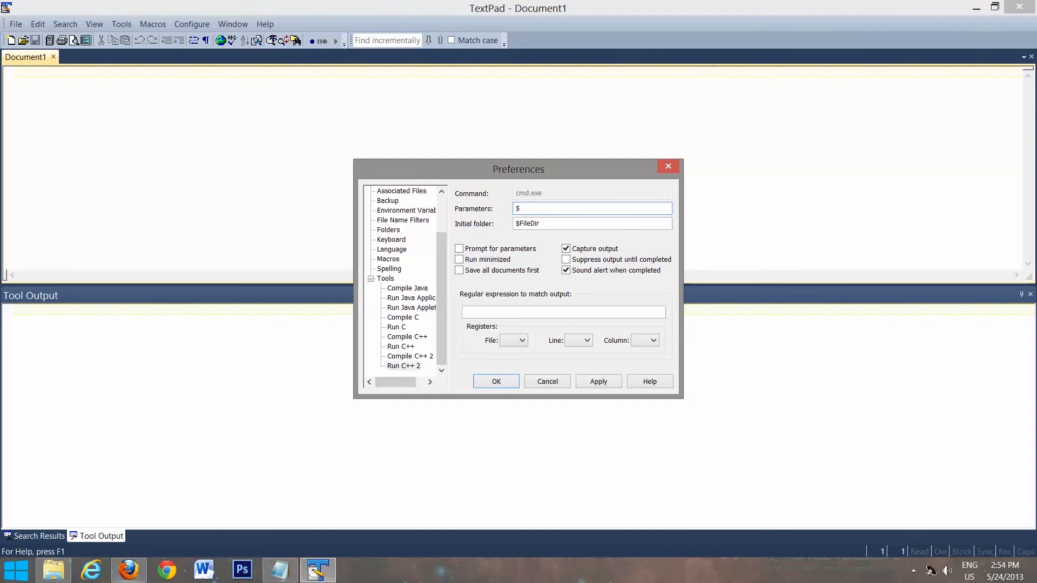
{"action": "type", "text": "BaseNa"}
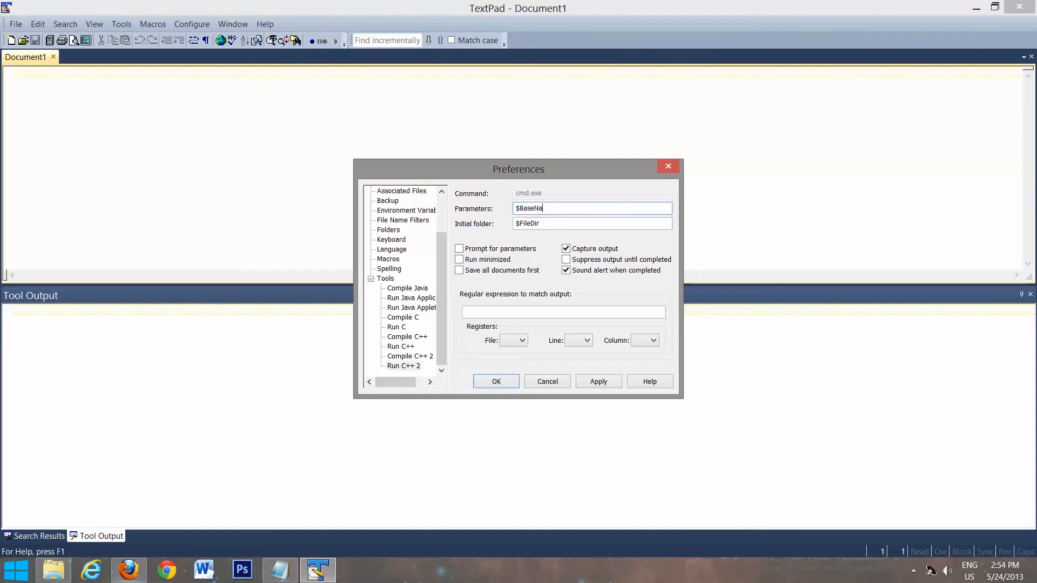
{"action": "type", "text": "me"}
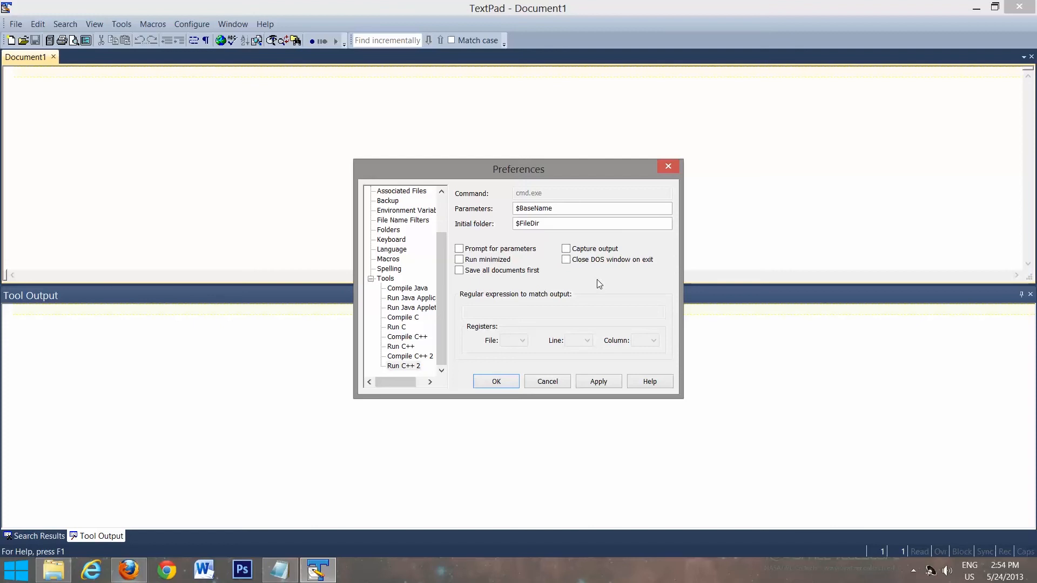
{"action": "mouse_move", "coordinate": [482, 393]}
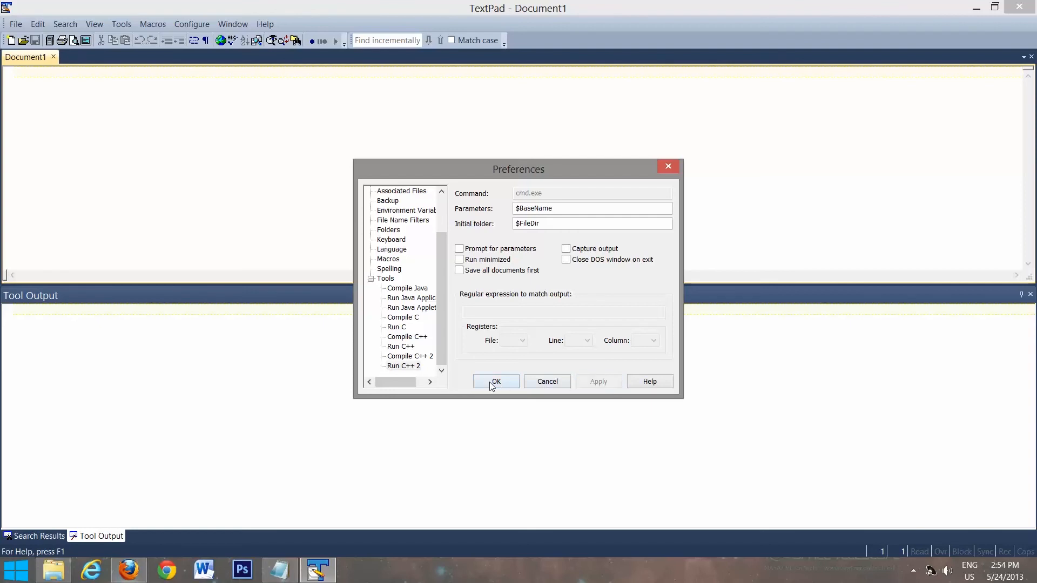
{"action": "left_click", "coordinate": [496, 381]}
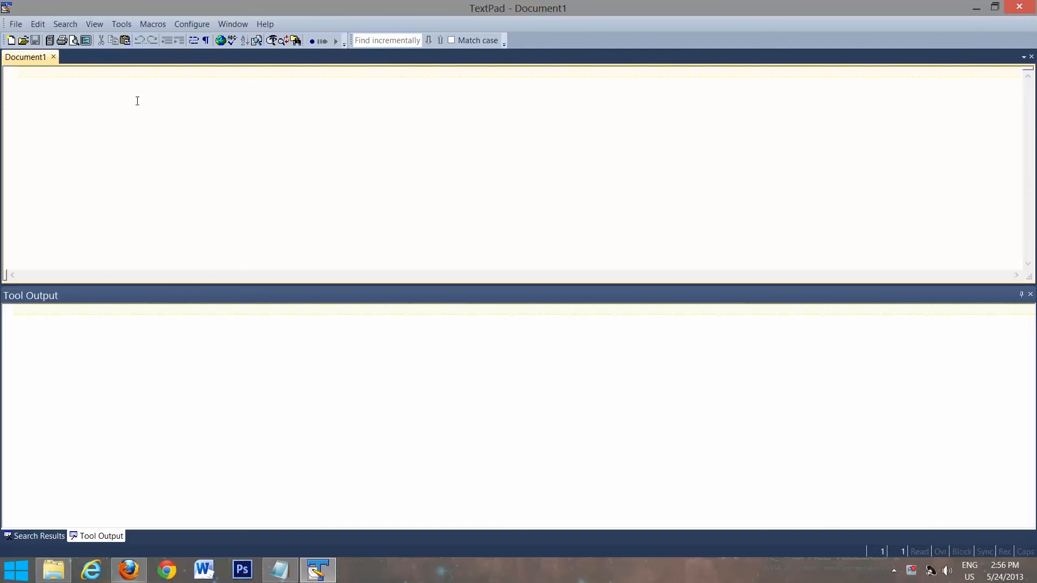
Step: Save the blank document to the Desktop as testing.cpp
{"action": "left_click", "coordinate": [13, 71]}
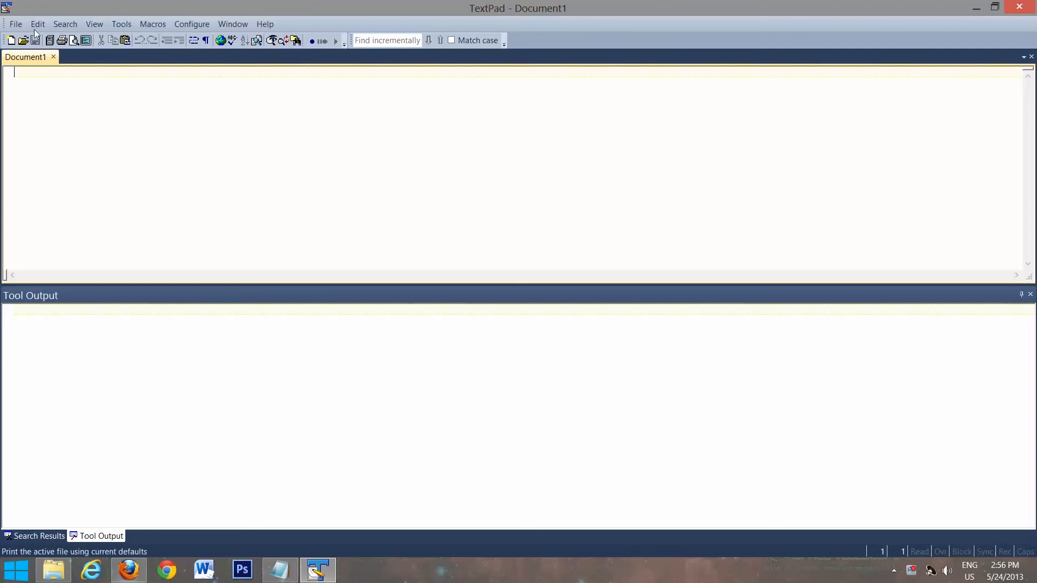
{"action": "left_click", "coordinate": [15, 24]}
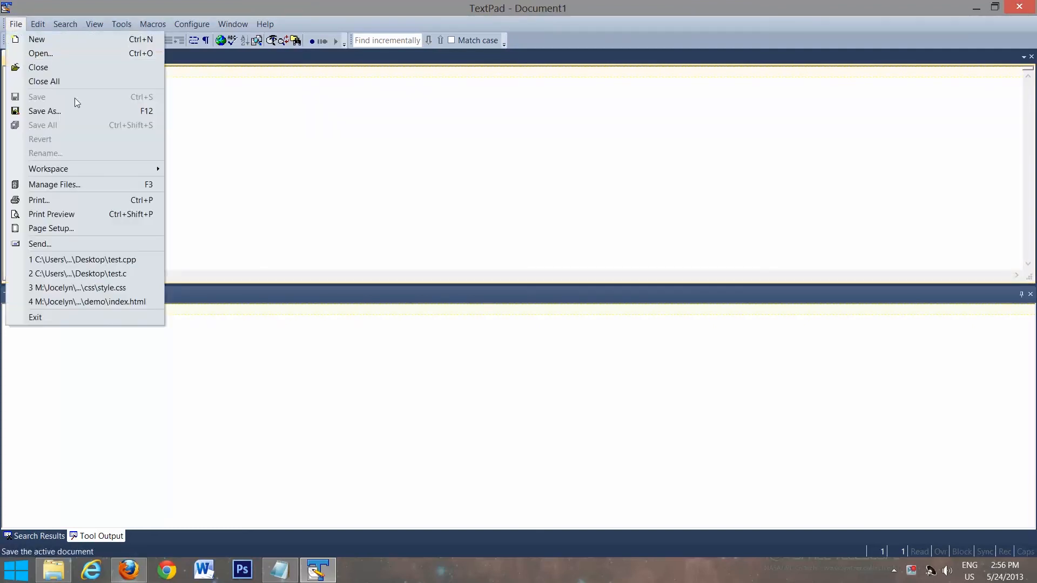
{"action": "left_click", "coordinate": [44, 110]}
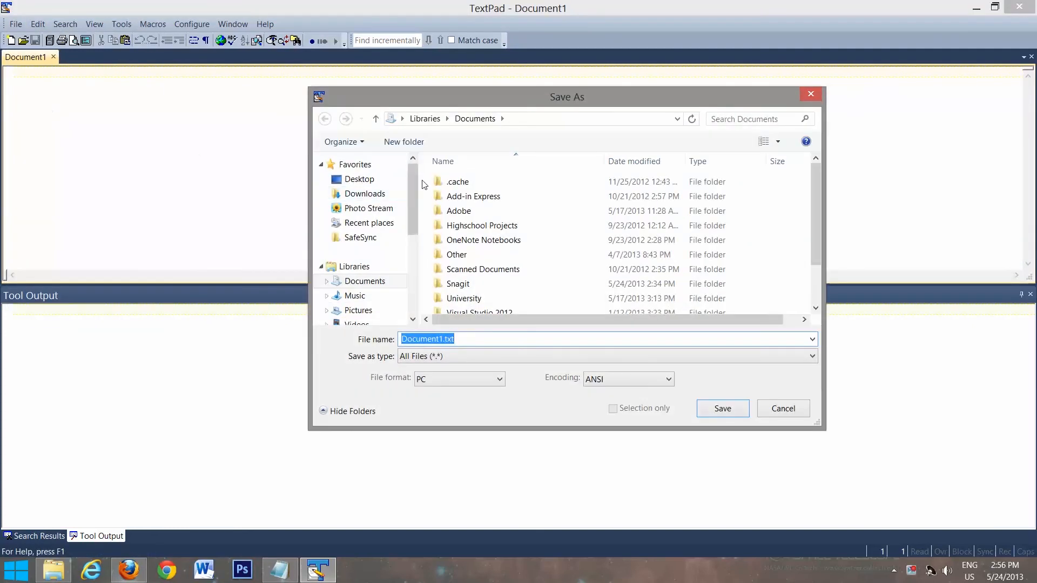
{"action": "left_click", "coordinate": [358, 179]}
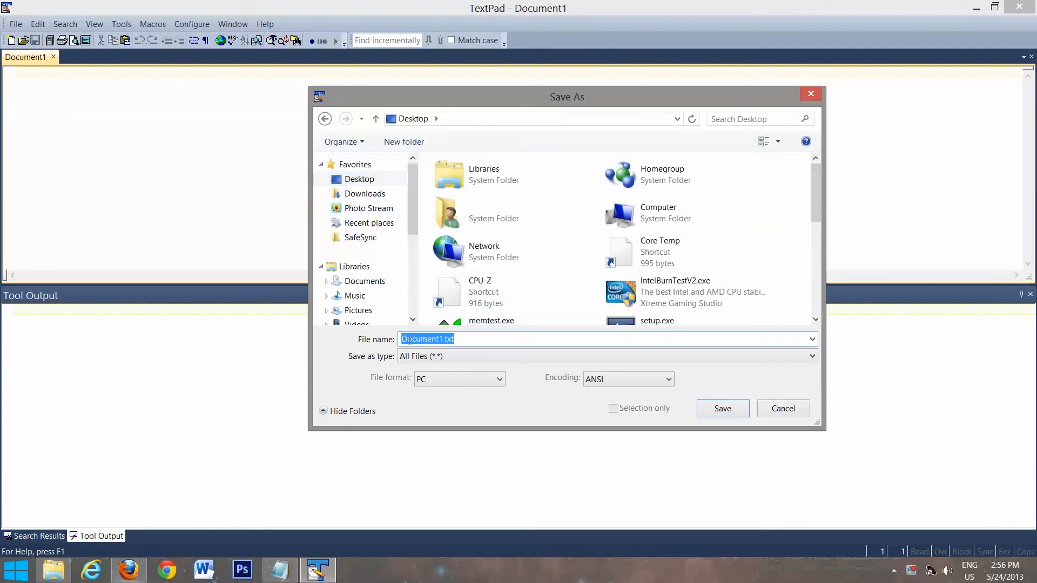
{"action": "type", "text": "testing.cp"}
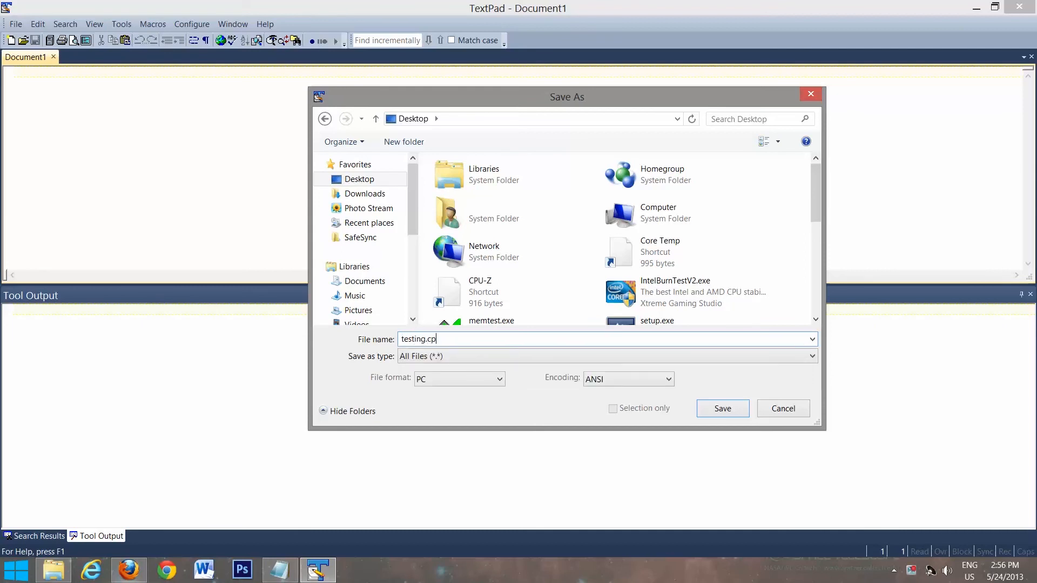
{"action": "left_click", "coordinate": [723, 409]}
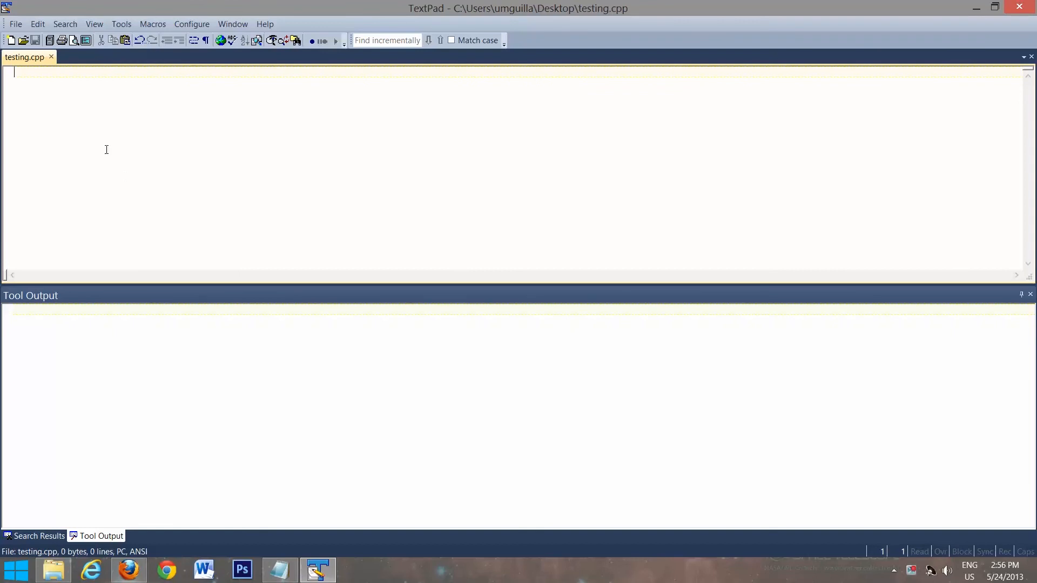
Step: Write #include <iostream> and using namespace std; at the top of testing.cpp
{"action": "type", "text": "#"}
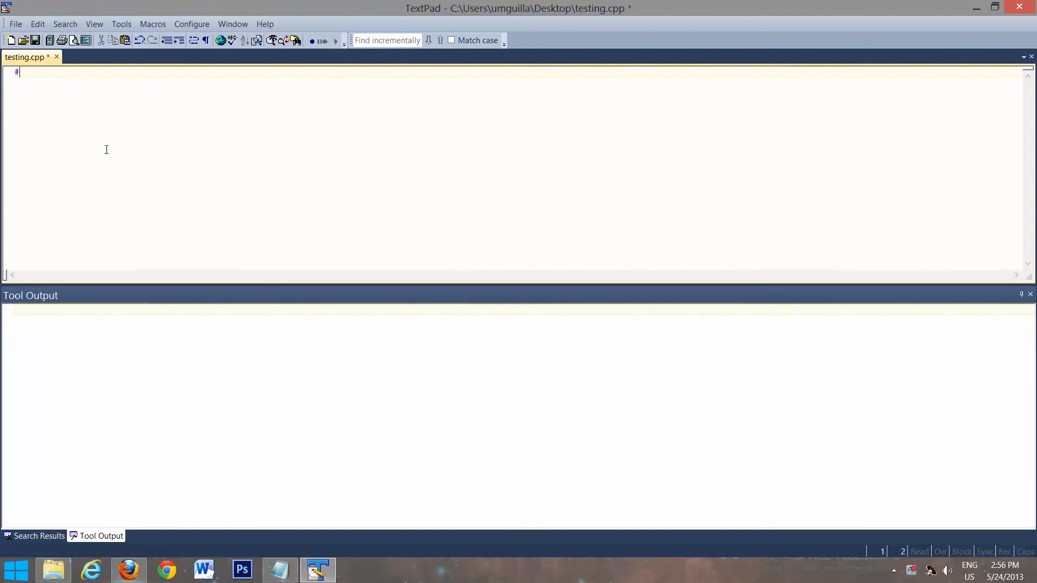
{"action": "type", "text": "in"}
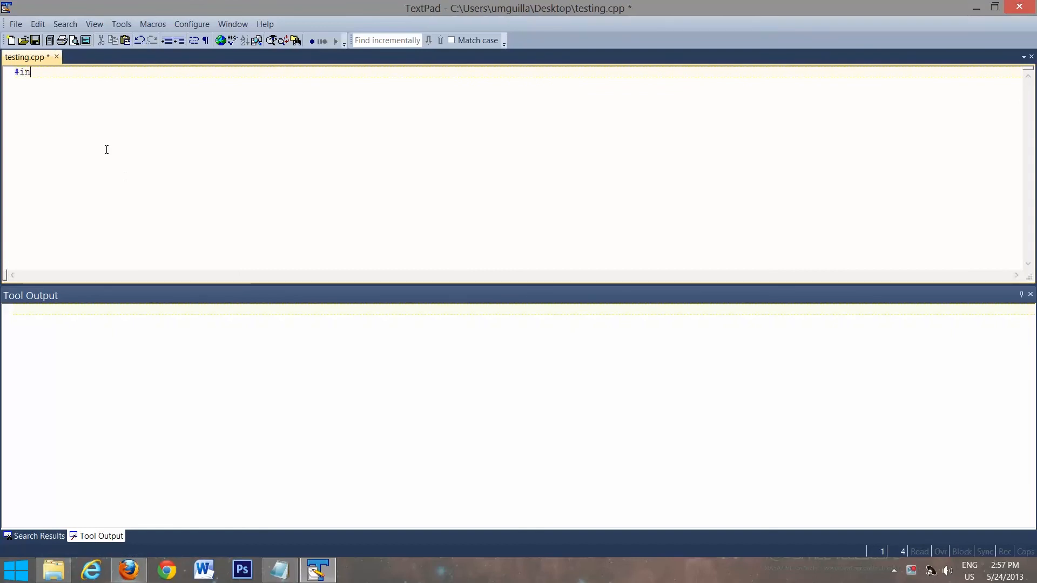
{"action": "type", "text": "clude"}
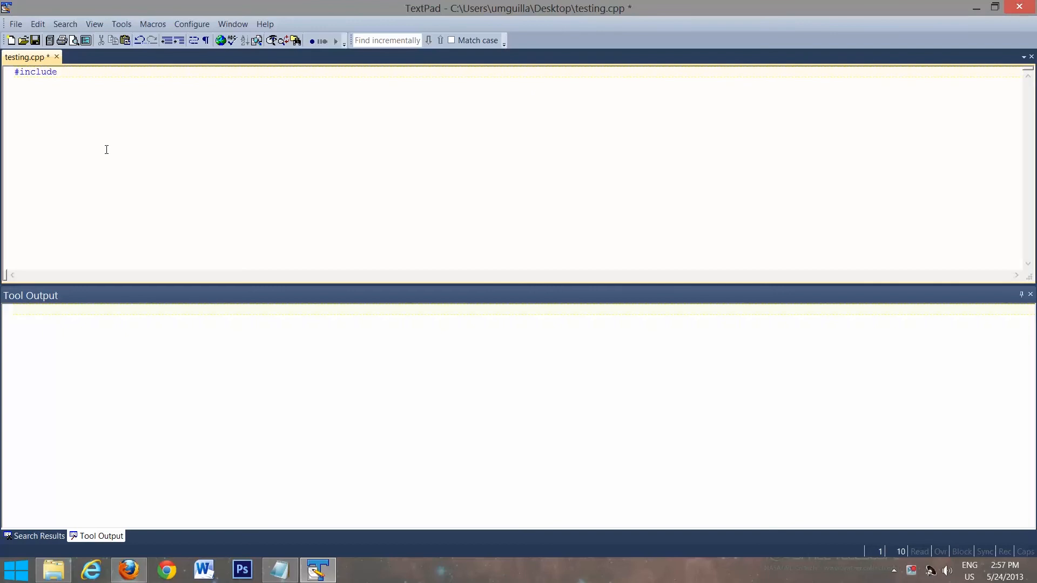
{"action": "type", "text": "<>"}
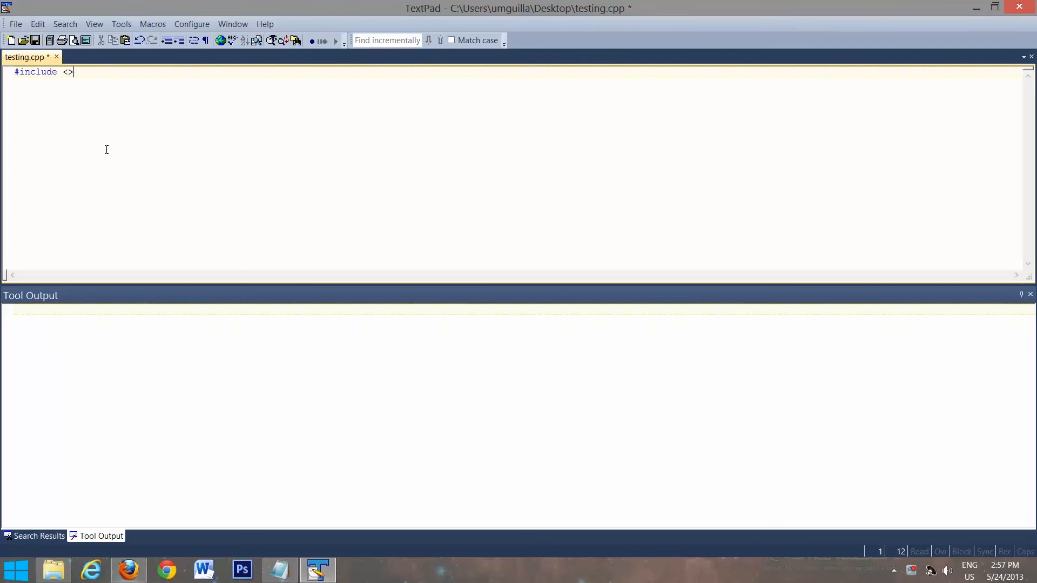
{"action": "type", "text": "io"}
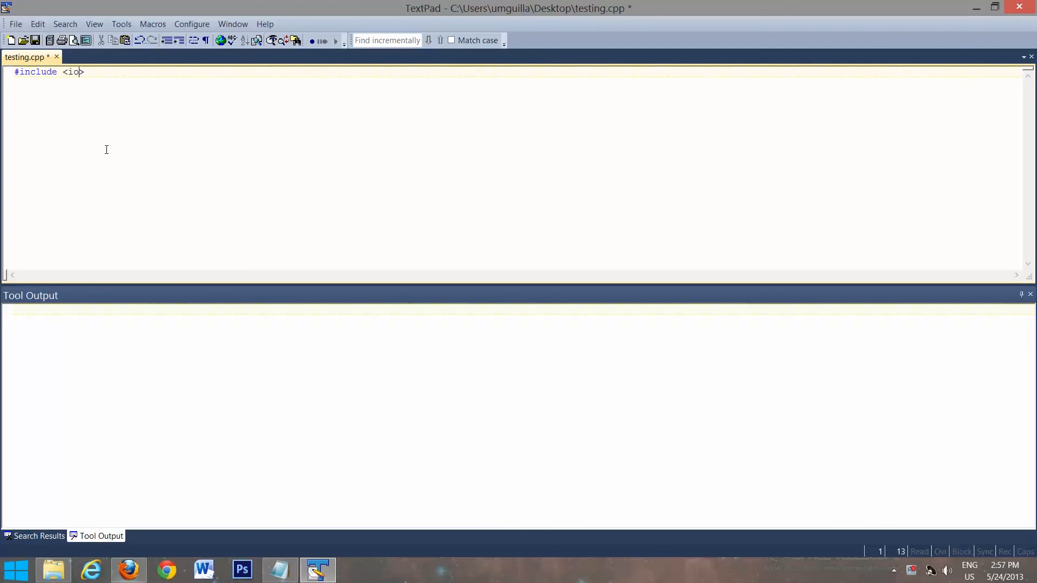
{"action": "type", "text": "stream>"}
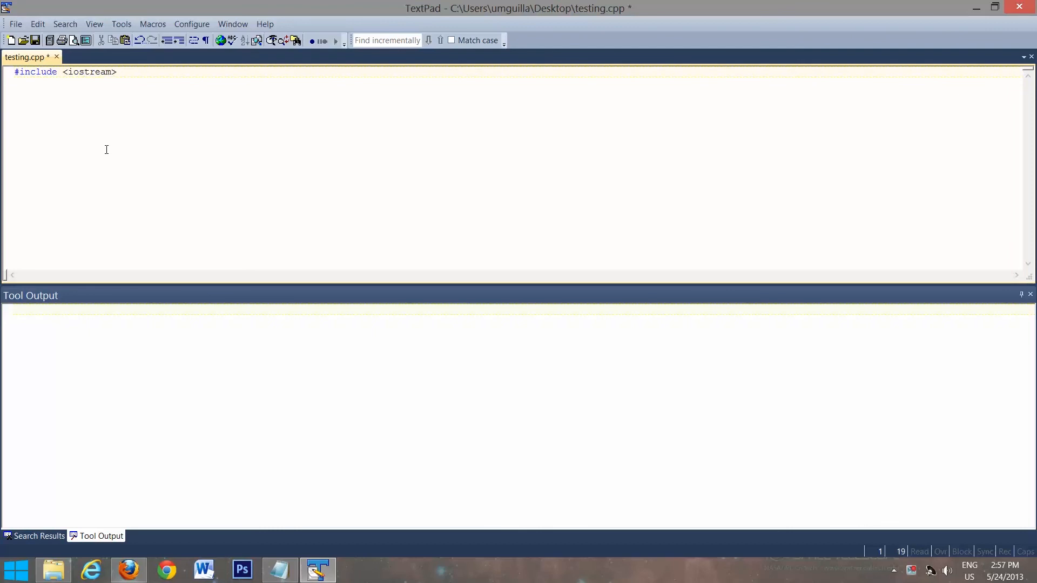
{"action": "key", "text": "enter"}
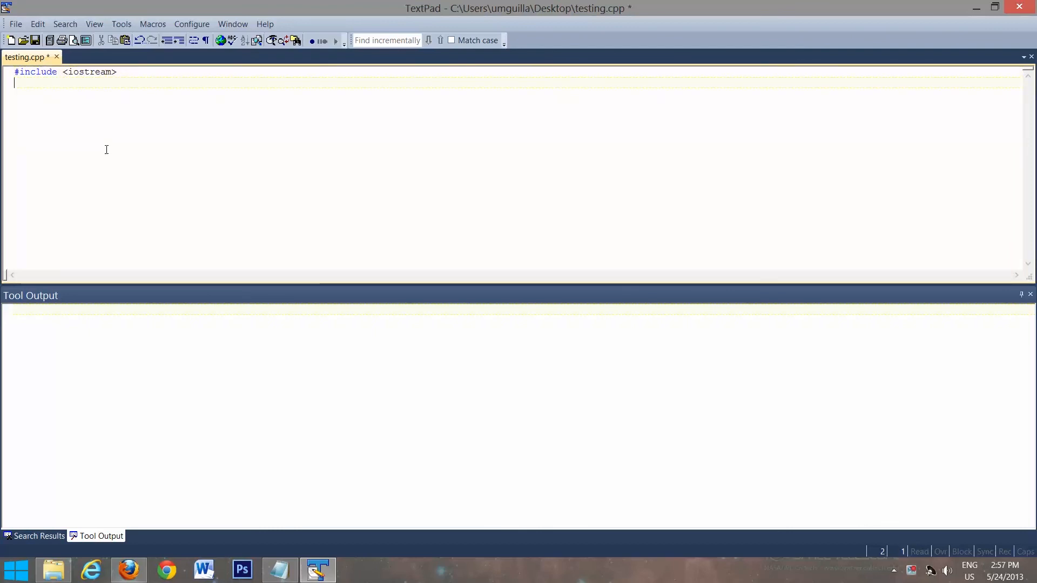
{"action": "type", "text": "using m"}
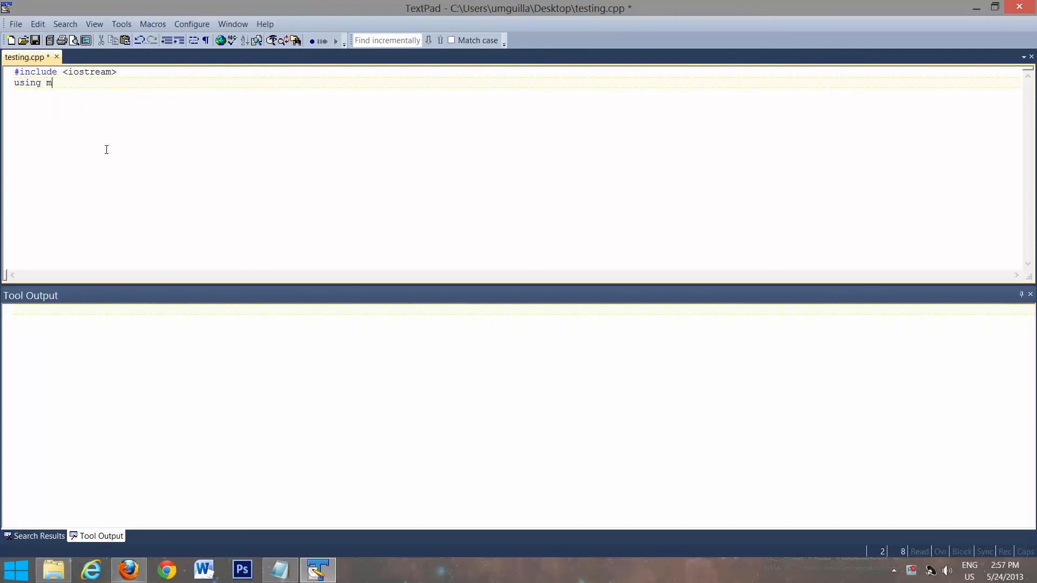
{"action": "type", "text": "amespace"}
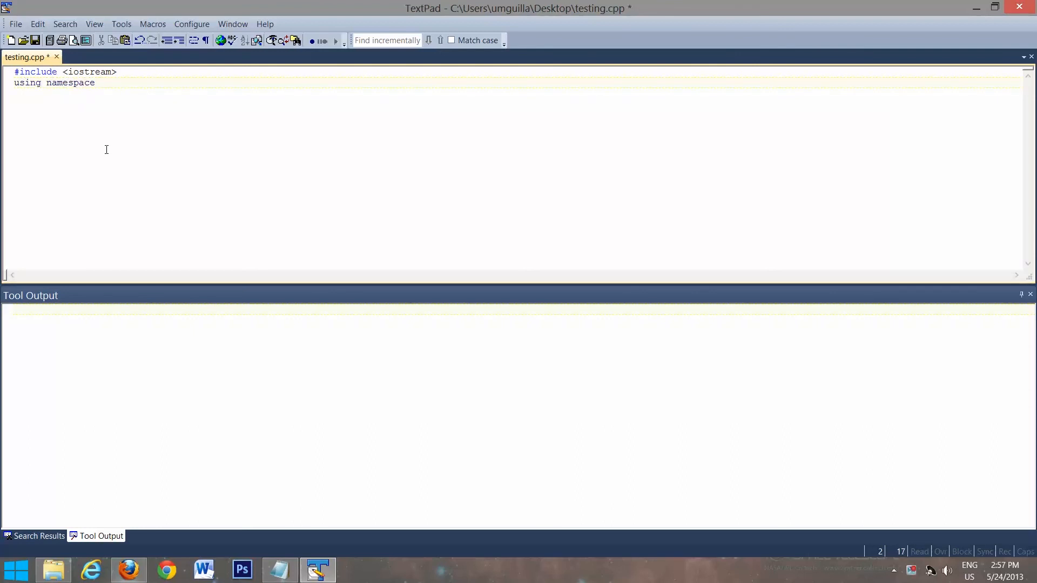
{"action": "type", "text": "std;"}
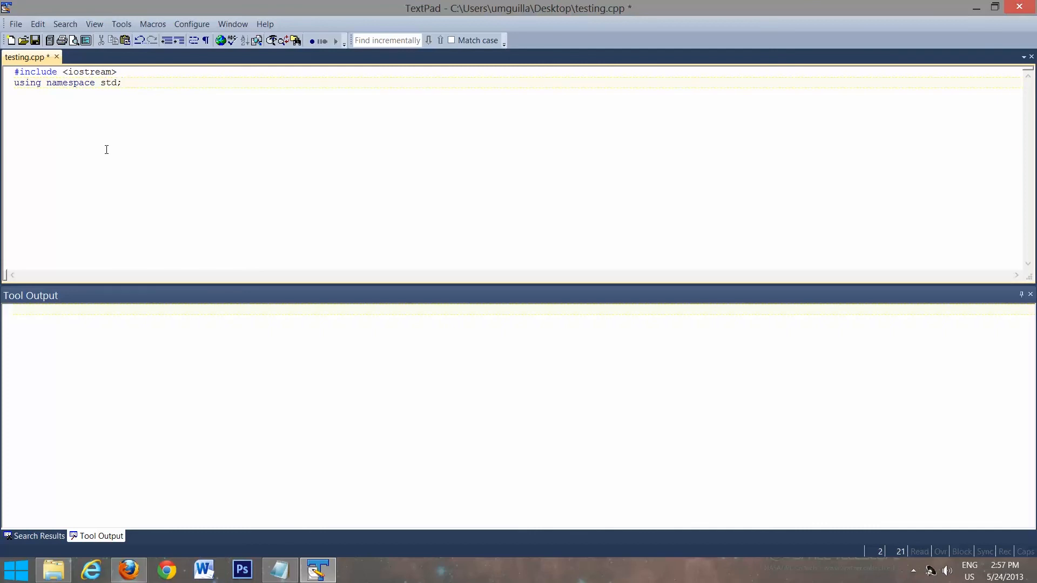
Step: Write int main() with braces containing cout << "Hello World!"; and return 0
{"action": "type", "text": "int main"}
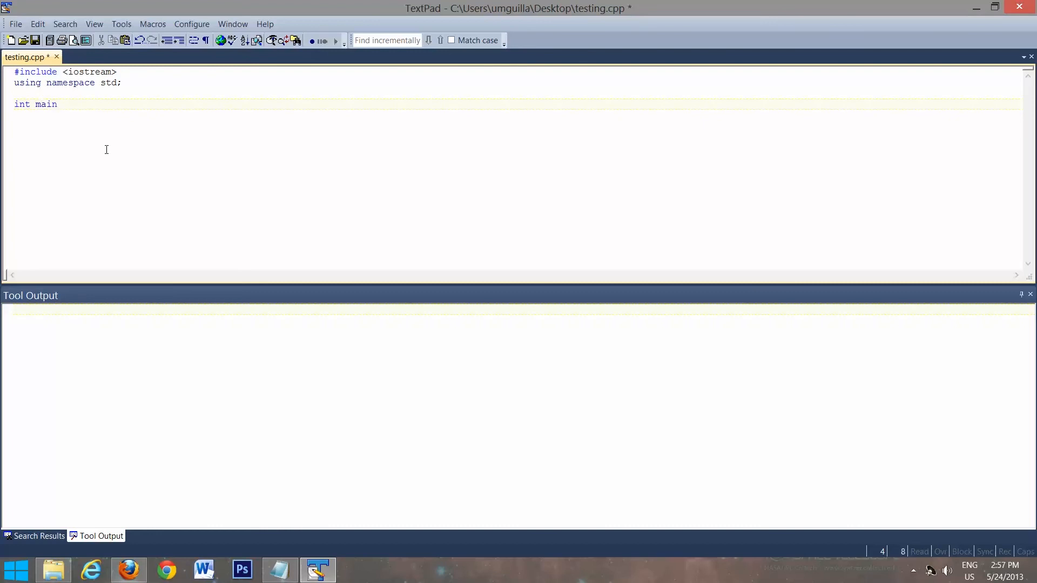
{"action": "type", "text": "()"}
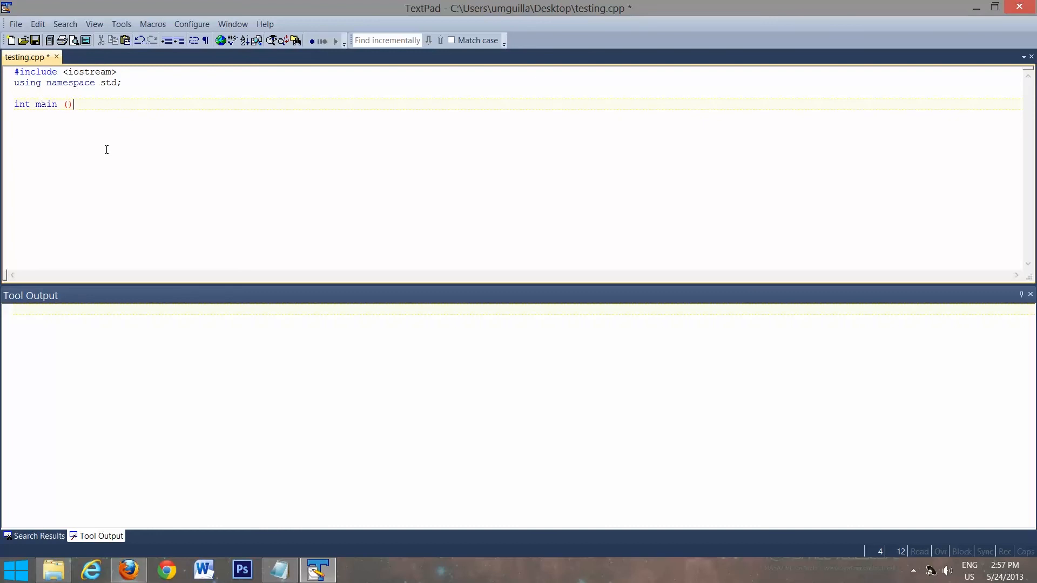
{"action": "type", "text": "{"}
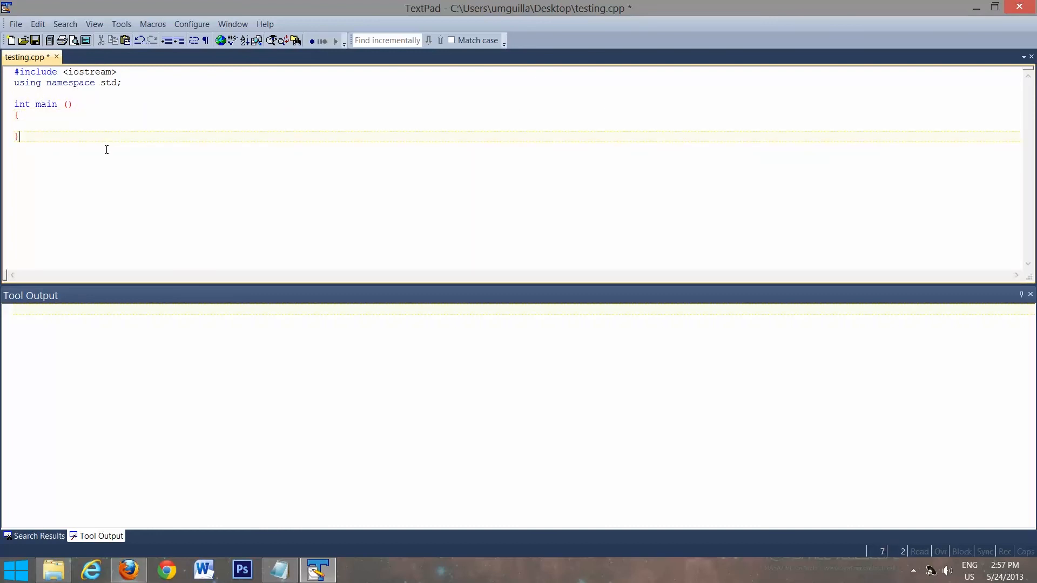
{"action": "key", "text": "Up"}
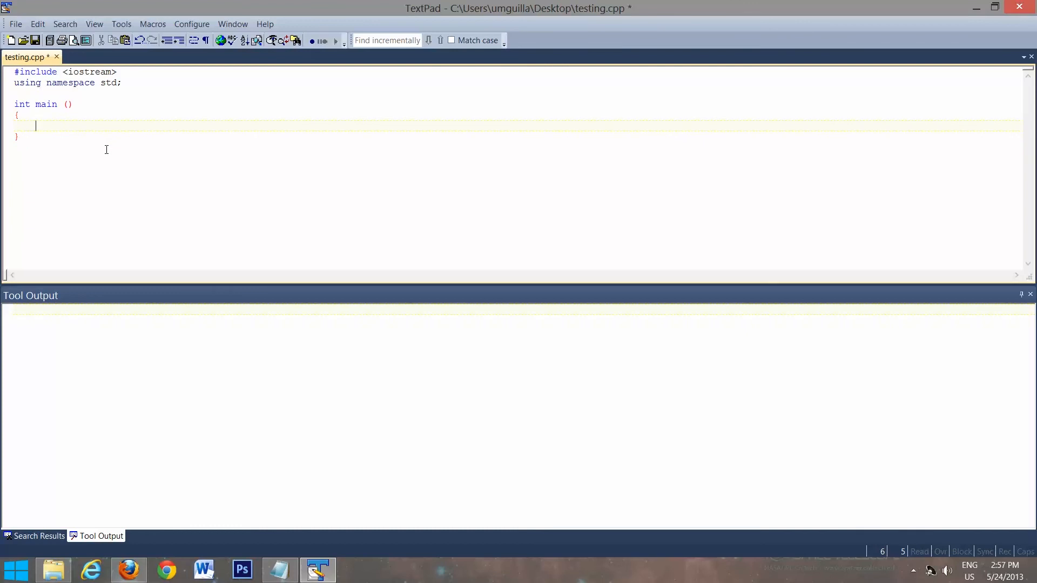
{"action": "type", "text": "cout"}
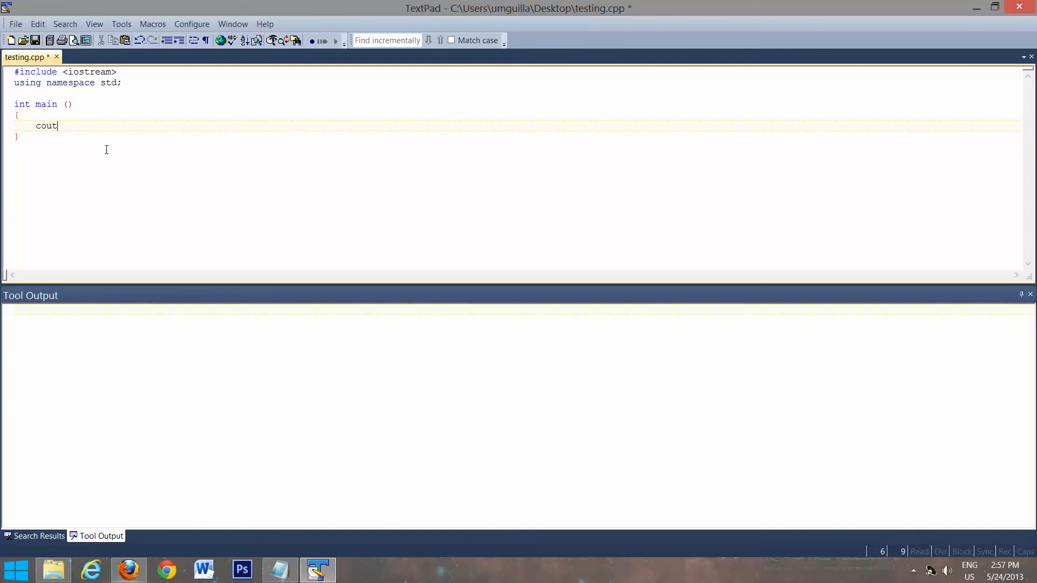
{"action": "type", "text": "<<"}
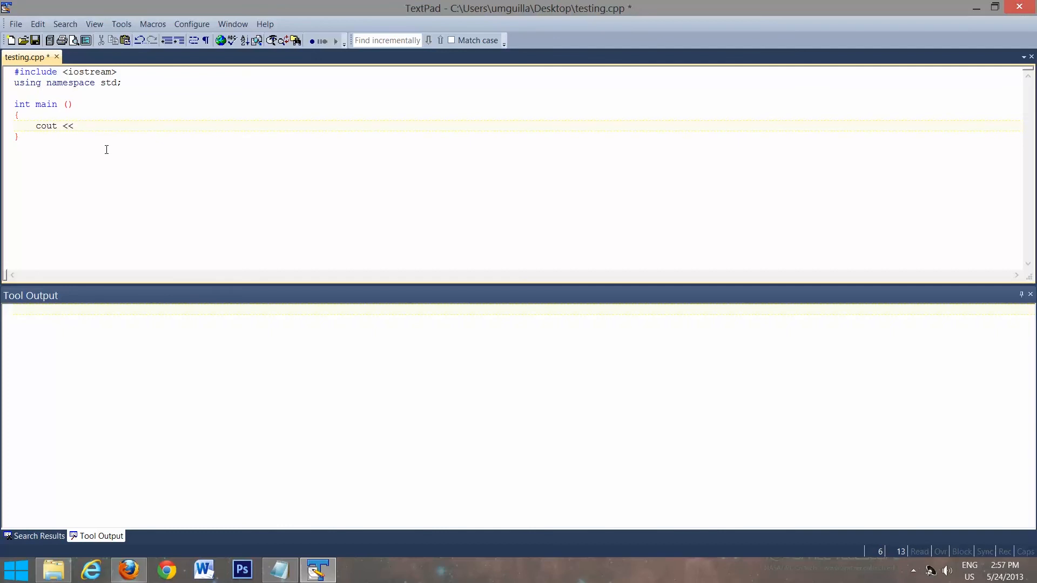
{"action": "type", "text": "\"\";"}
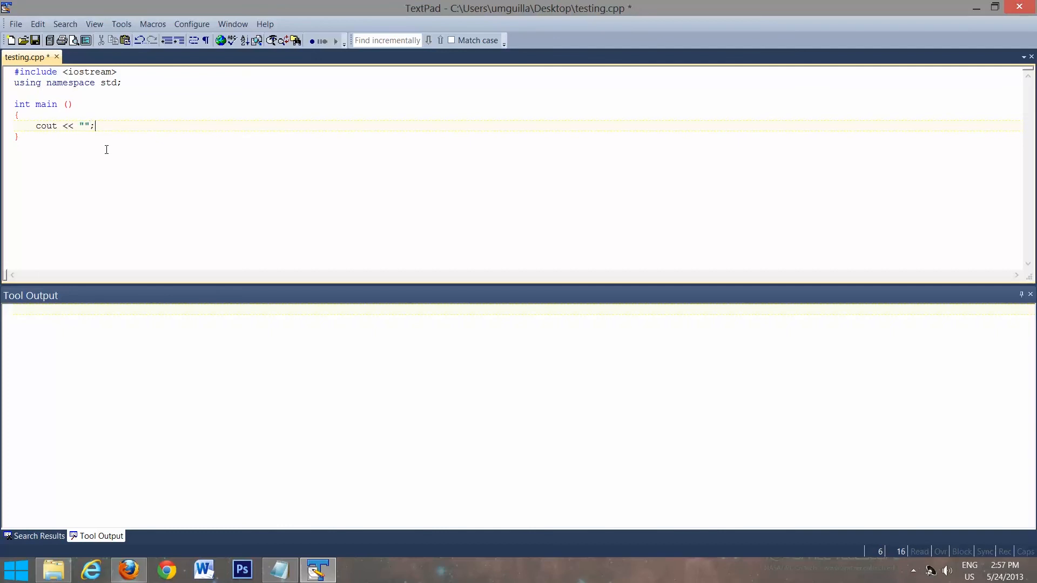
{"action": "type", "text": "He"}
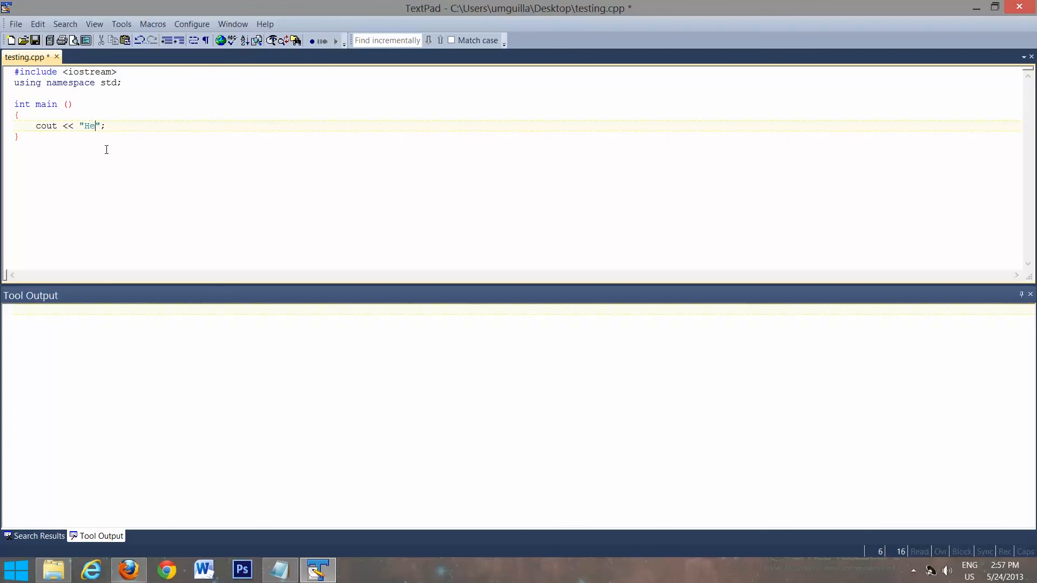
{"action": "type", "text": "llo World"}
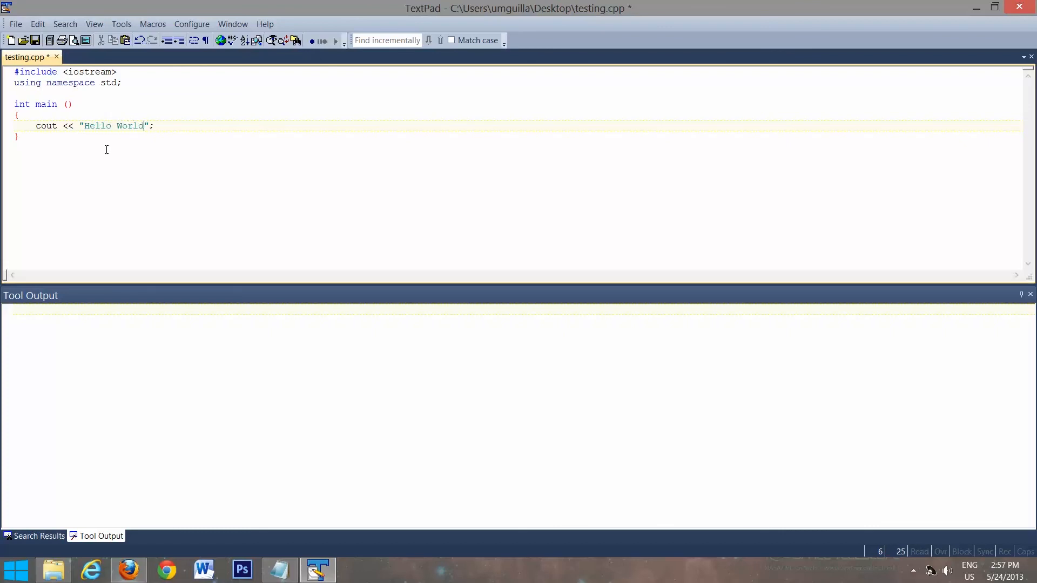
{"action": "type", "text": "!"}
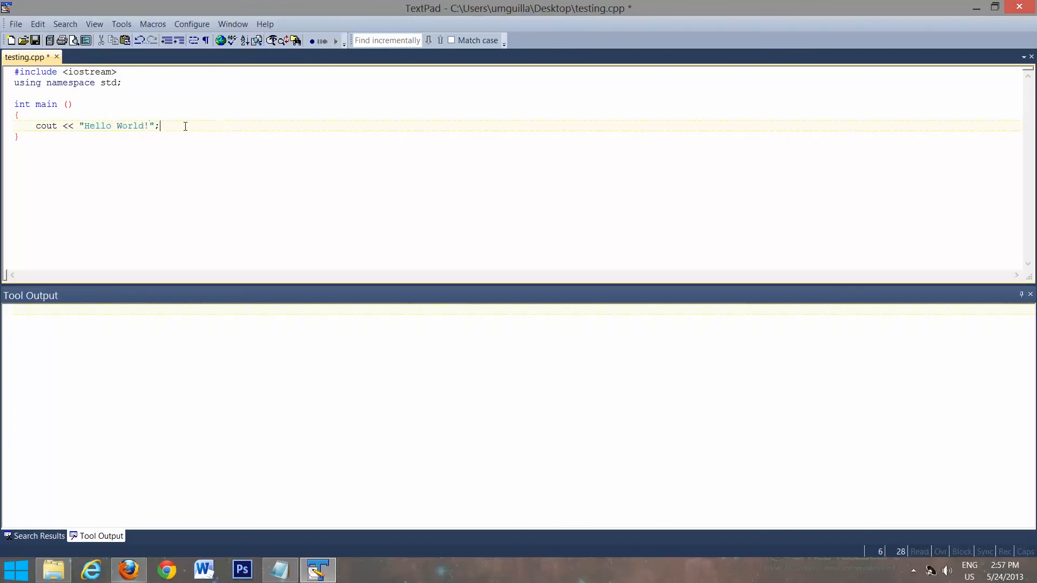
{"action": "type", "text": "retu"}
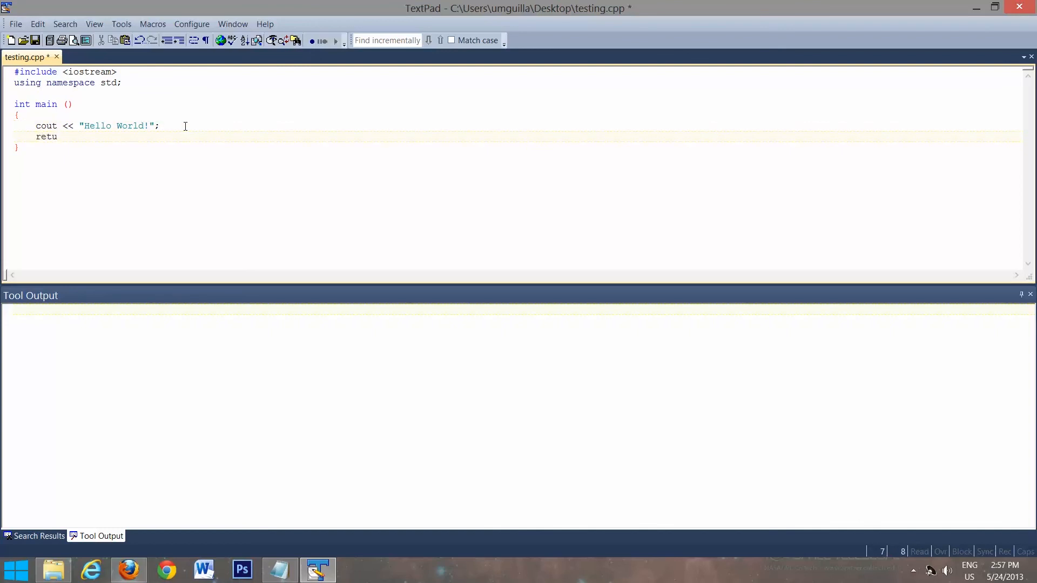
{"action": "type", "text": "rn 0"}
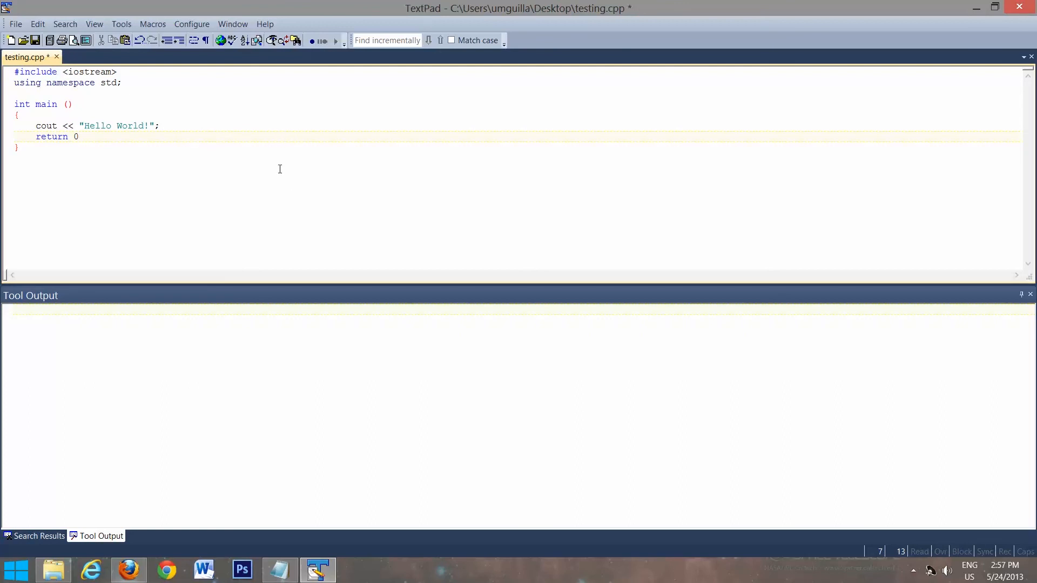
{"action": "mouse_move", "coordinate": [121, 24]}
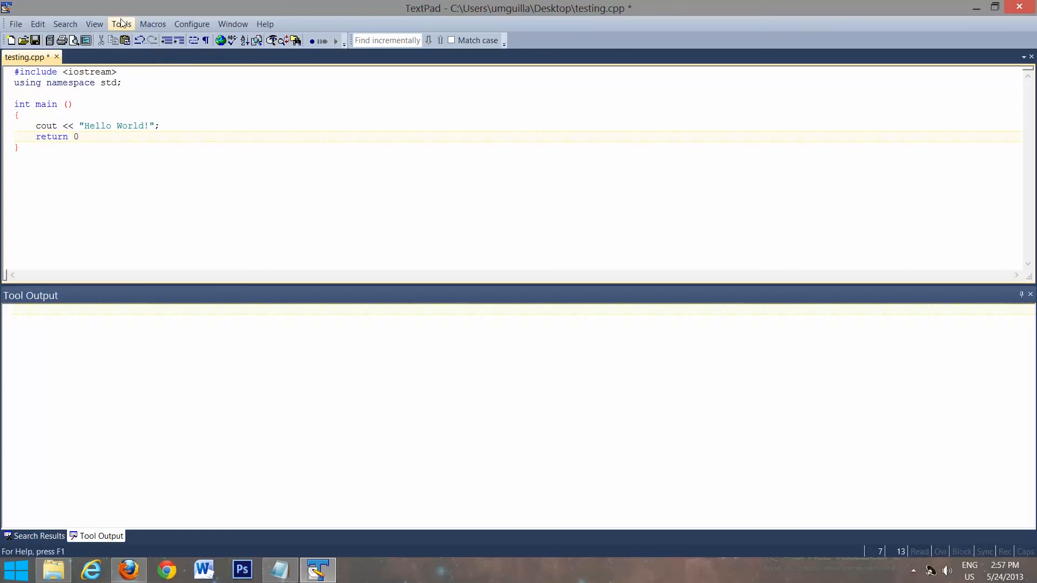
Step: Compile with Compile C++ 2, add the missing ';' after return 0, and recompile successfully
{"action": "left_click", "coordinate": [121, 24]}
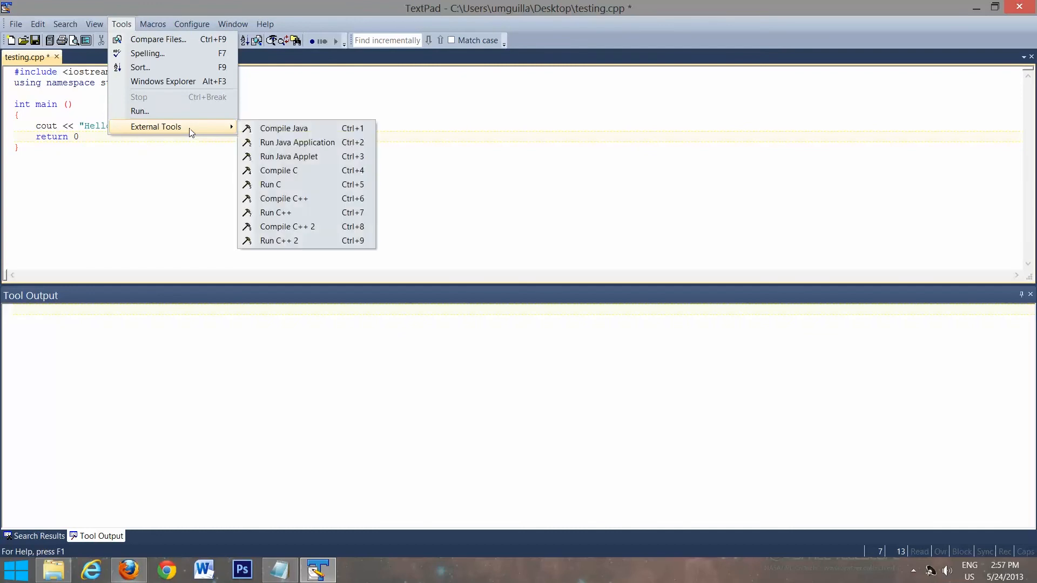
{"action": "mouse_move", "coordinate": [287, 227]}
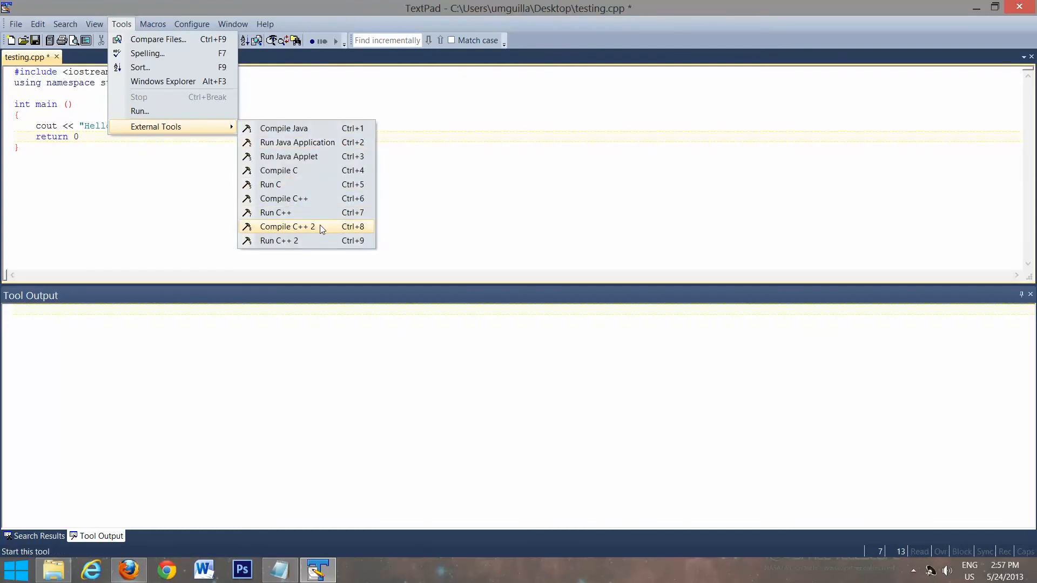
{"action": "left_click", "coordinate": [287, 225]}
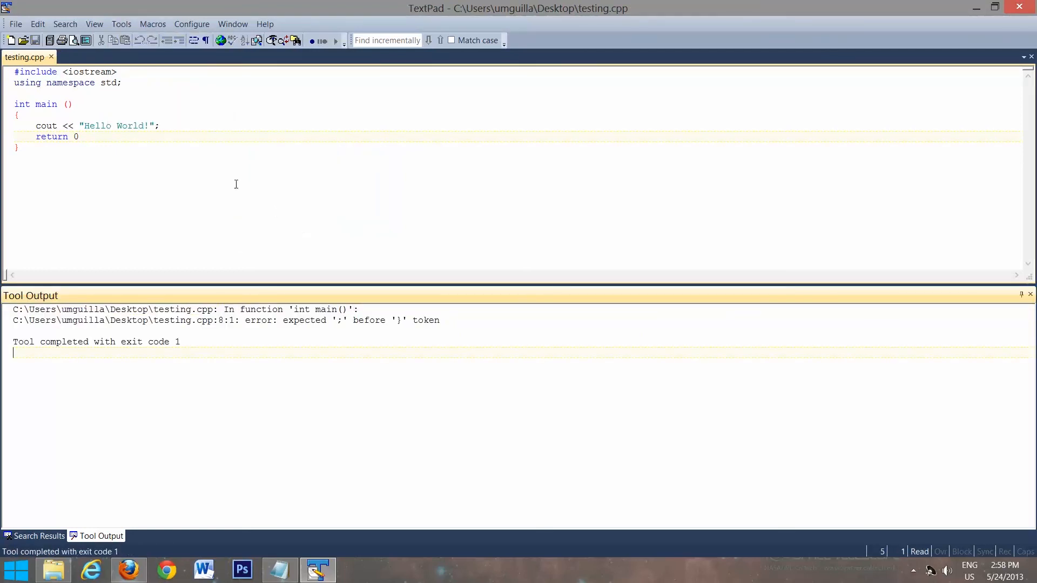
{"action": "left_click", "coordinate": [93, 136]}
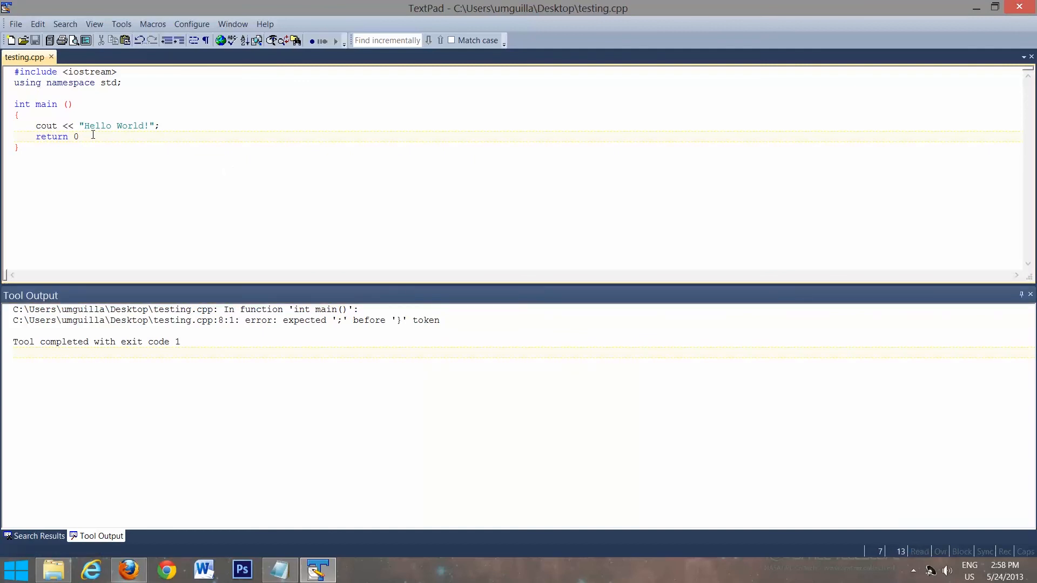
{"action": "type", "text": ";"}
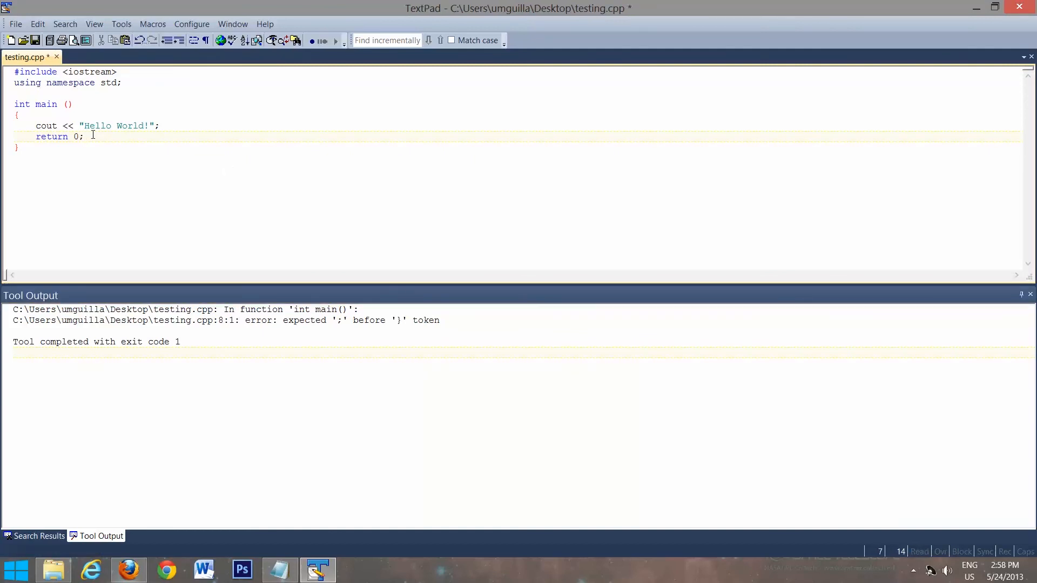
{"action": "left_click", "coordinate": [121, 23]}
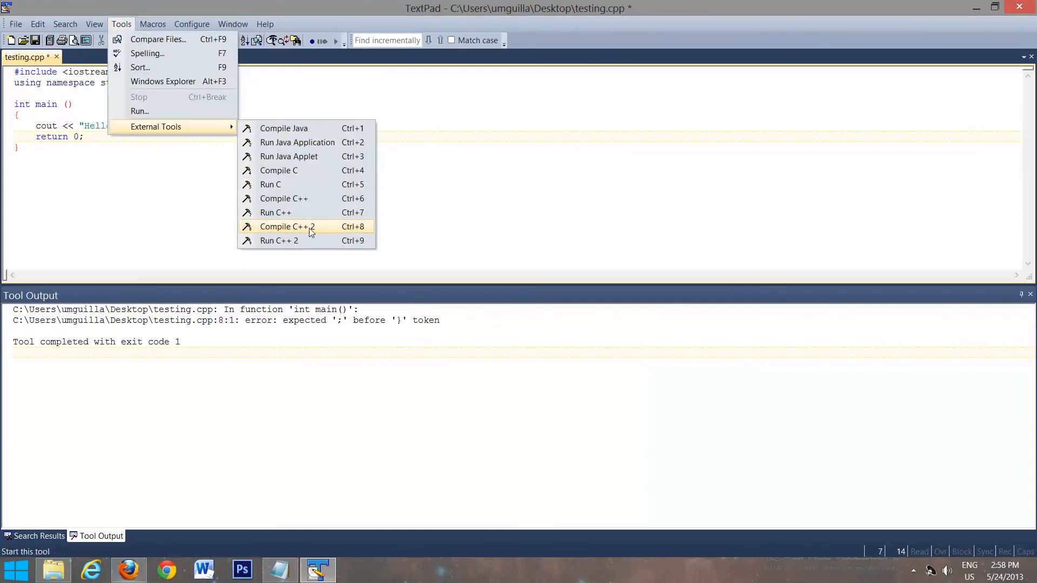
{"action": "left_click", "coordinate": [288, 225]}
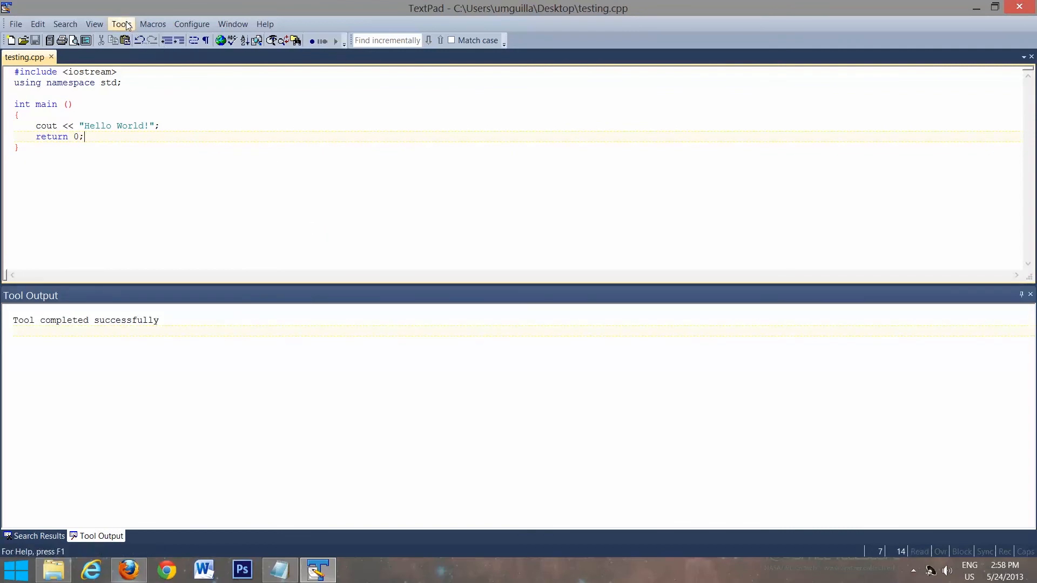
Step: Run the program via Run C++ 2 printing Hello World!, then minimize TextPad to the desktop
{"action": "left_click", "coordinate": [121, 24]}
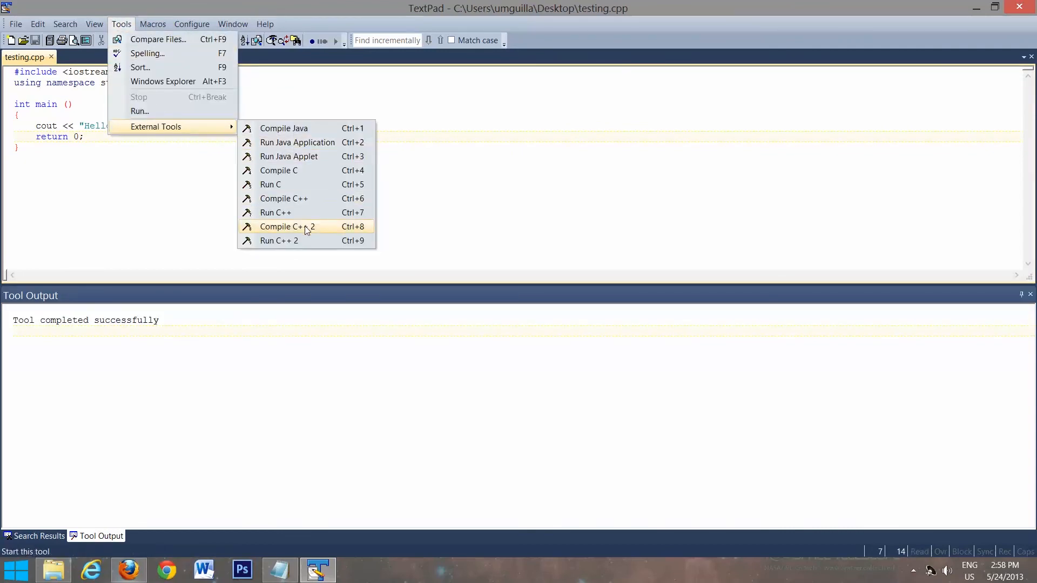
{"action": "left_click", "coordinate": [278, 239]}
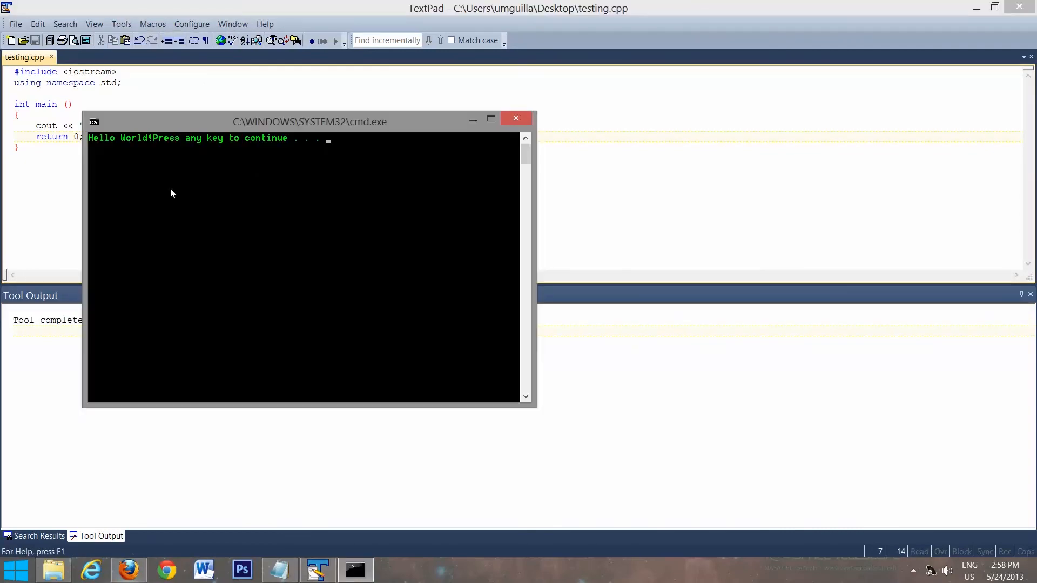
{"action": "mouse_move", "coordinate": [245, 176]}
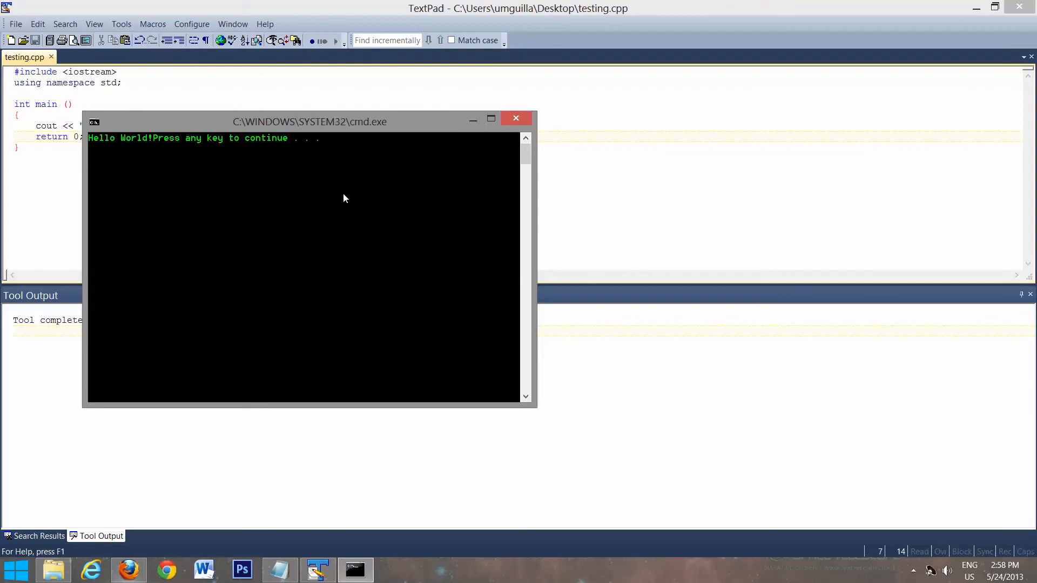
{"action": "mouse_move", "coordinate": [352, 223]}
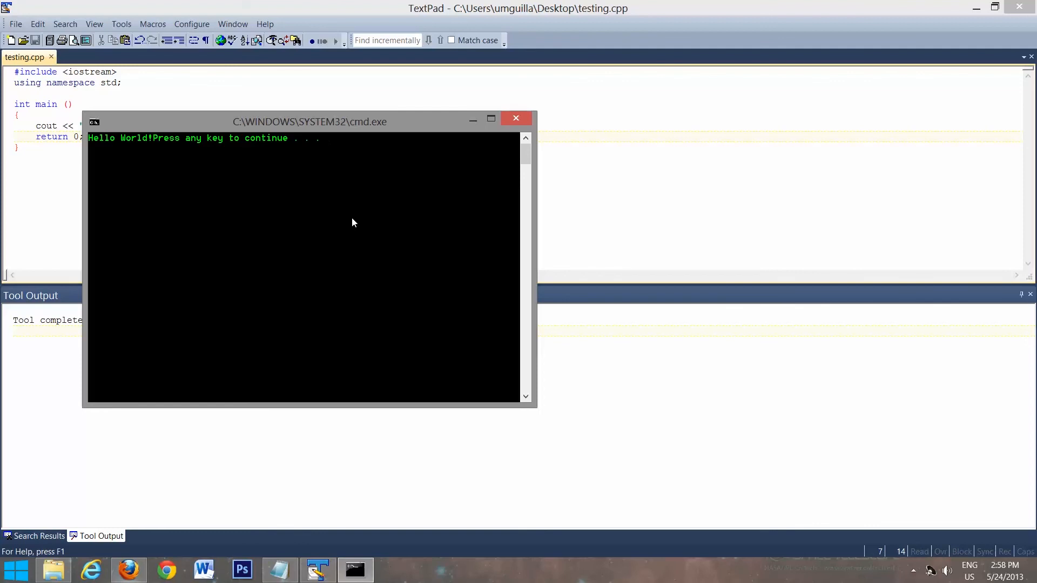
{"action": "mouse_move", "coordinate": [397, 229]}
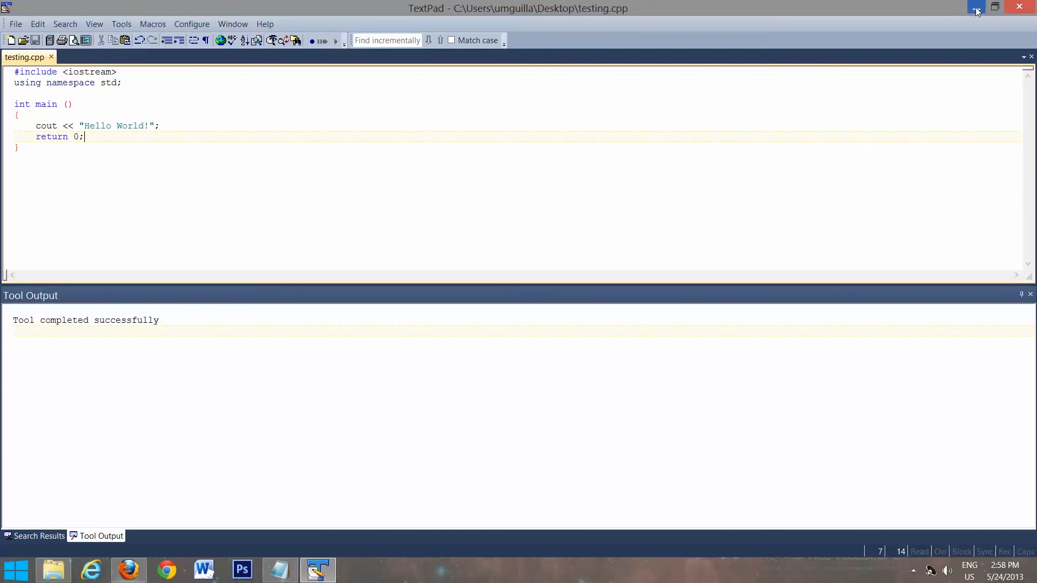
{"action": "left_click", "coordinate": [976, 7]}
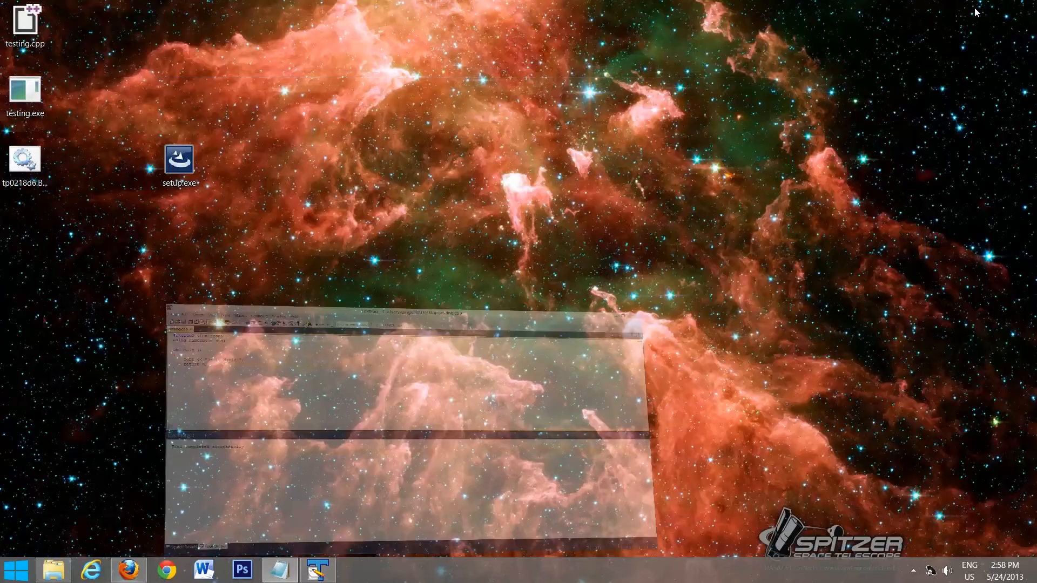